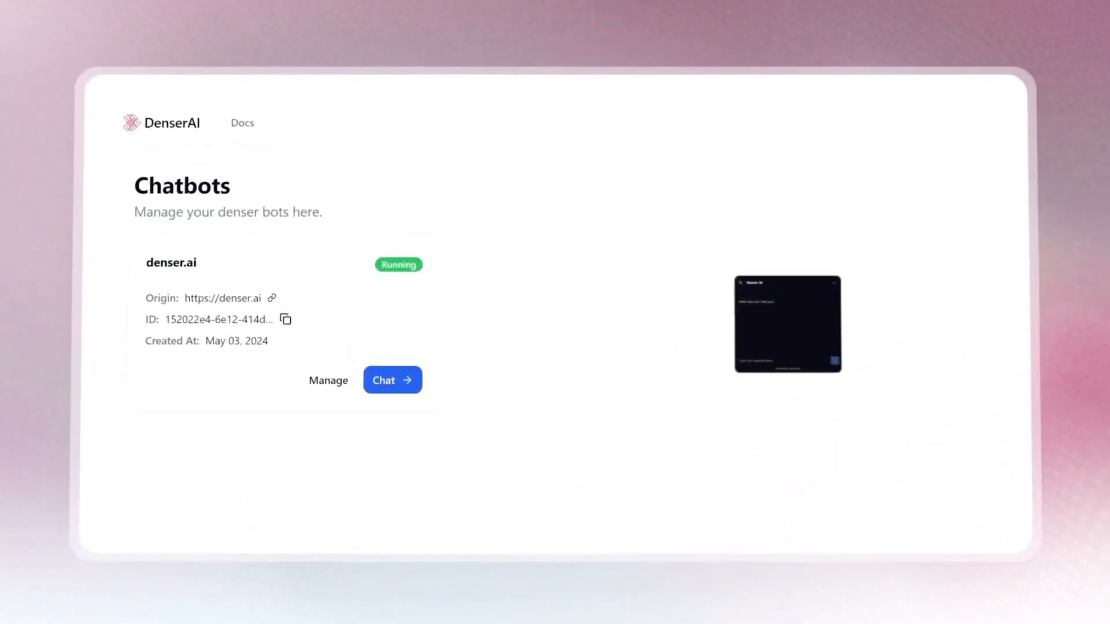
Open the denser.ai homepage and move on to the Denser AI sign-in page
click(392, 381)
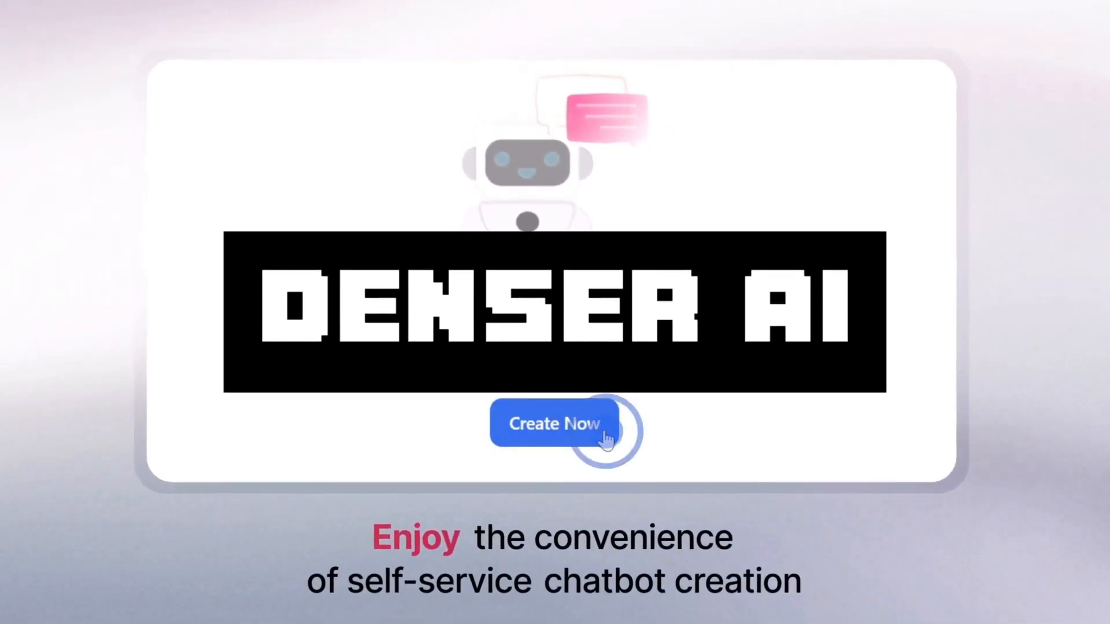
click(554, 424)
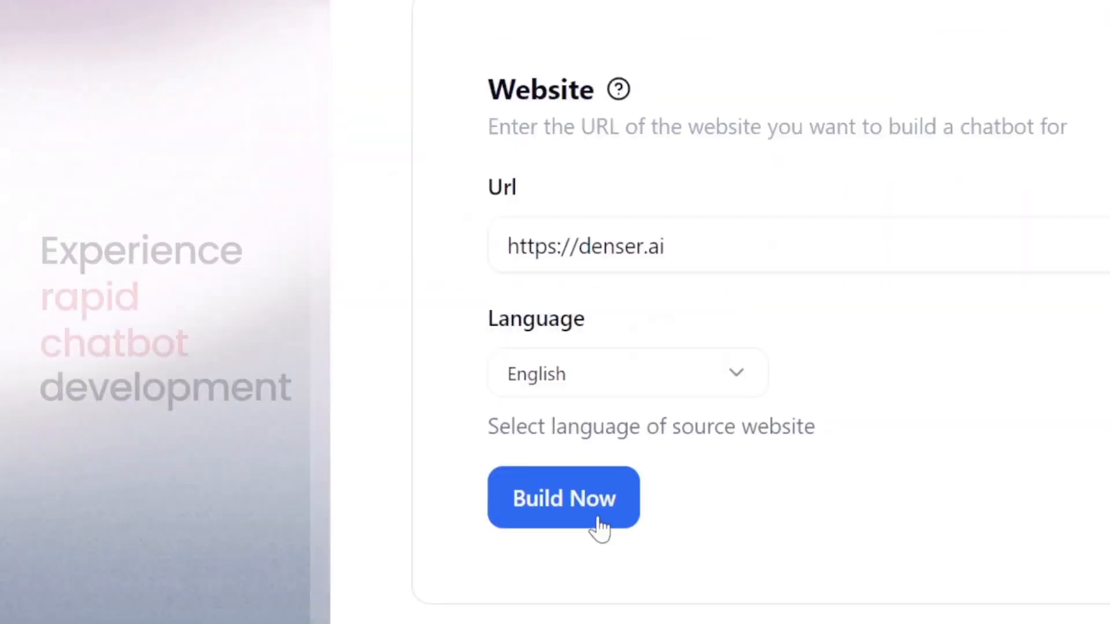
click(563, 497)
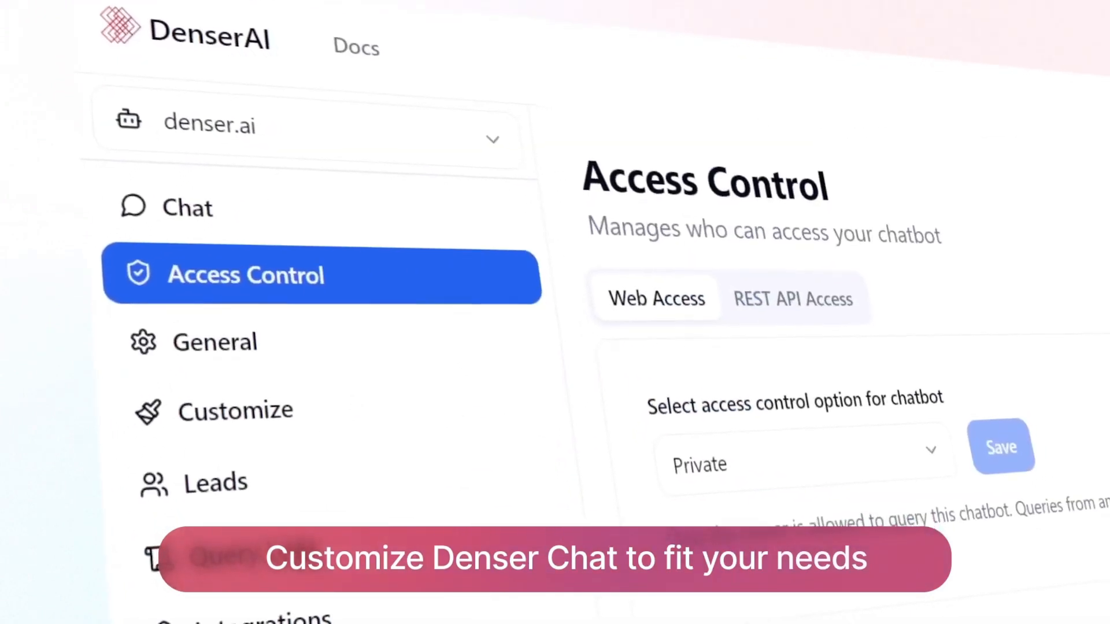
click(237, 409)
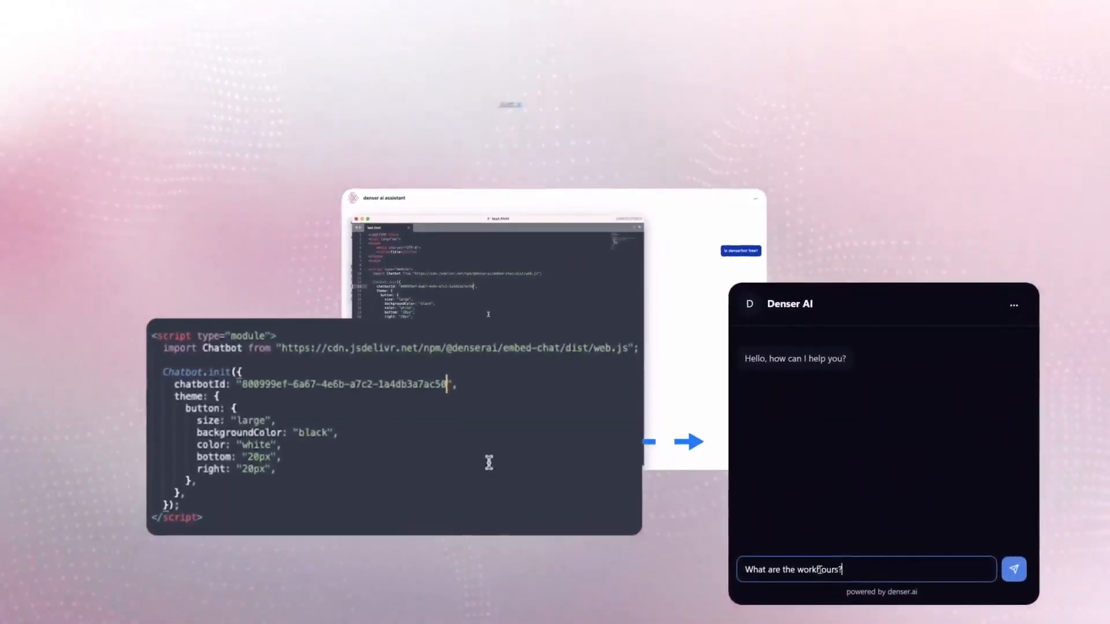
click(1013, 569)
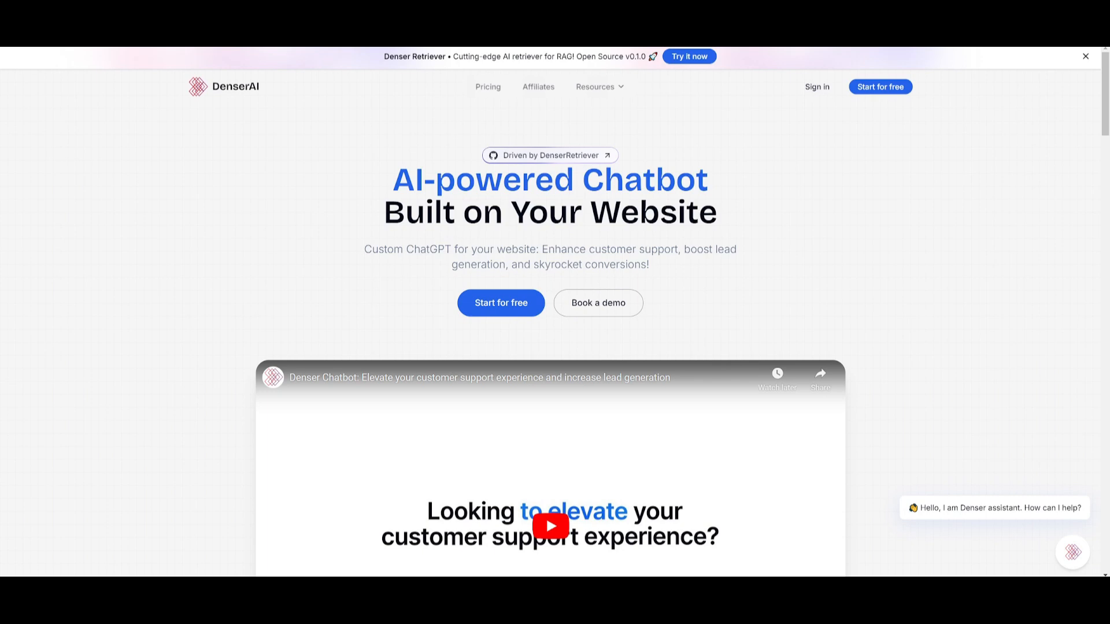
mouse_move(500, 303)
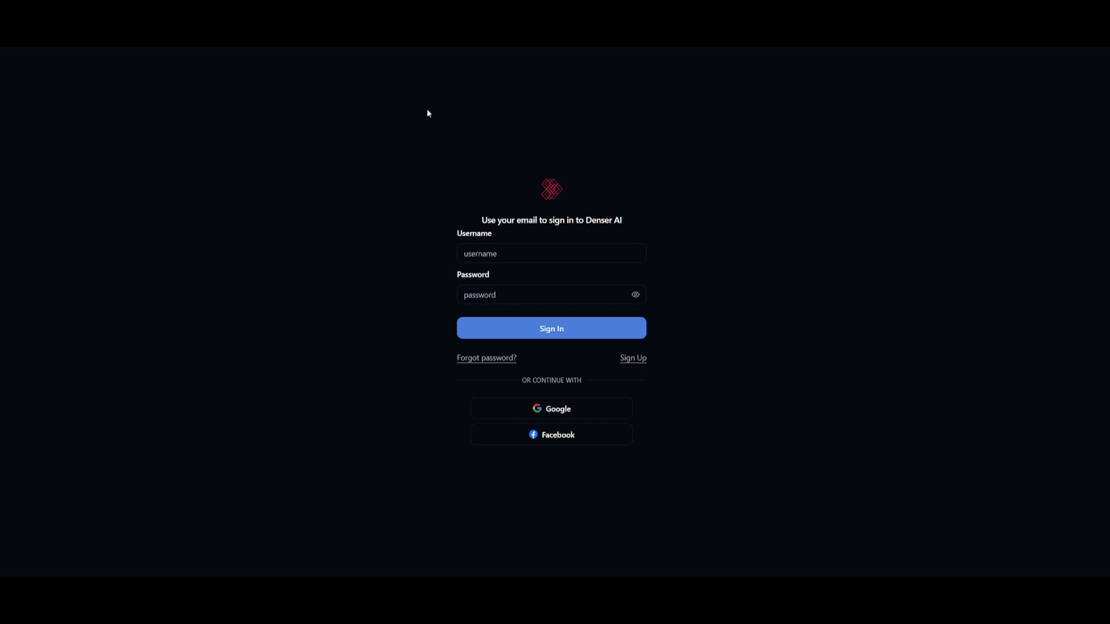
mouse_move(584, 423)
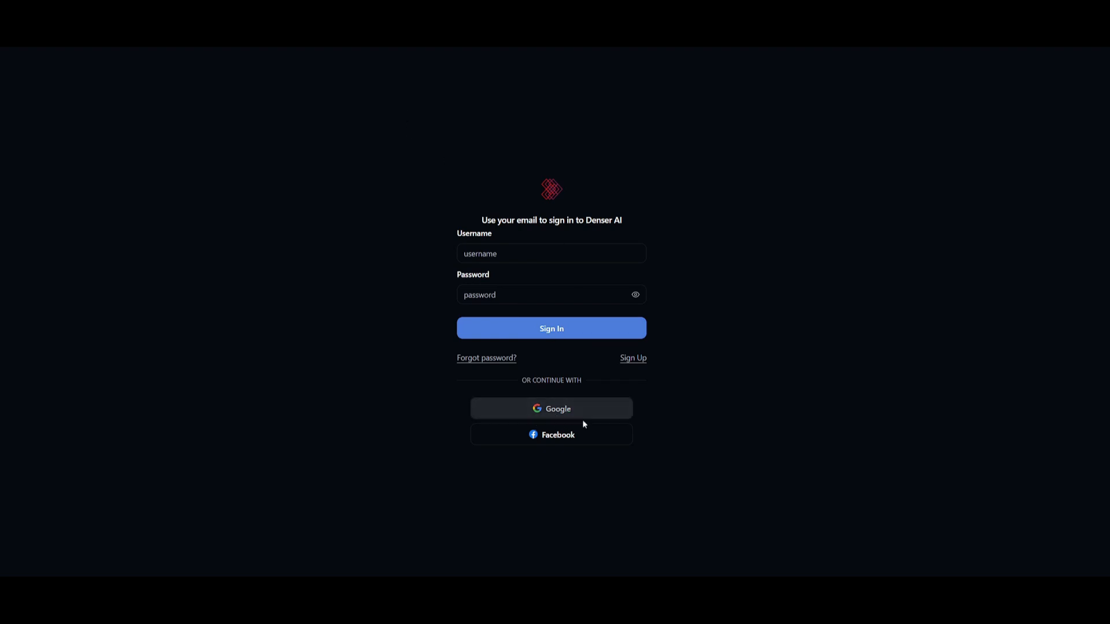
mouse_move(864, 365)
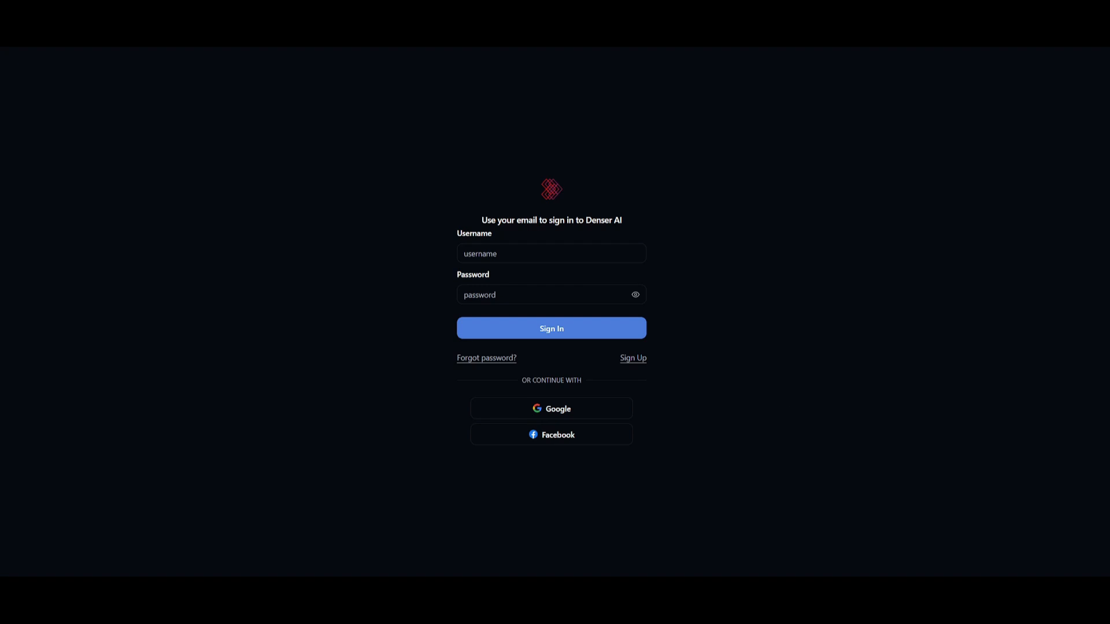
Sign in to Denser AI with a Google account
click(551, 328)
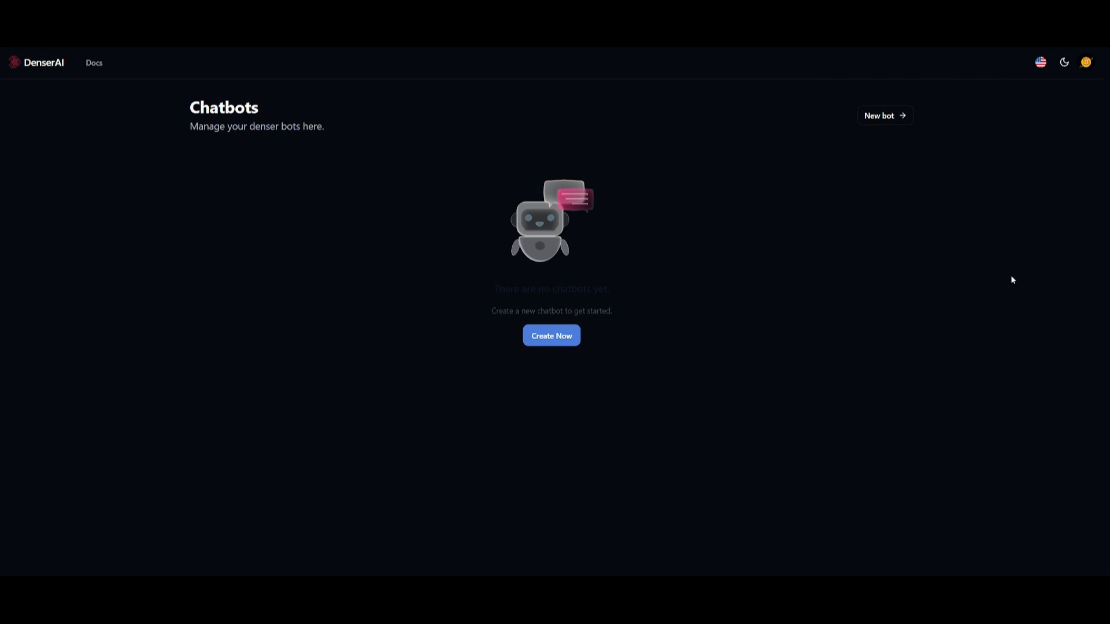
mouse_move(632, 204)
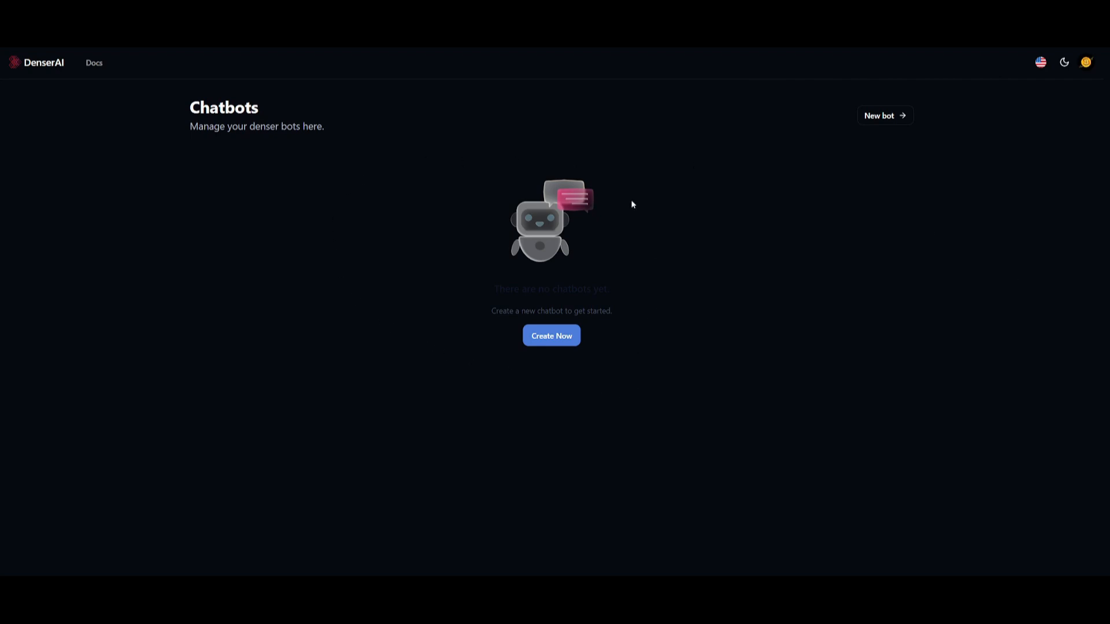
mouse_move(381, 170)
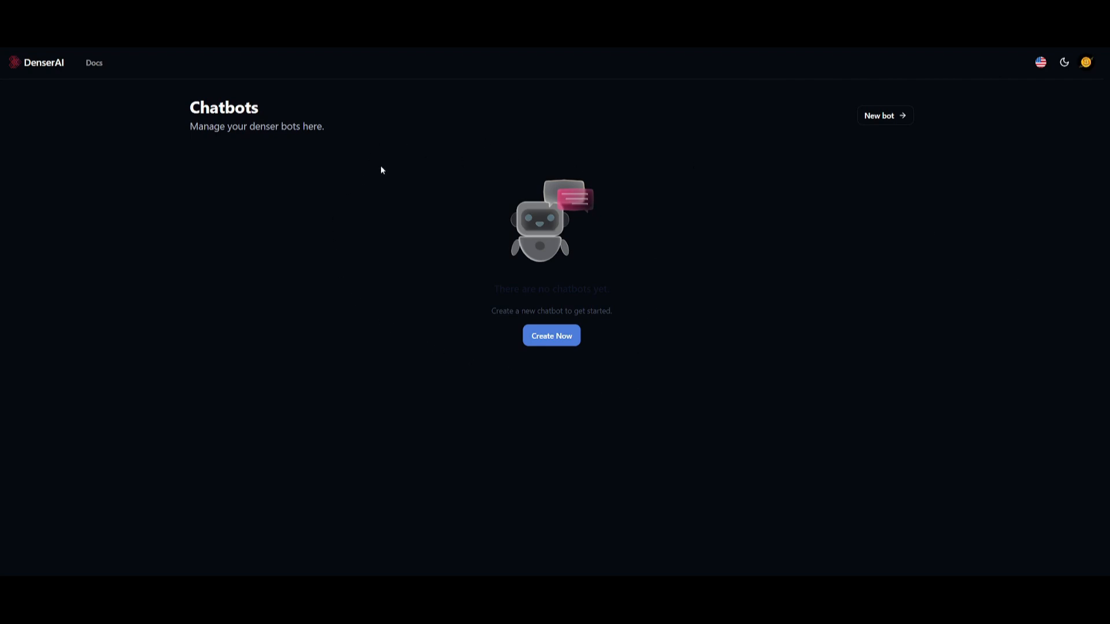
mouse_move(439, 158)
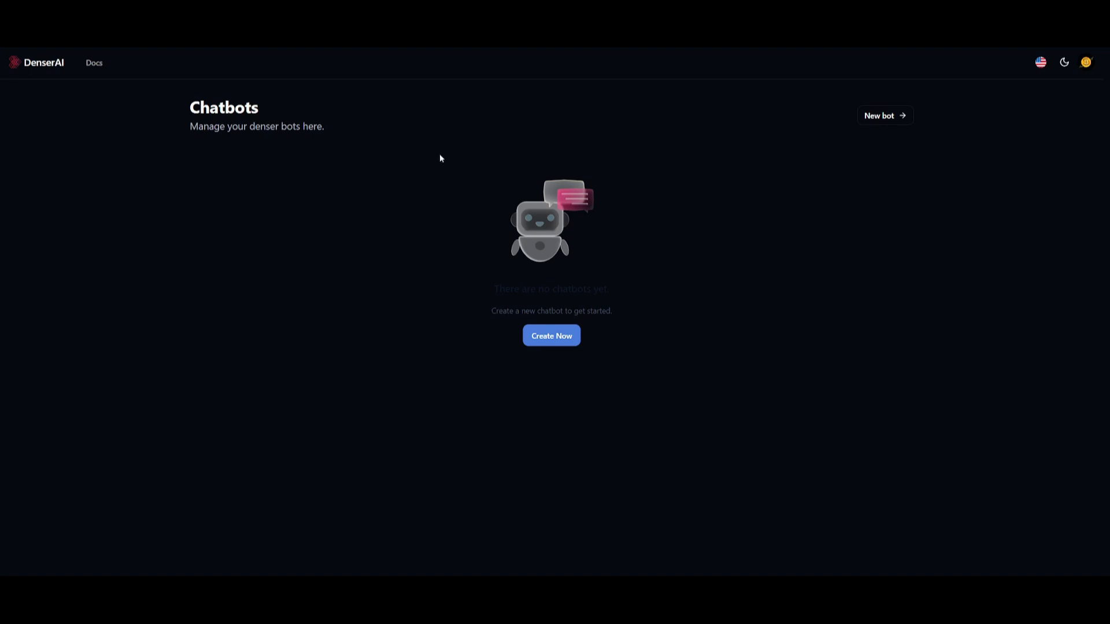
mouse_move(340, 214)
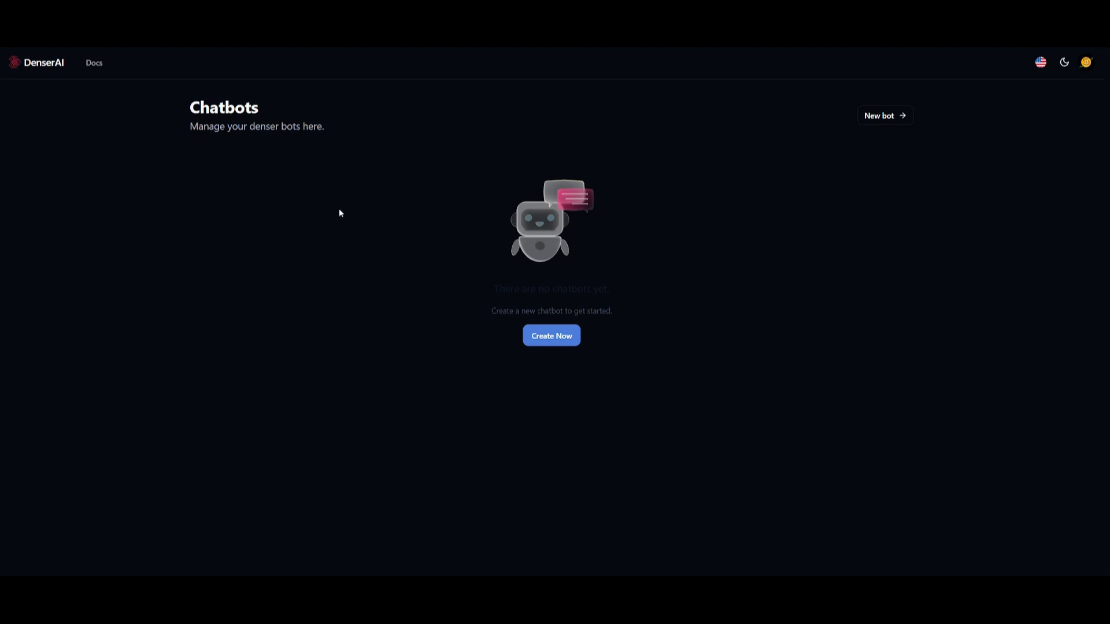
mouse_move(460, 250)
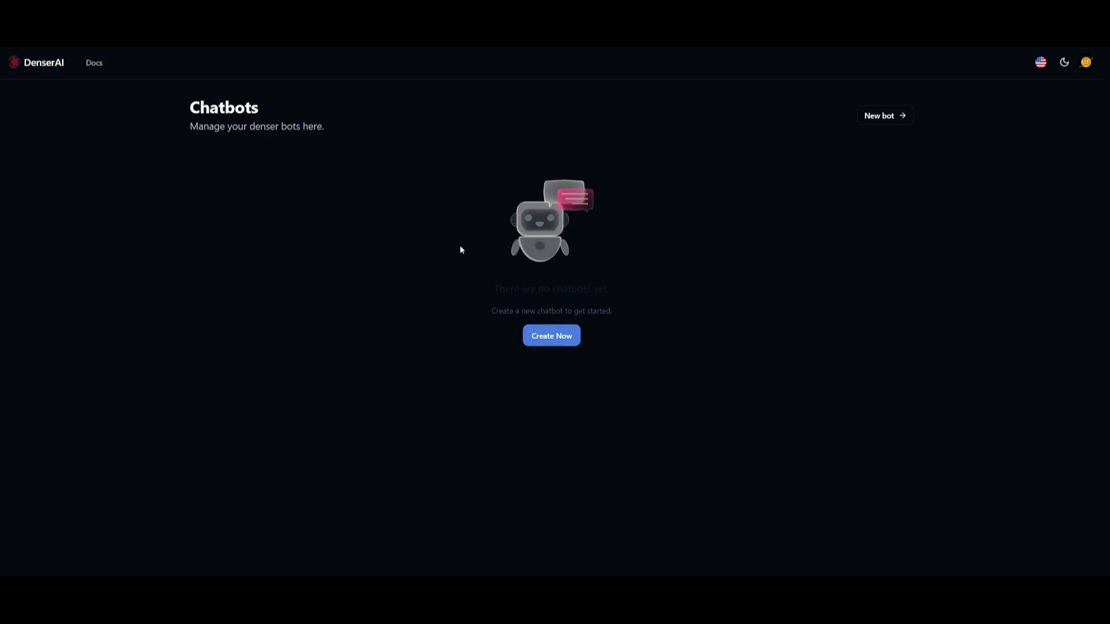
Start a new chatbot, view the FILES upload option, then return to the WEB source
click(551, 335)
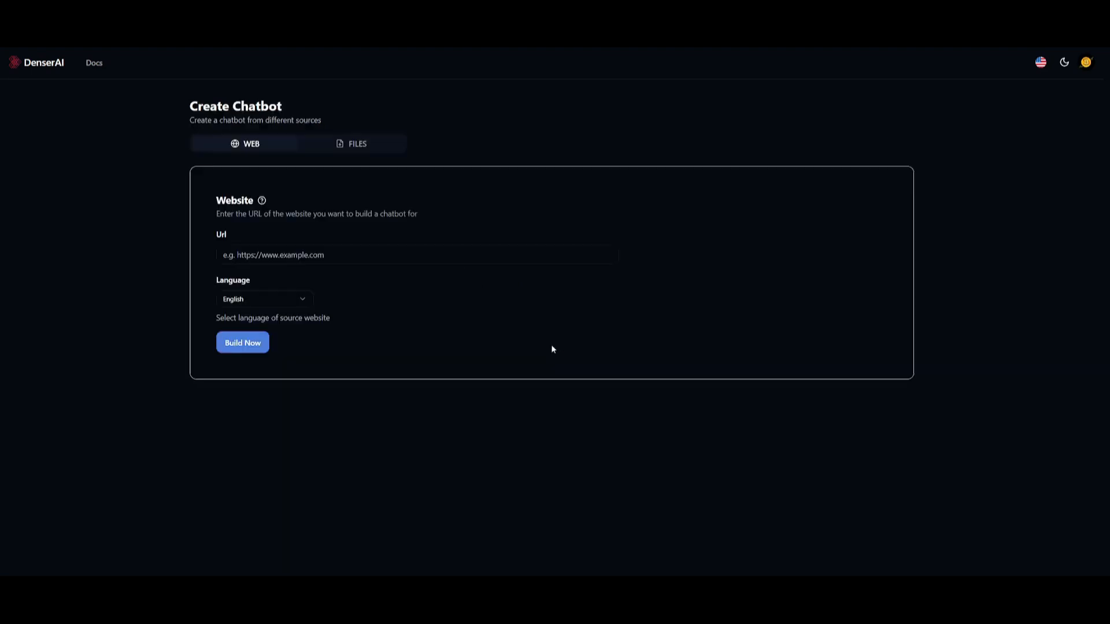
mouse_move(274, 160)
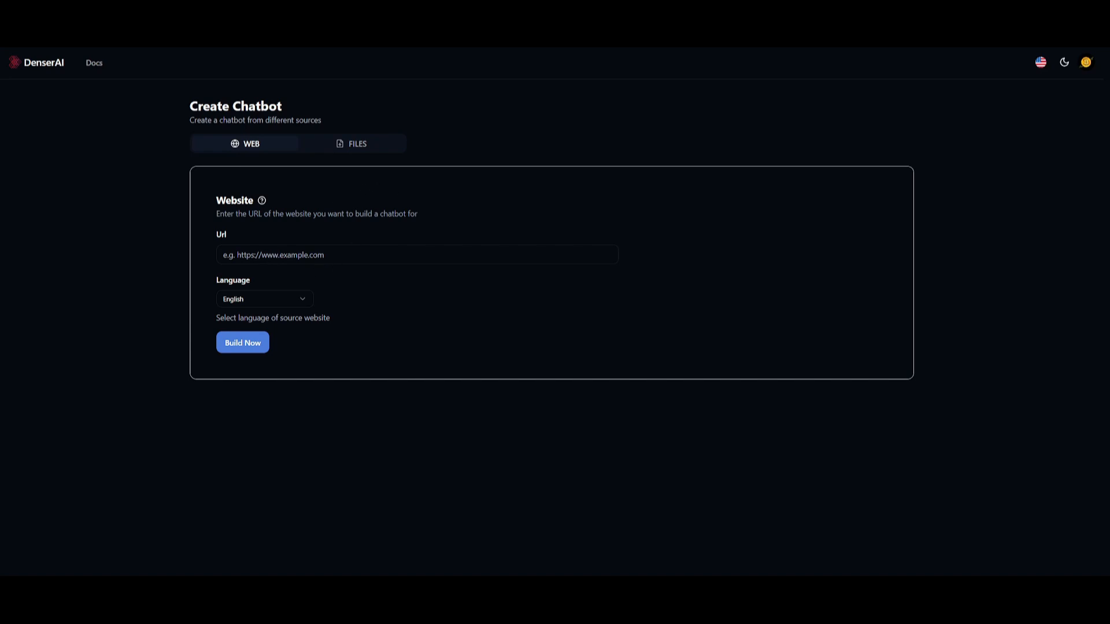
mouse_move(433, 272)
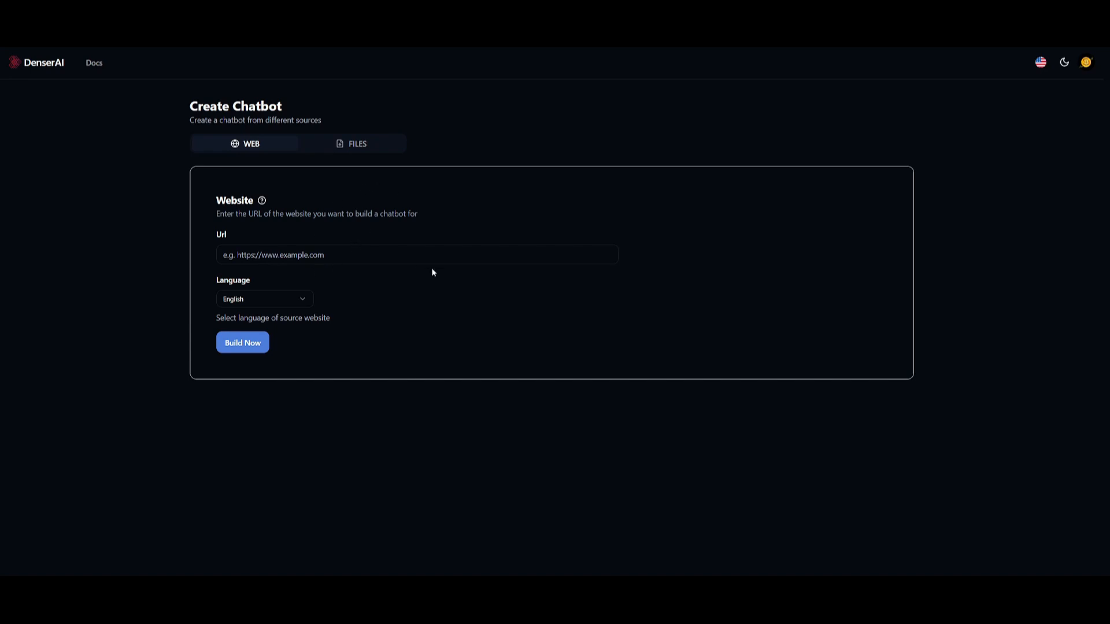
mouse_move(472, 226)
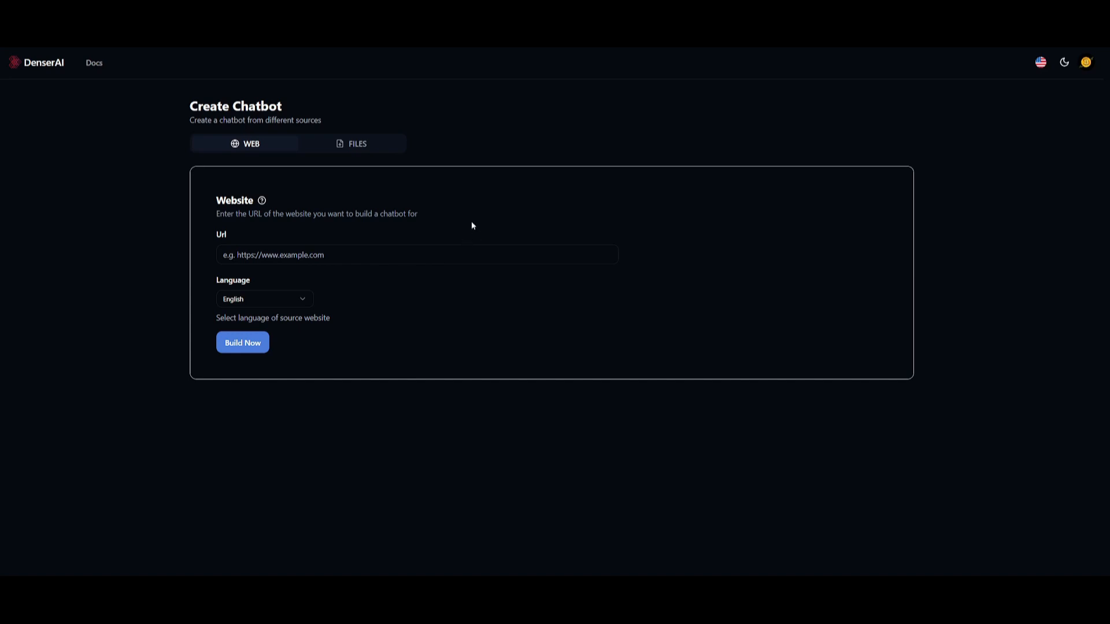
mouse_move(244, 152)
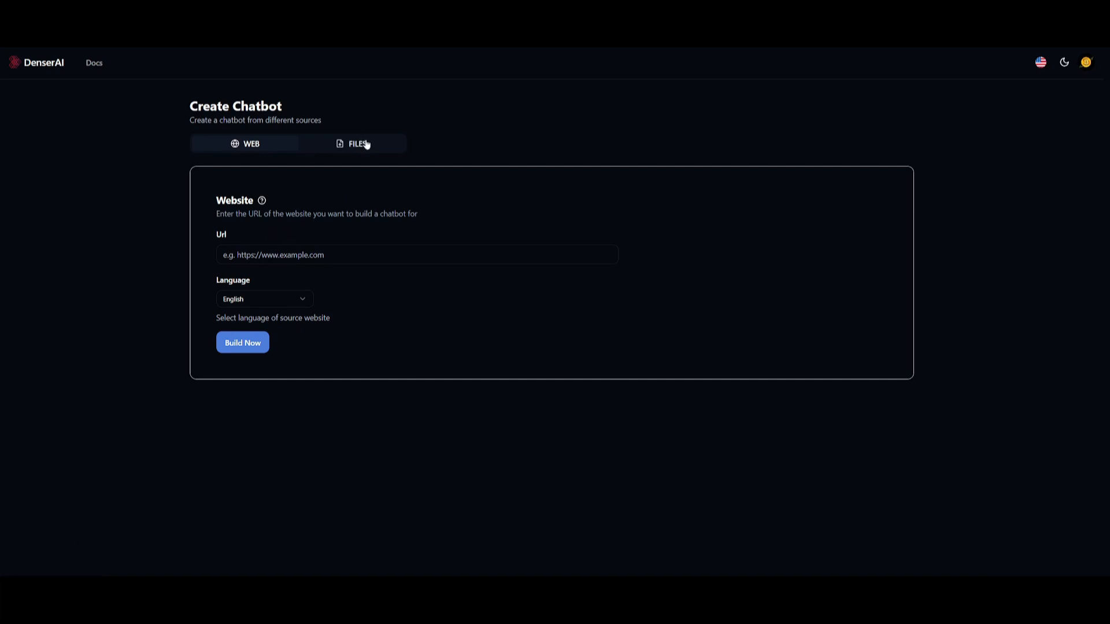
click(357, 144)
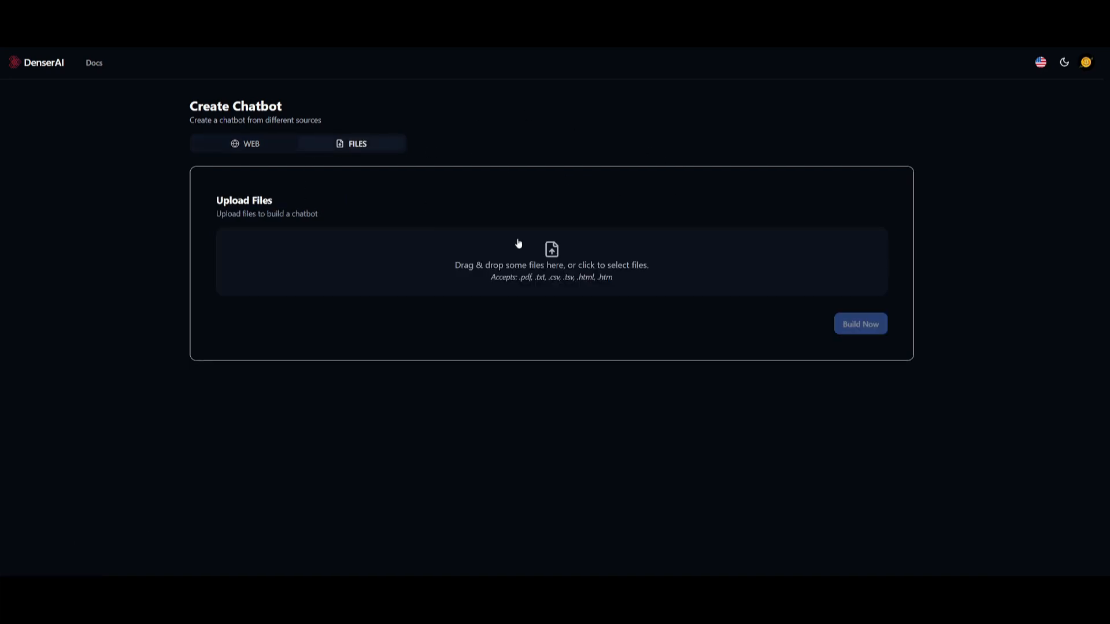
mouse_move(507, 202)
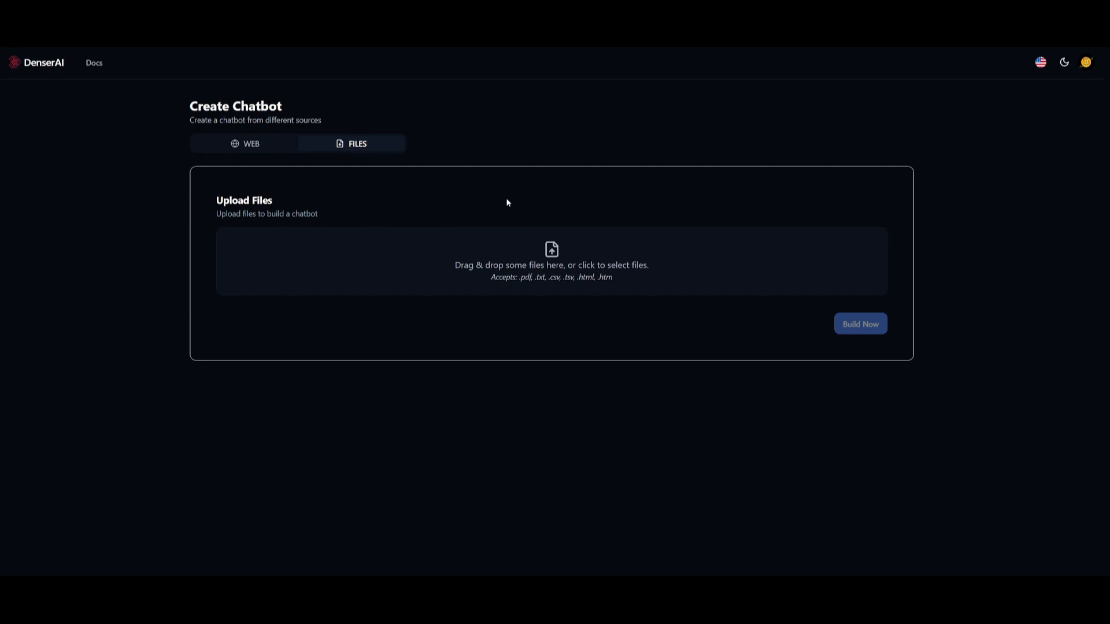
mouse_move(562, 200)
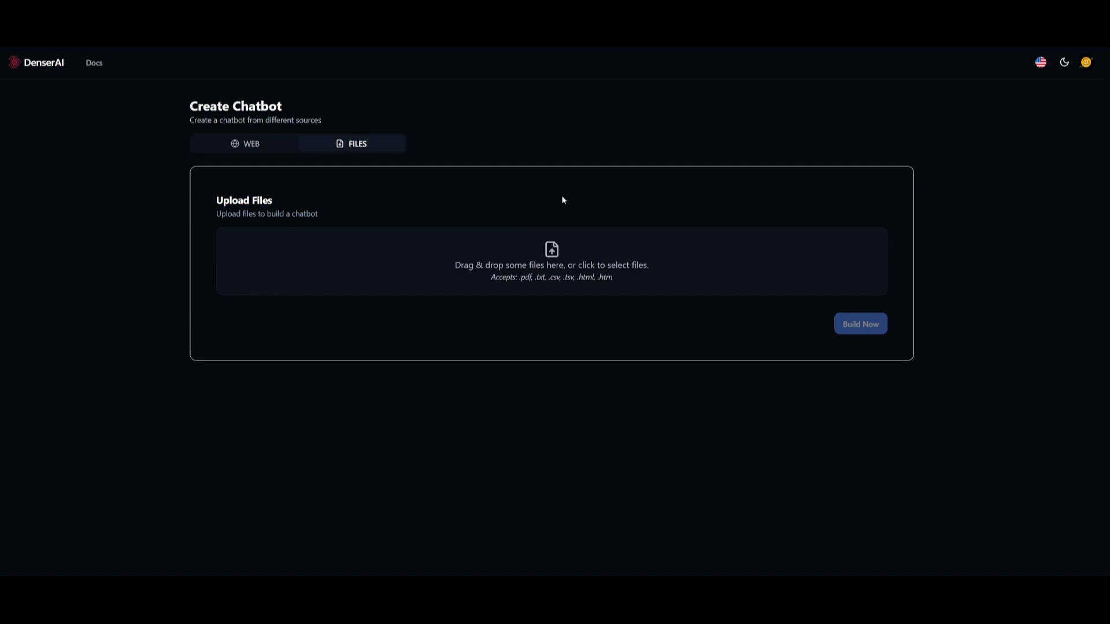
mouse_move(573, 291)
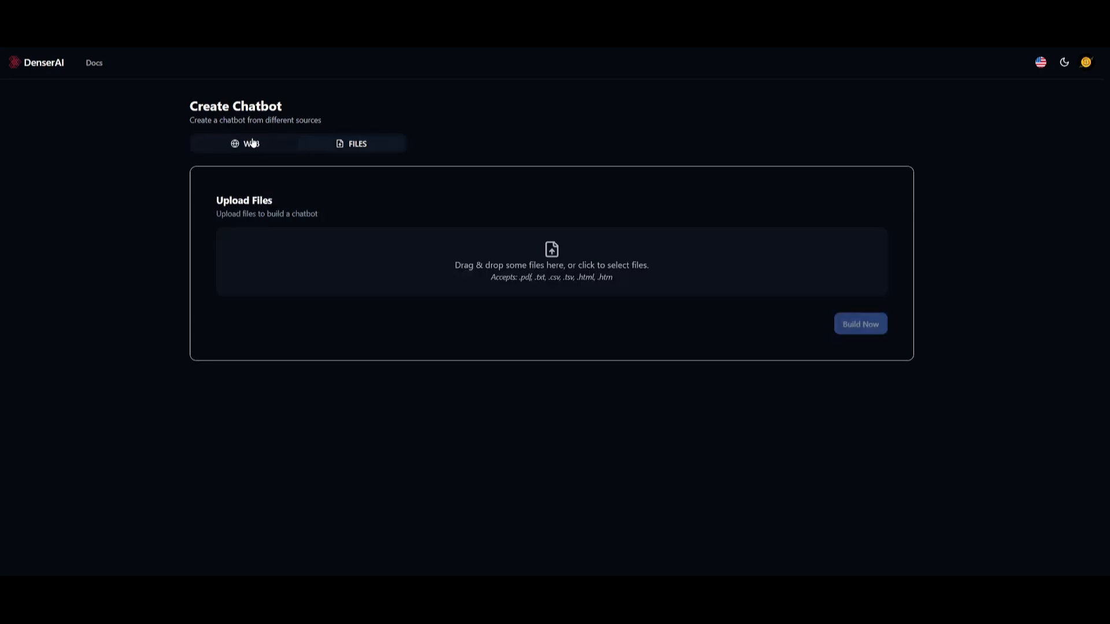
click(245, 144)
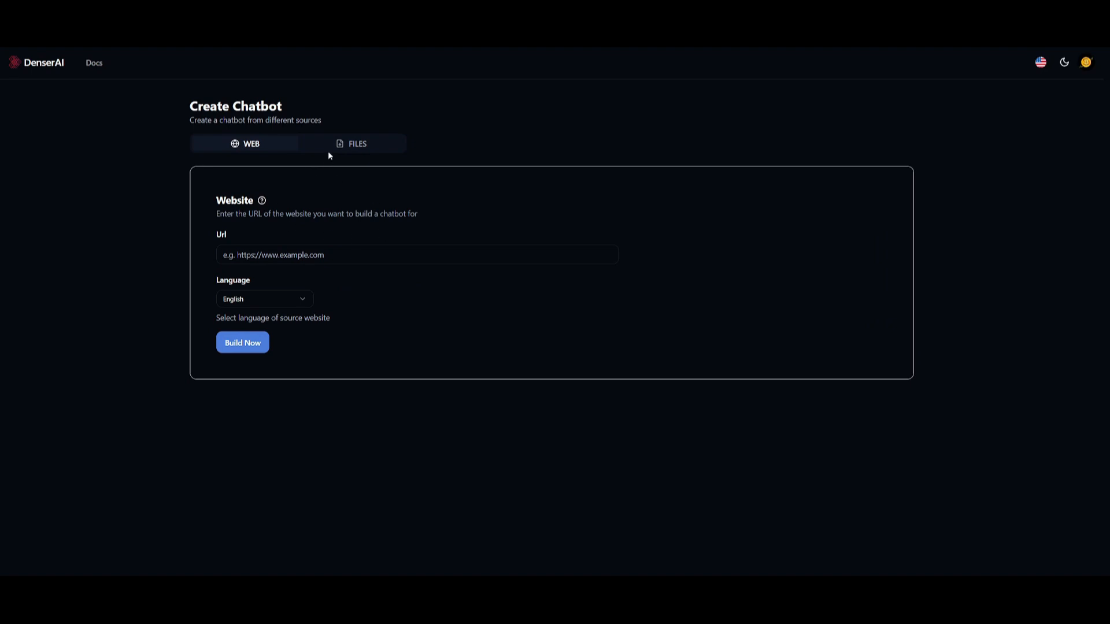
Build the 'files' chatbot from the uploaded YouTube-channel PDF and open its settings
click(357, 144)
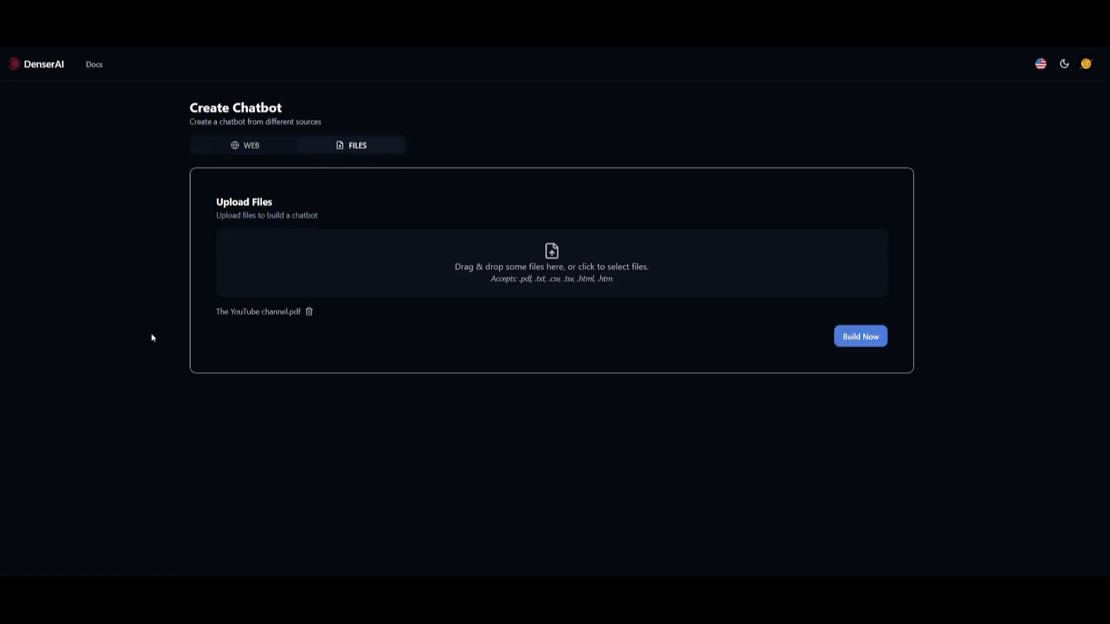
mouse_move(257, 323)
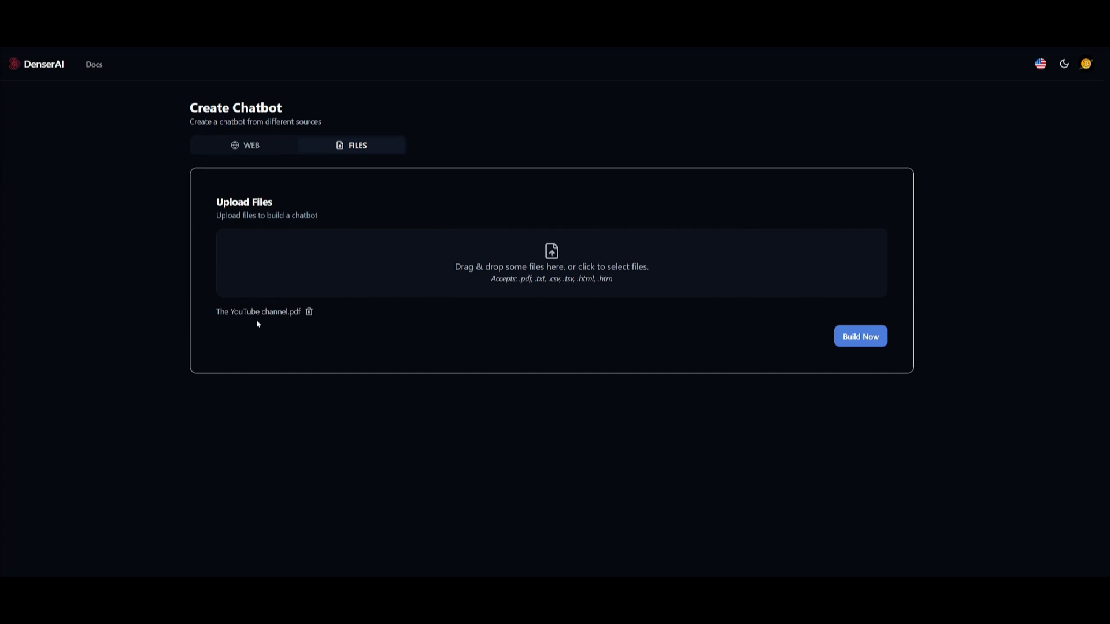
mouse_move(631, 345)
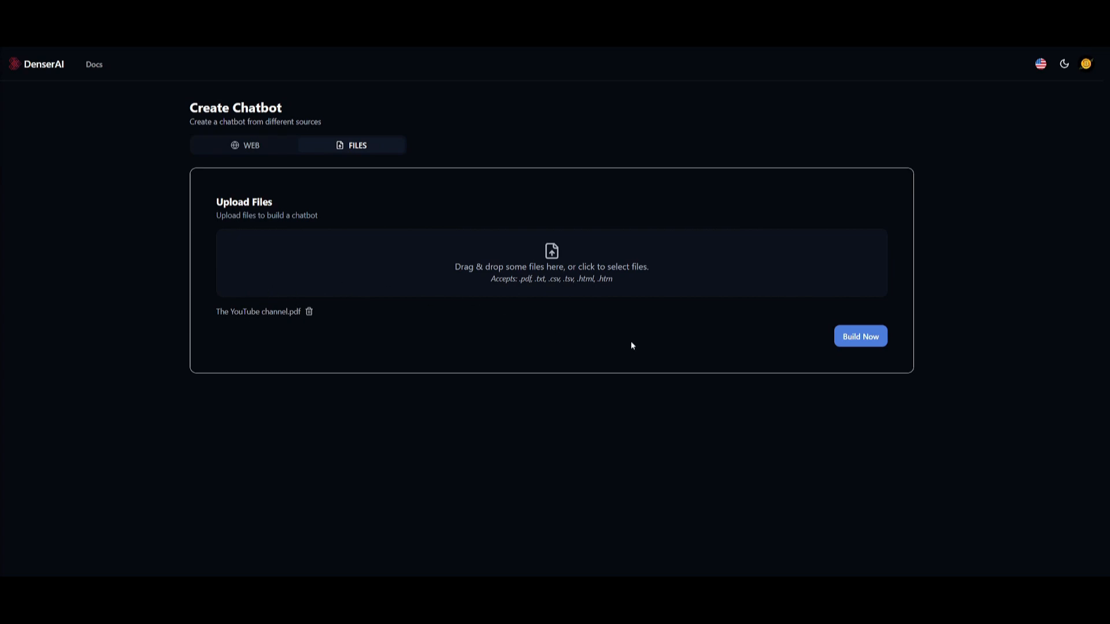
mouse_move(774, 338)
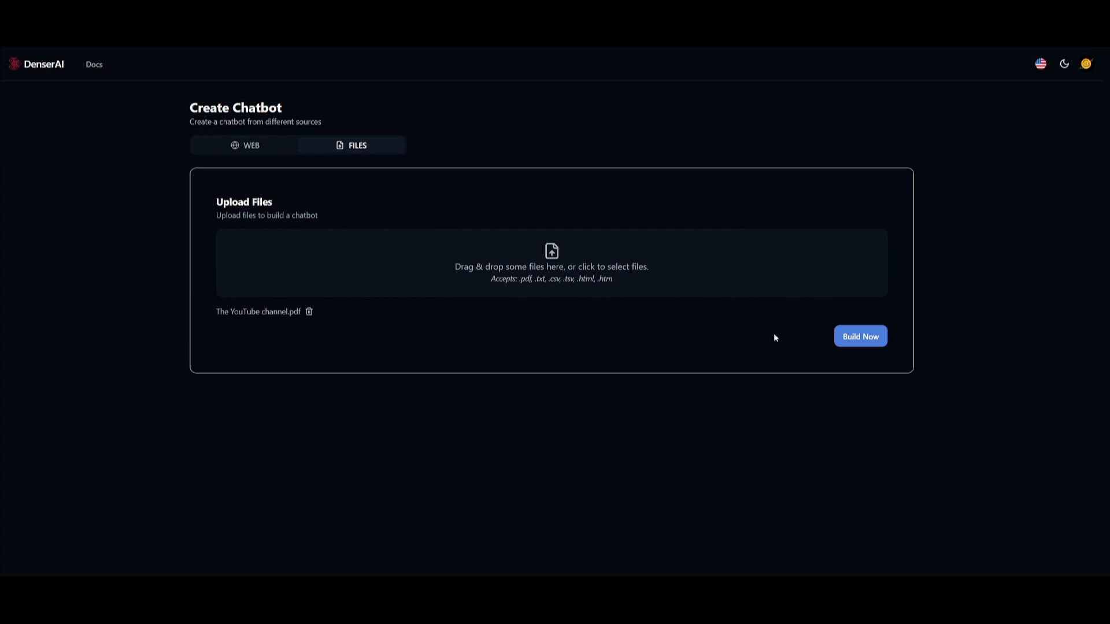
click(859, 336)
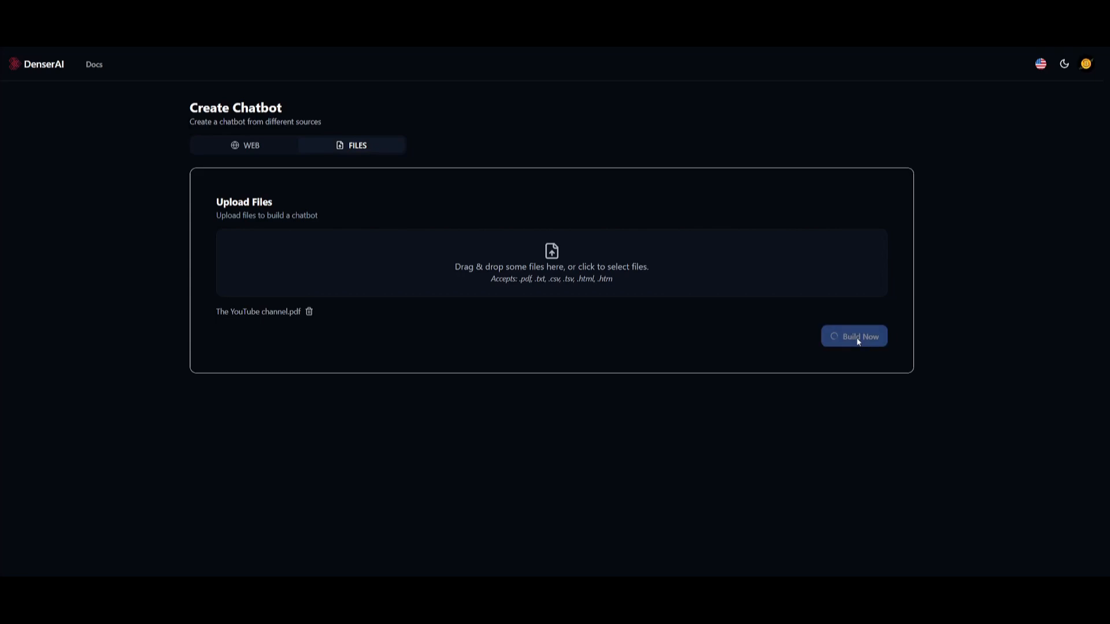
click(854, 336)
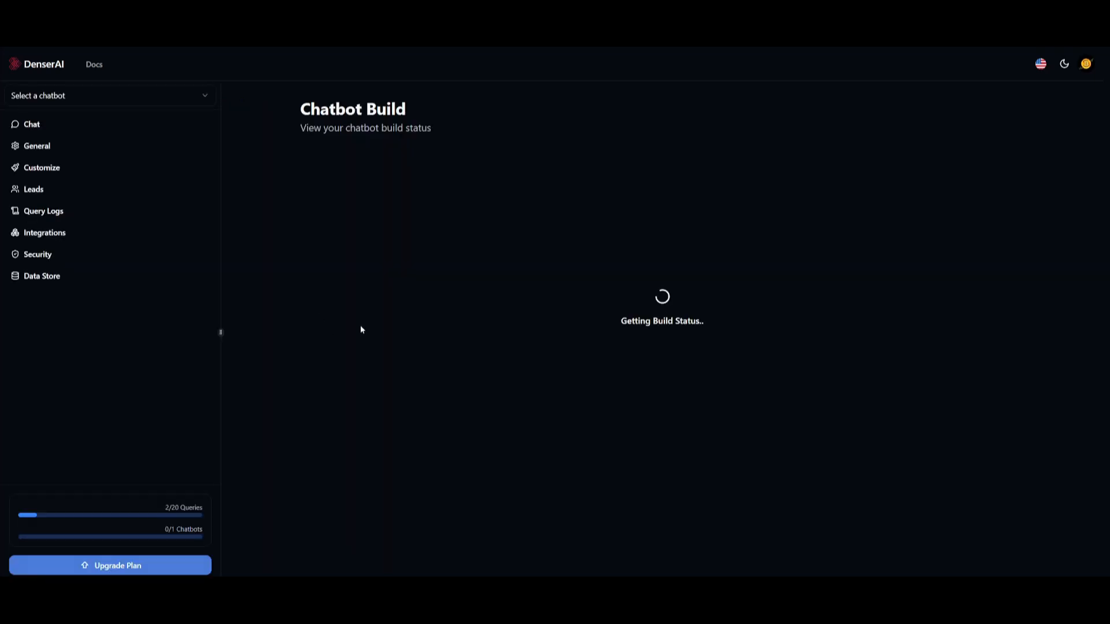
mouse_move(518, 233)
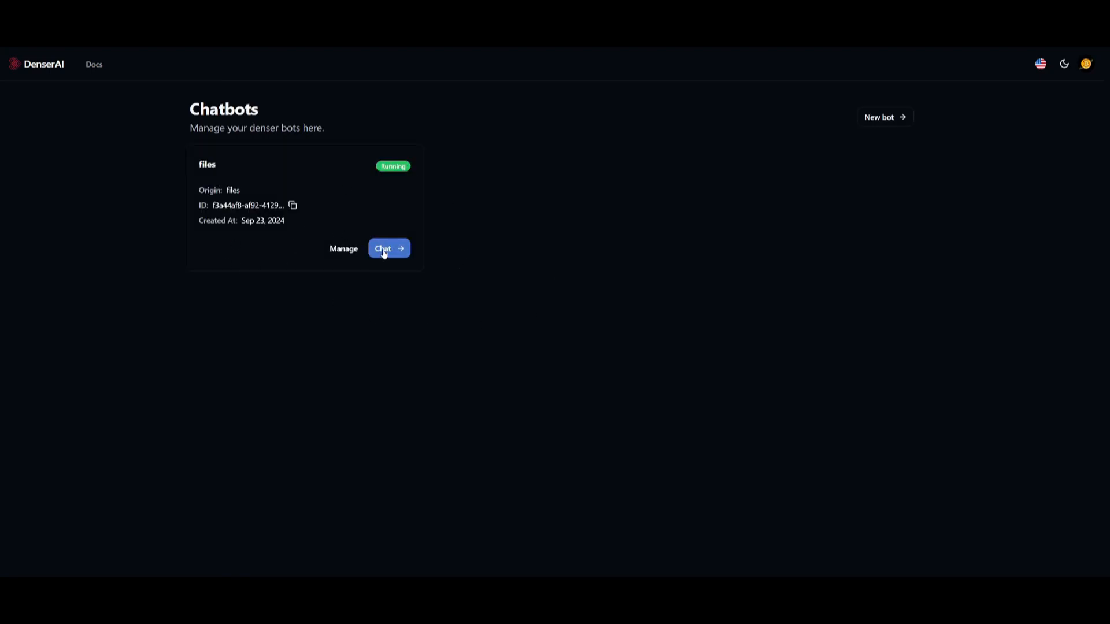
click(388, 248)
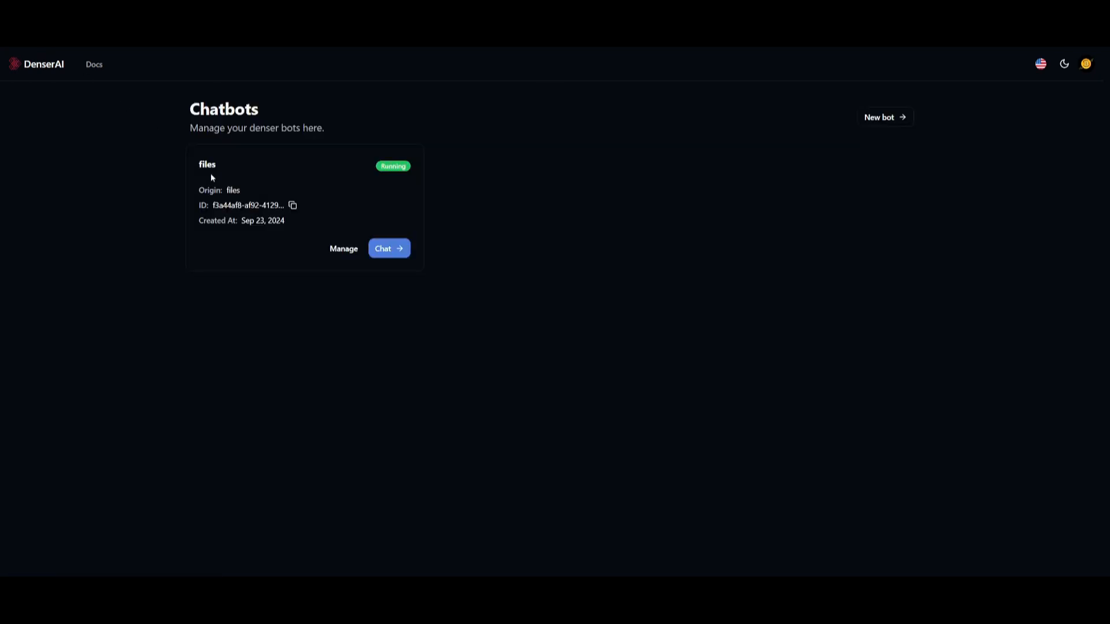
click(343, 248)
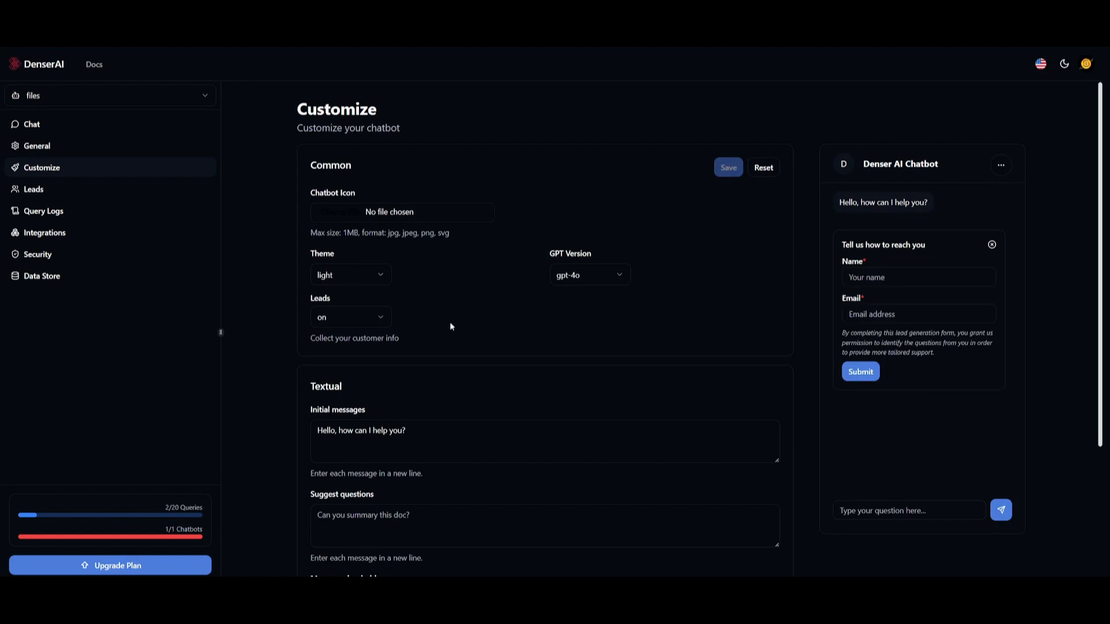
mouse_move(504, 233)
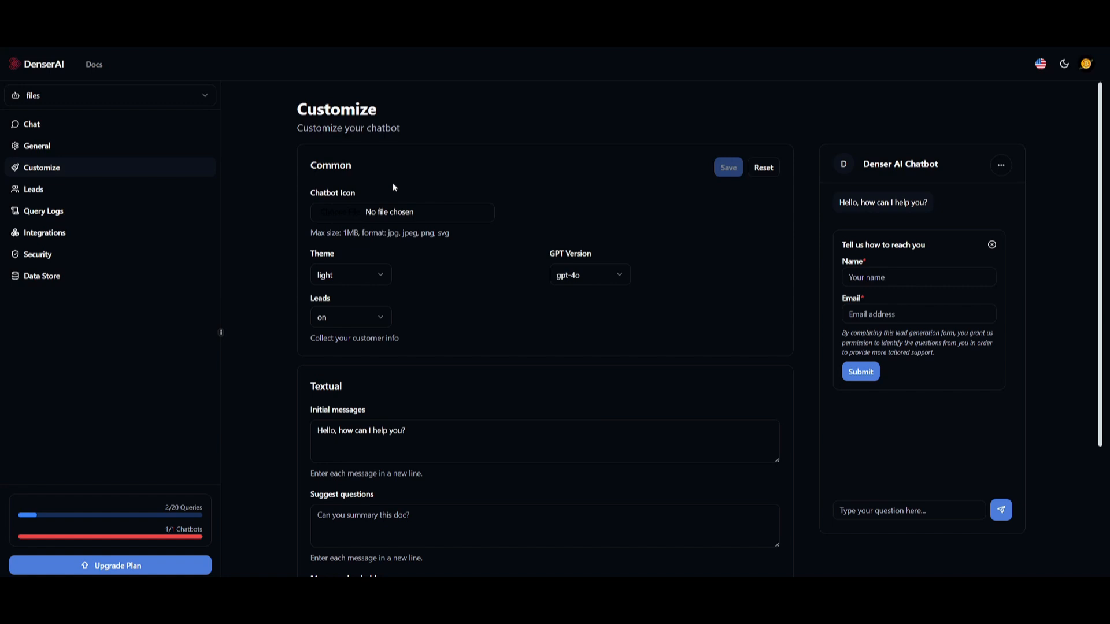
click(350, 274)
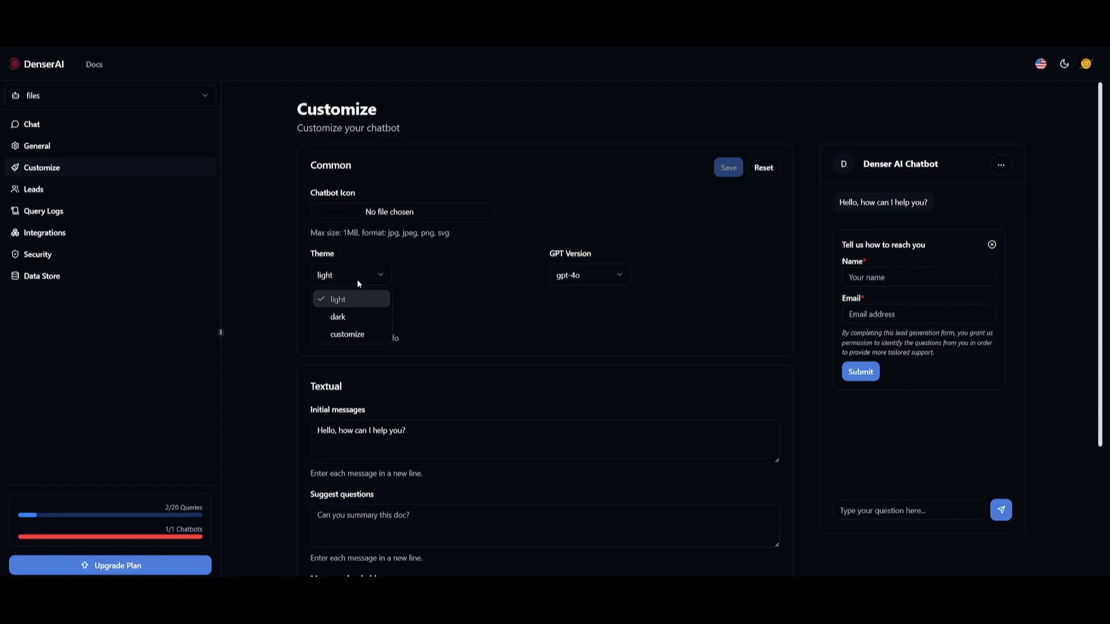
click(338, 316)
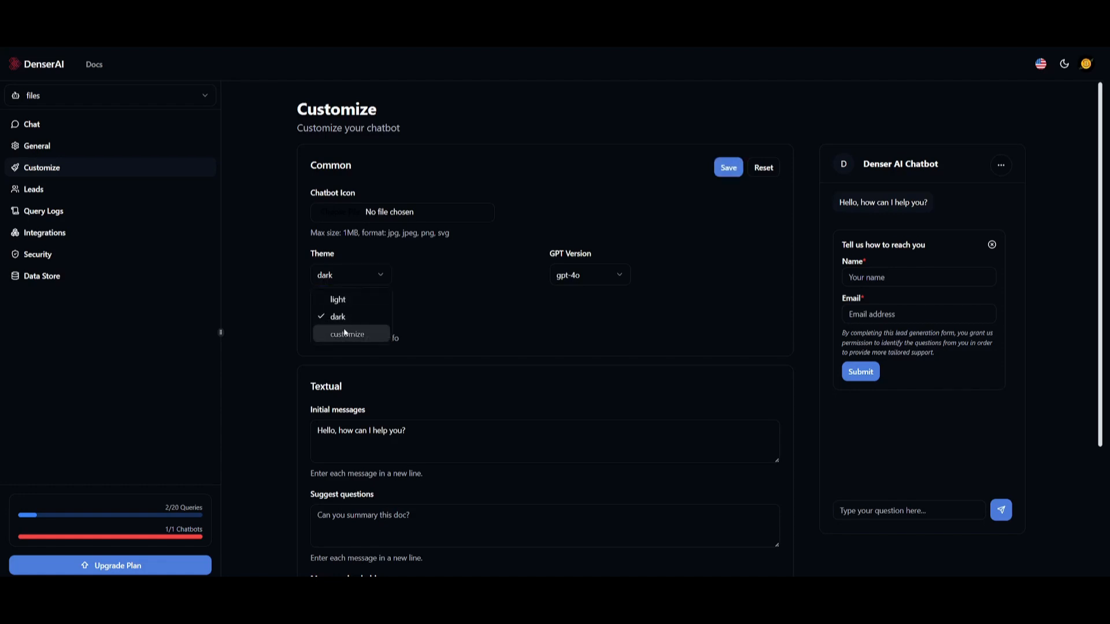
click(338, 299)
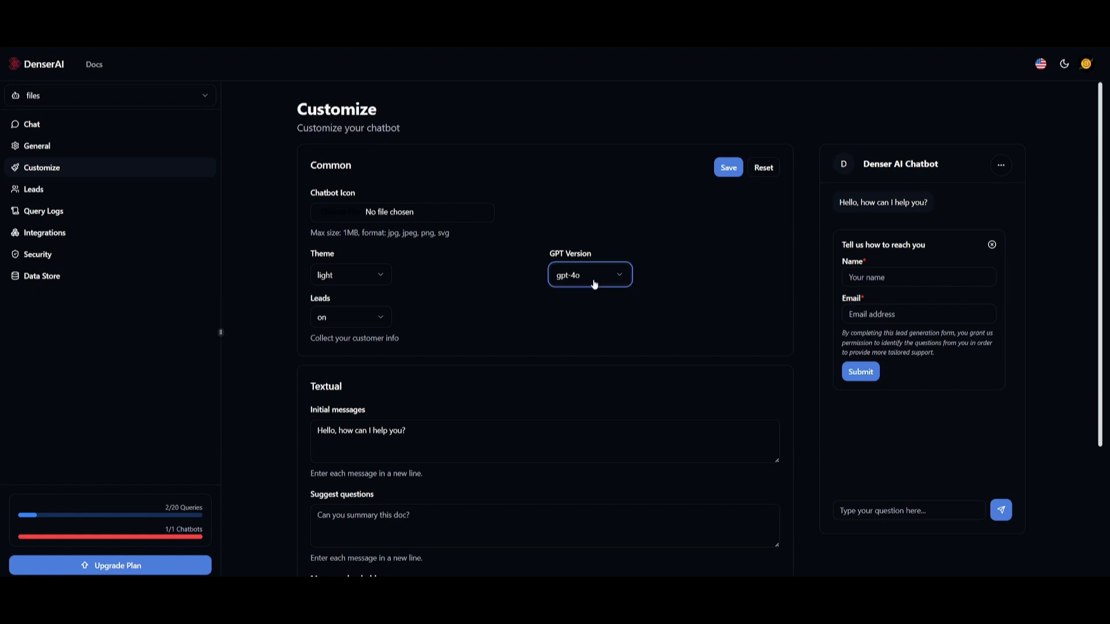
mouse_move(565, 287)
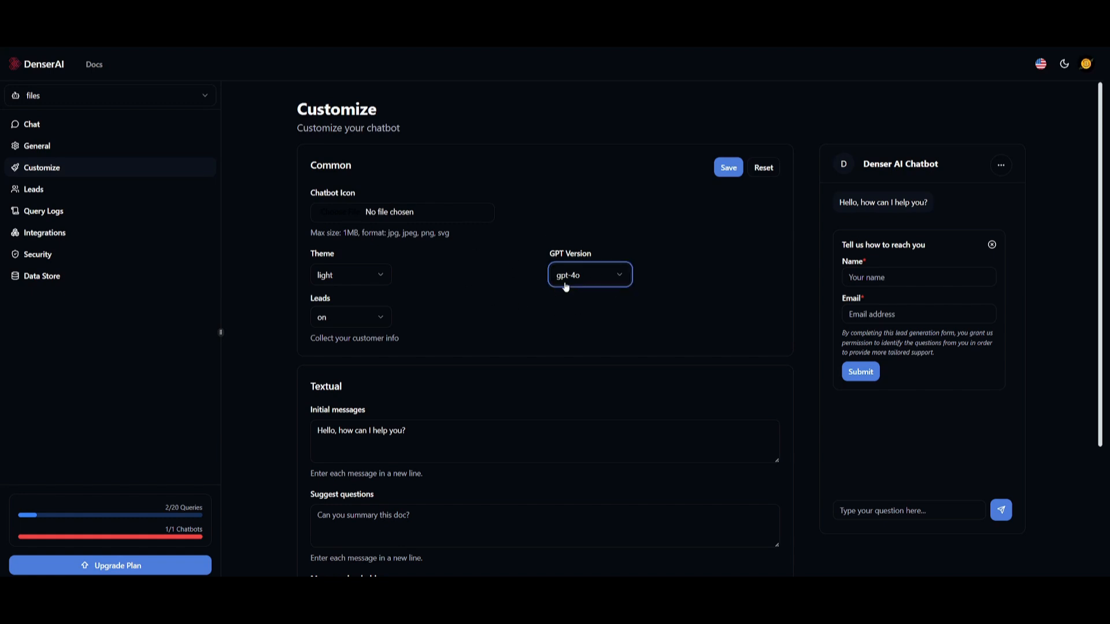
mouse_move(564, 306)
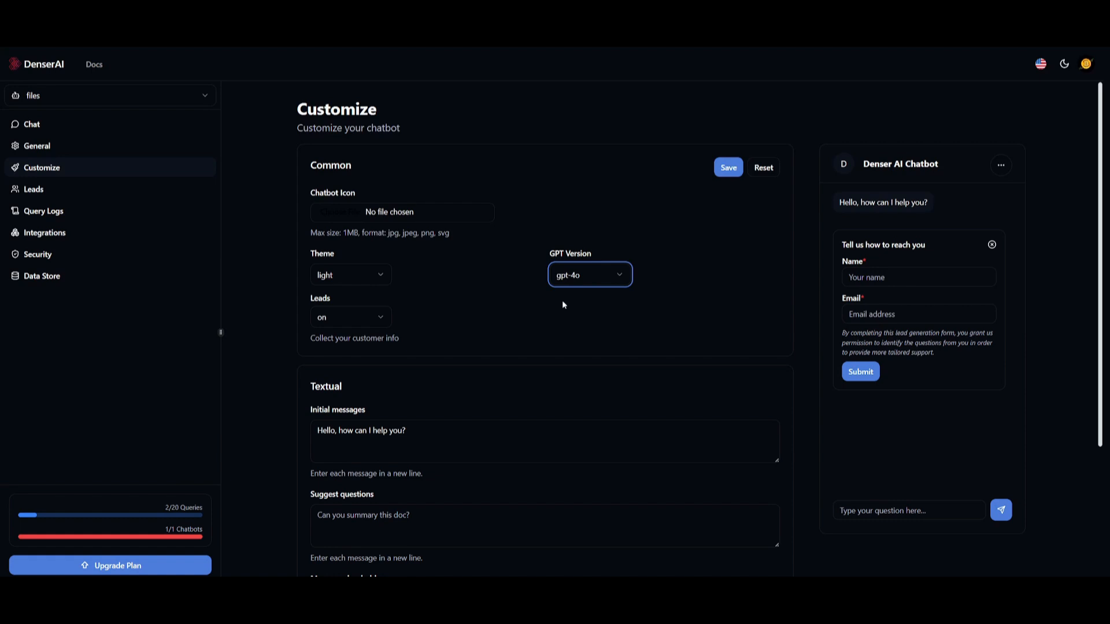
mouse_move(630, 265)
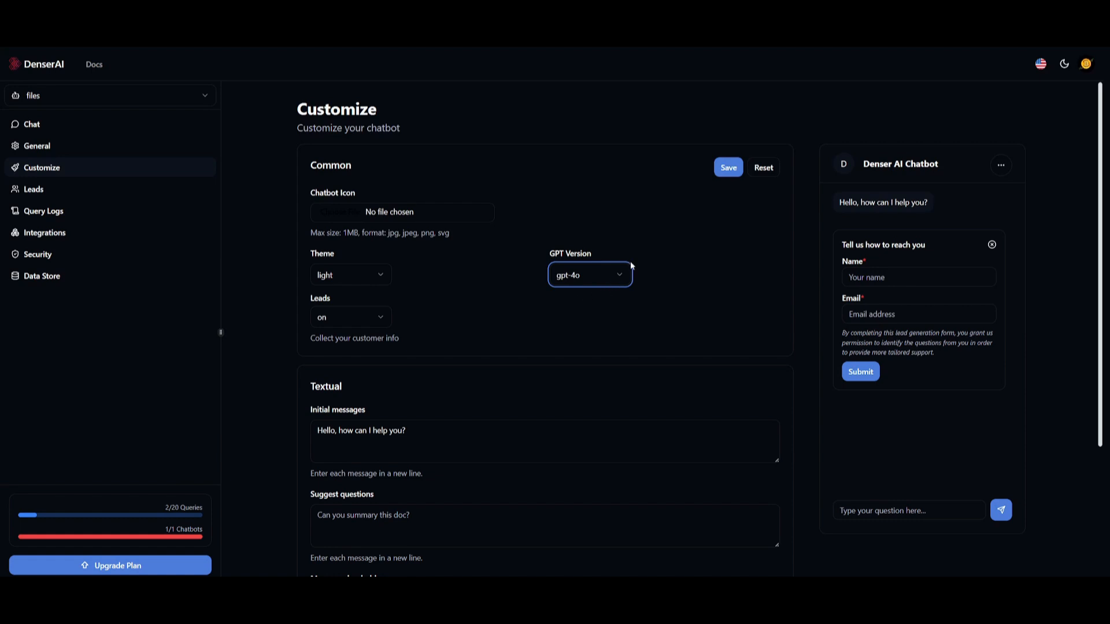
mouse_move(363, 303)
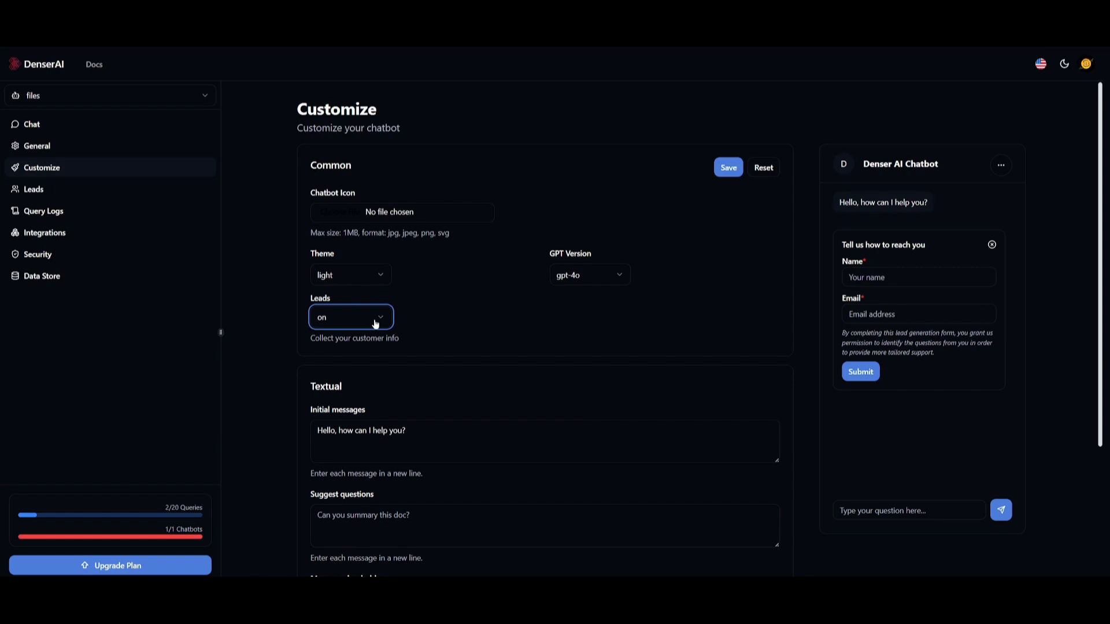
Set Leads to off and scroll further down the chatbot customization settings
click(350, 317)
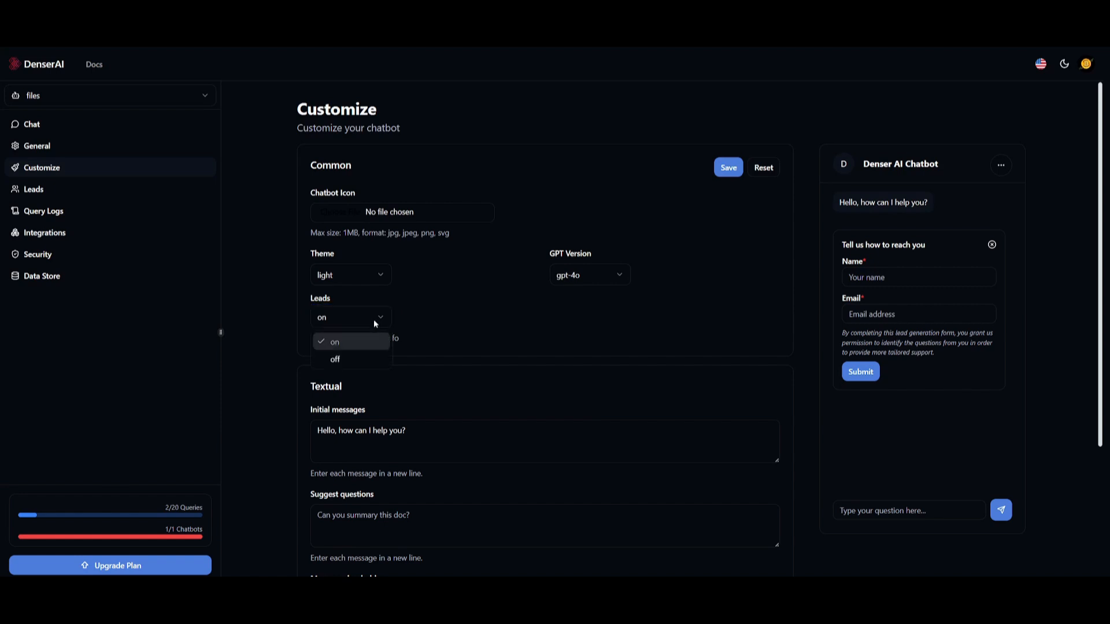
click(335, 359)
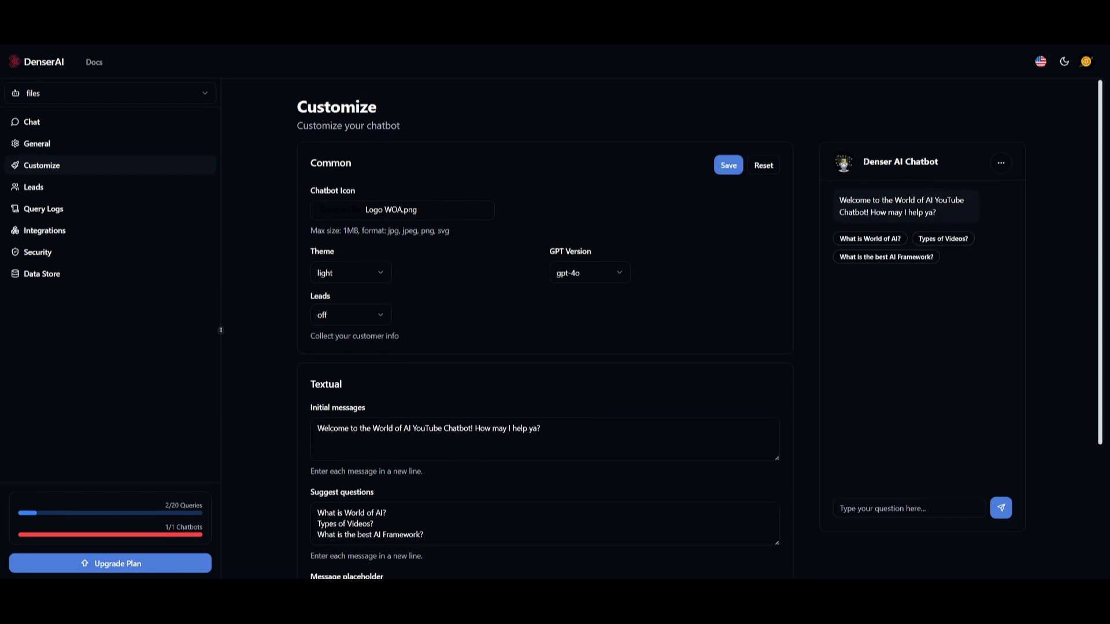
mouse_move(760, 229)
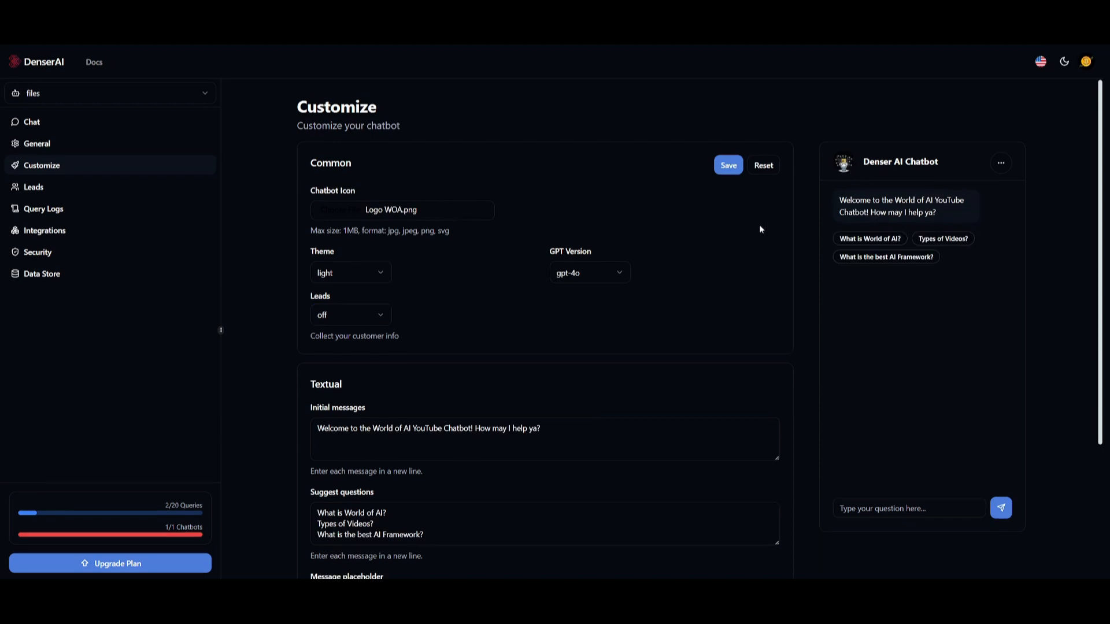
scroll(down, 3)
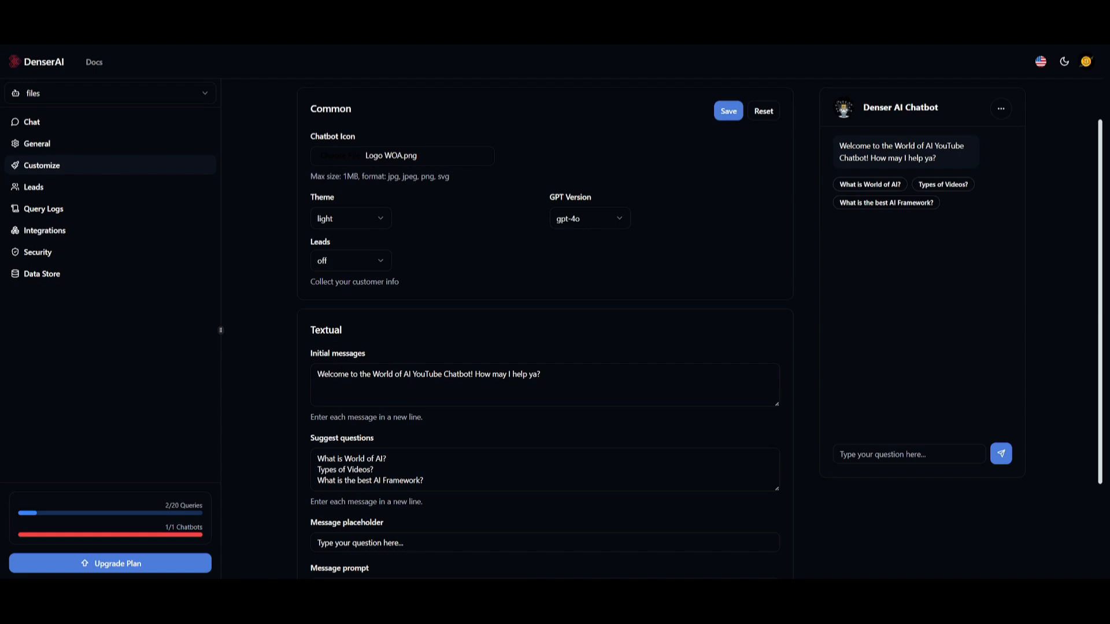
mouse_move(964, 154)
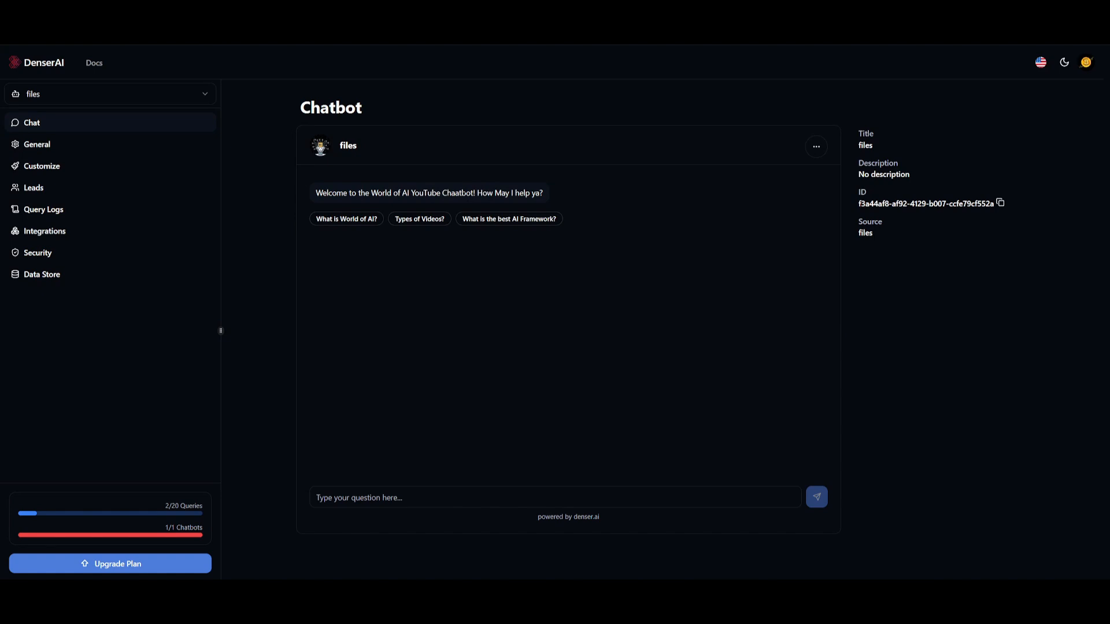
mouse_move(535, 224)
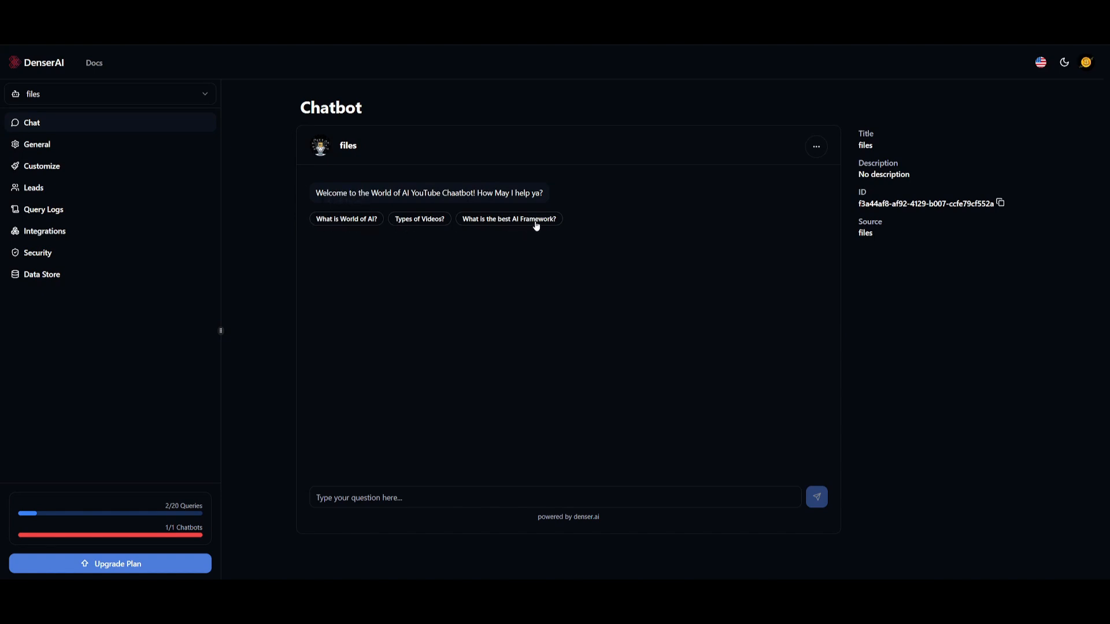
Ask the suggested 'What is World of AI?' question and scroll through the answer
click(346, 219)
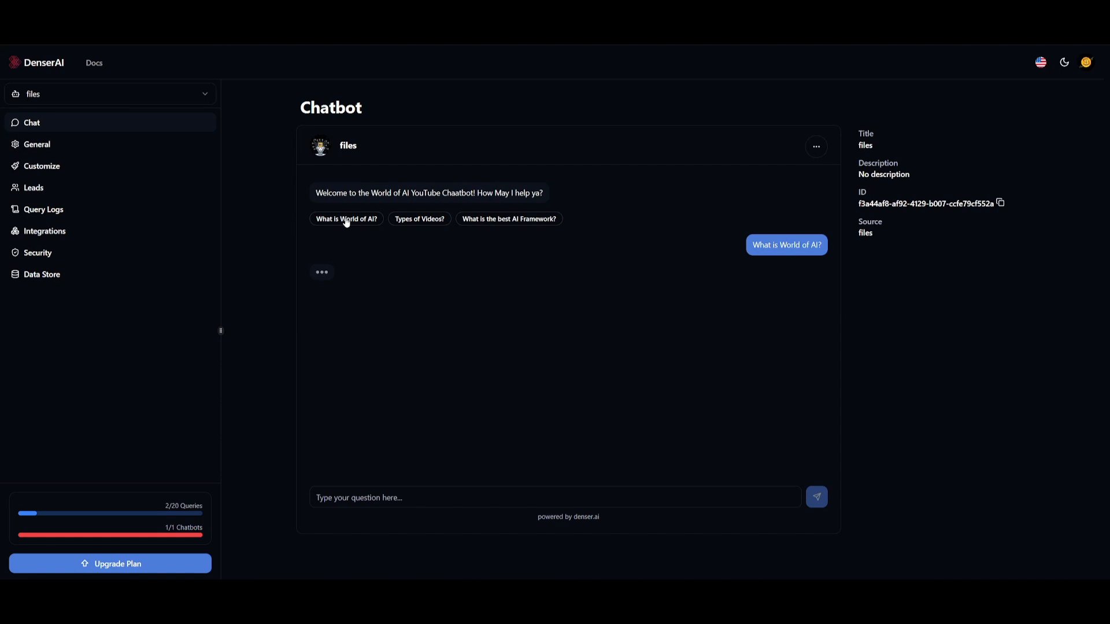
mouse_move(598, 302)
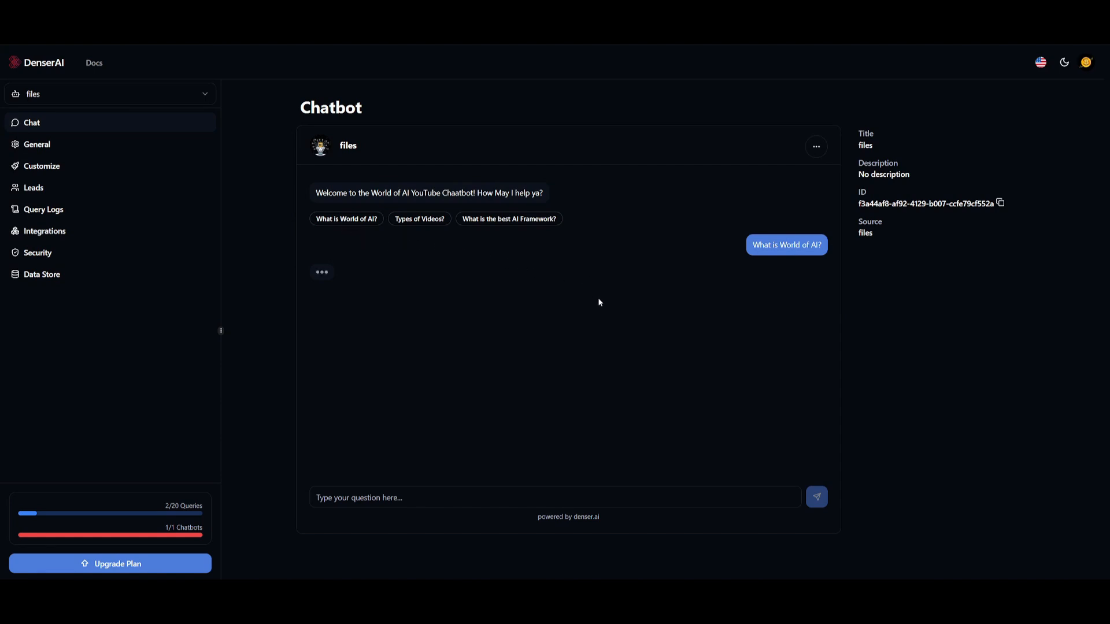
mouse_move(596, 299)
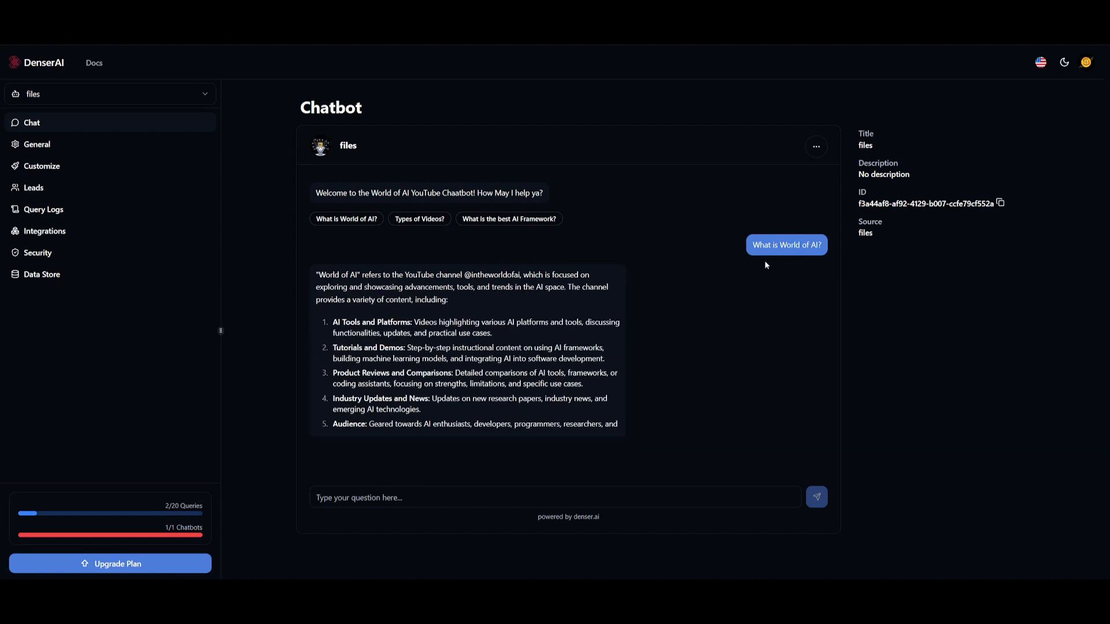
scroll(down, 3)
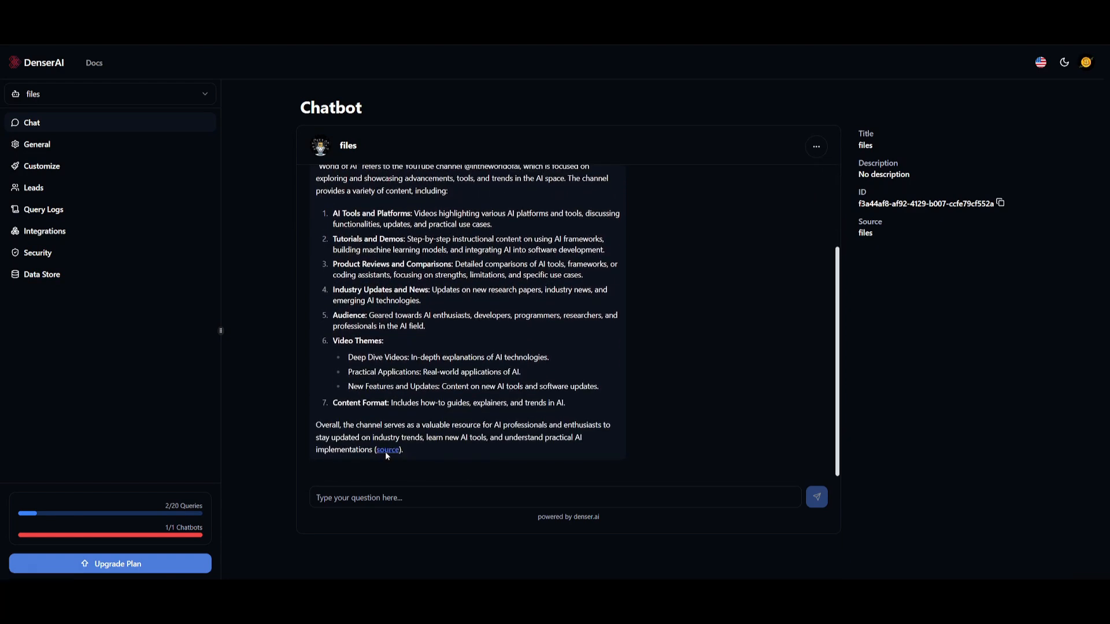
click(34, 188)
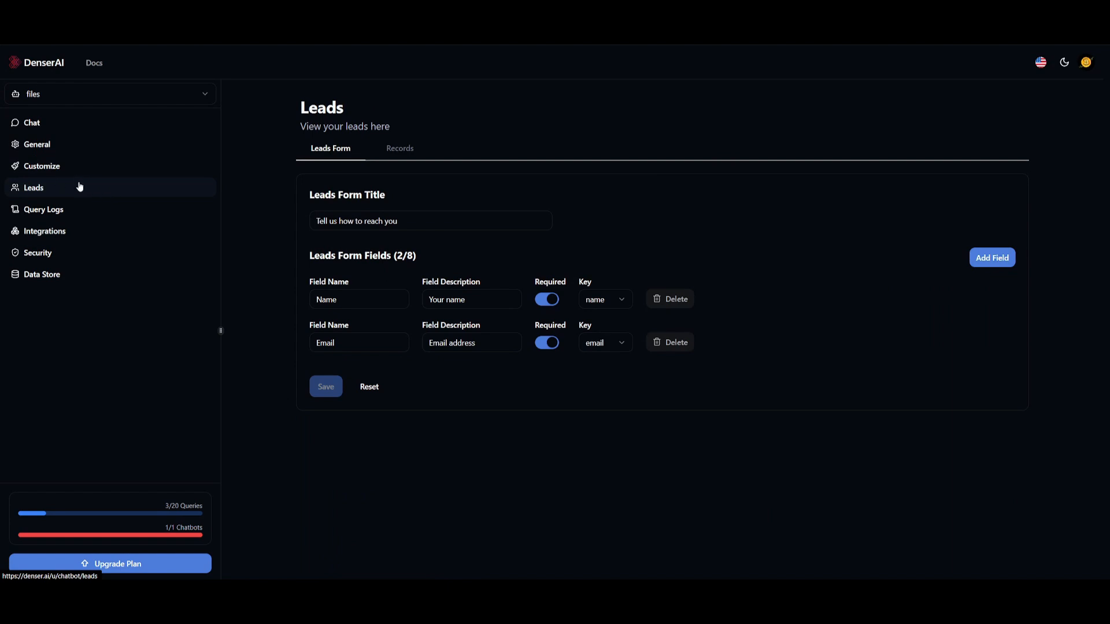
mouse_move(24, 189)
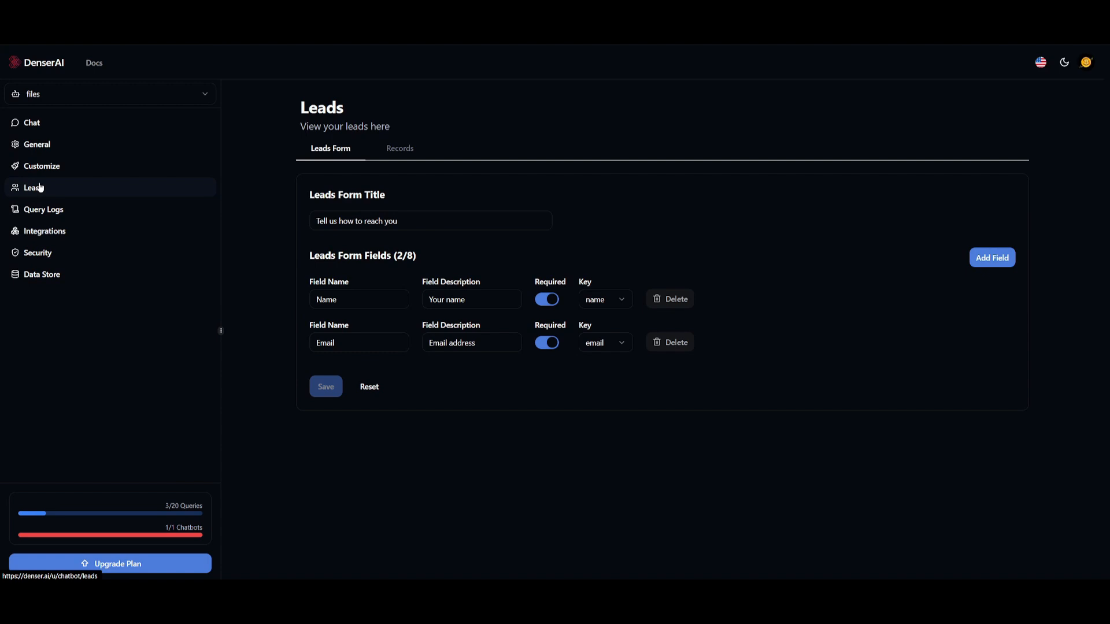
mouse_move(262, 288)
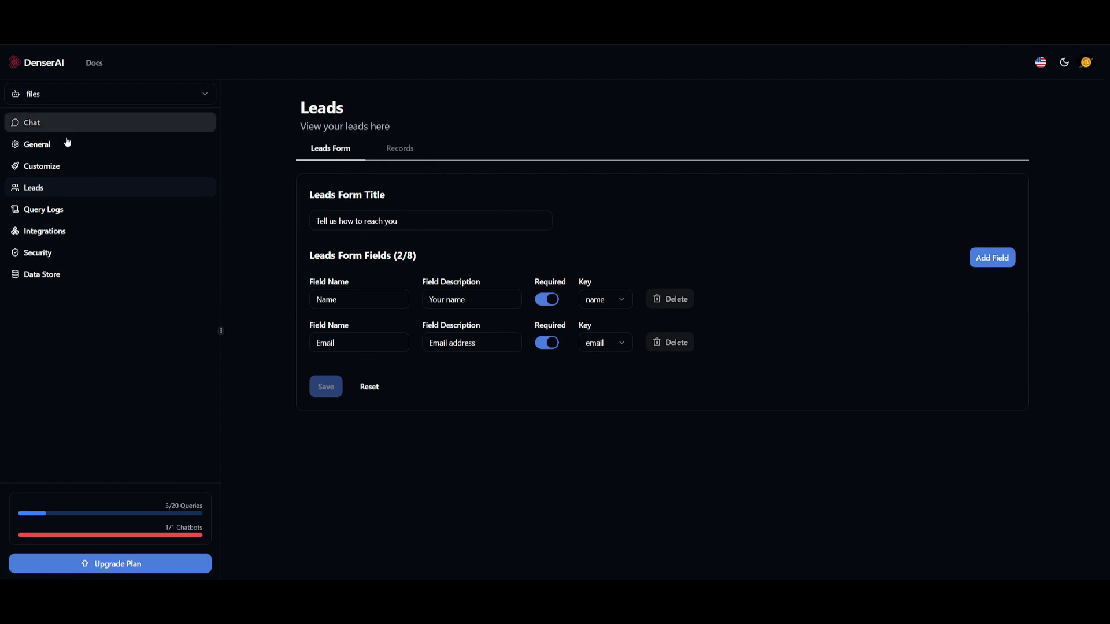
mouse_move(450, 432)
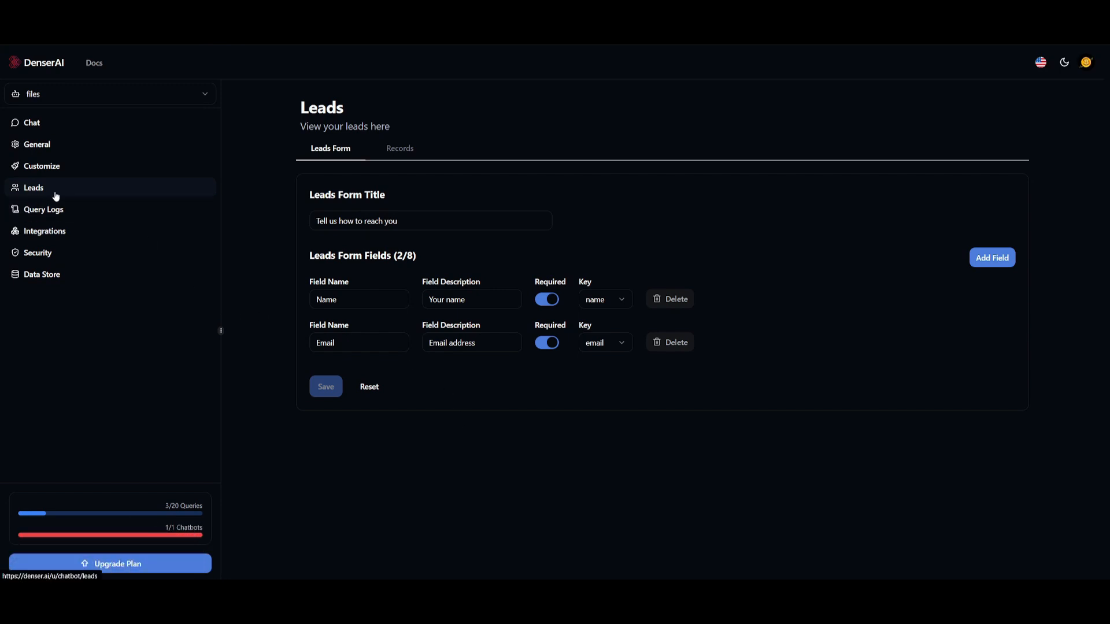
mouse_move(55, 196)
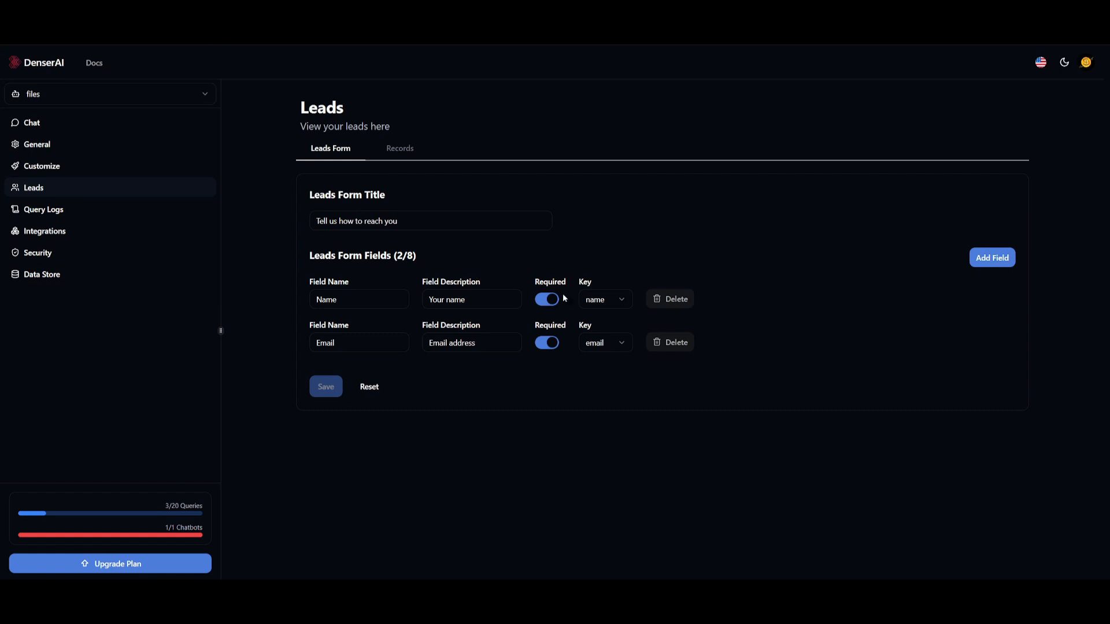
mouse_move(583, 299)
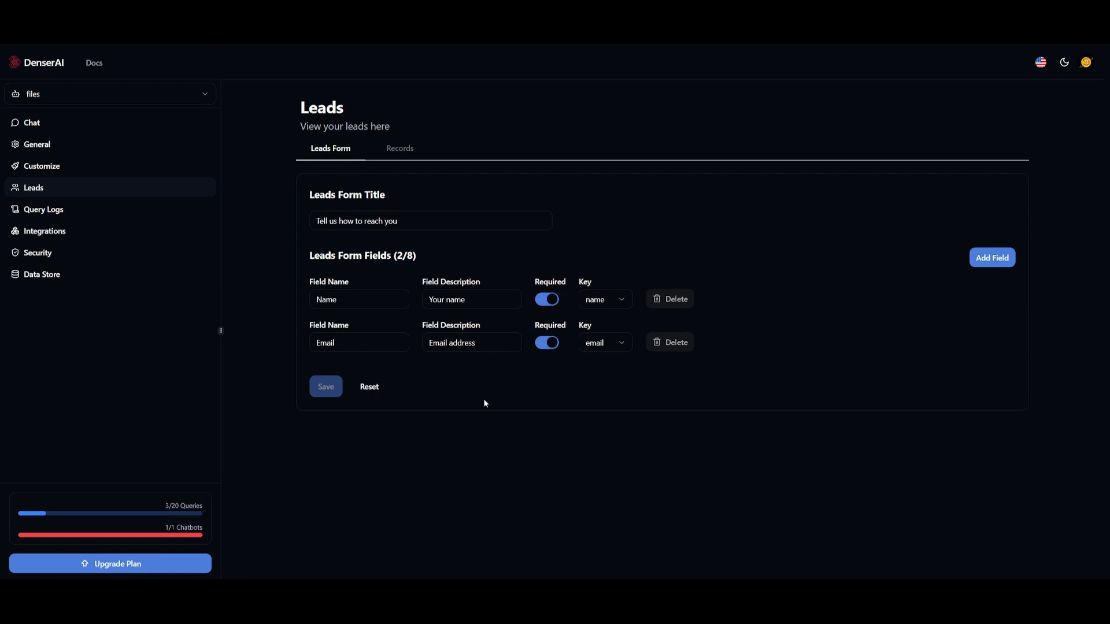
mouse_move(361, 292)
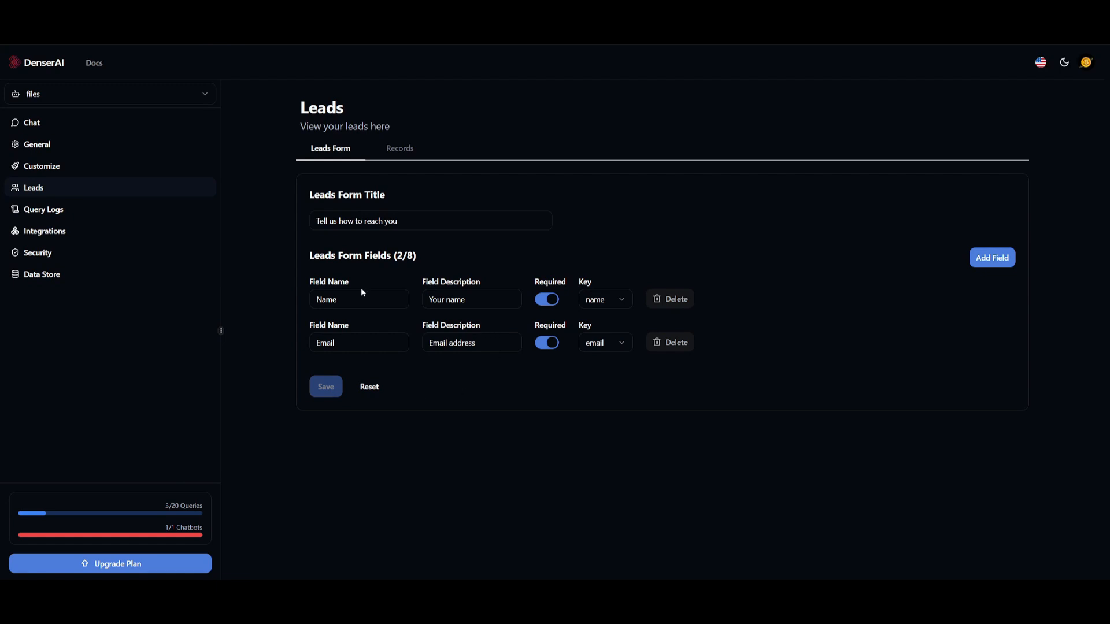
mouse_move(992, 258)
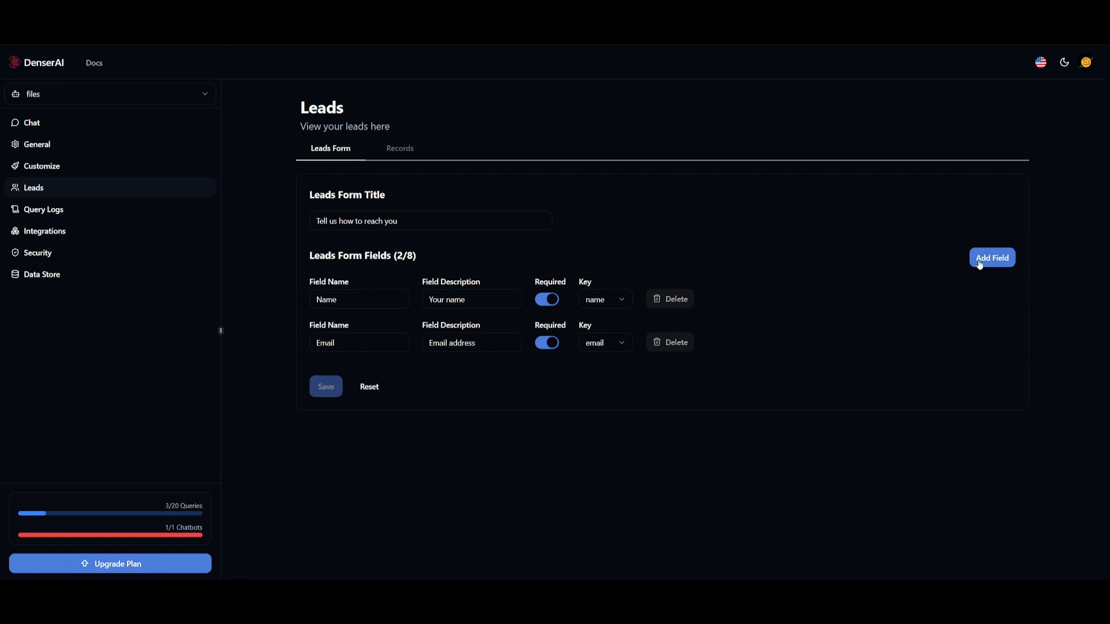
Add two blank lead-form fields, check the third field's Key options, then view Query Logs
click(992, 258)
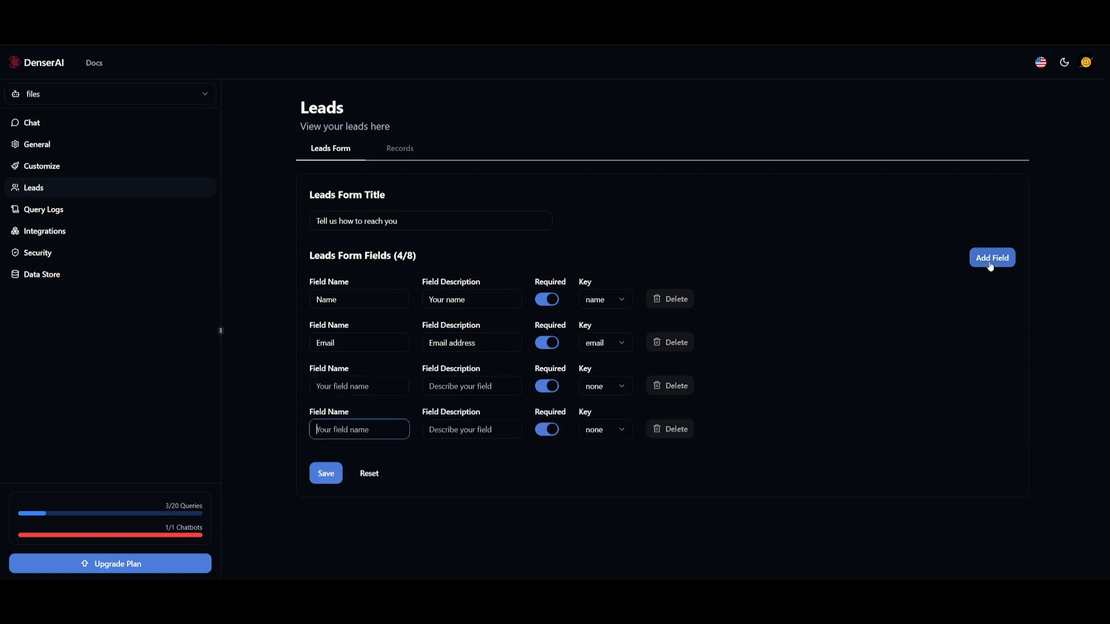
click(471, 385)
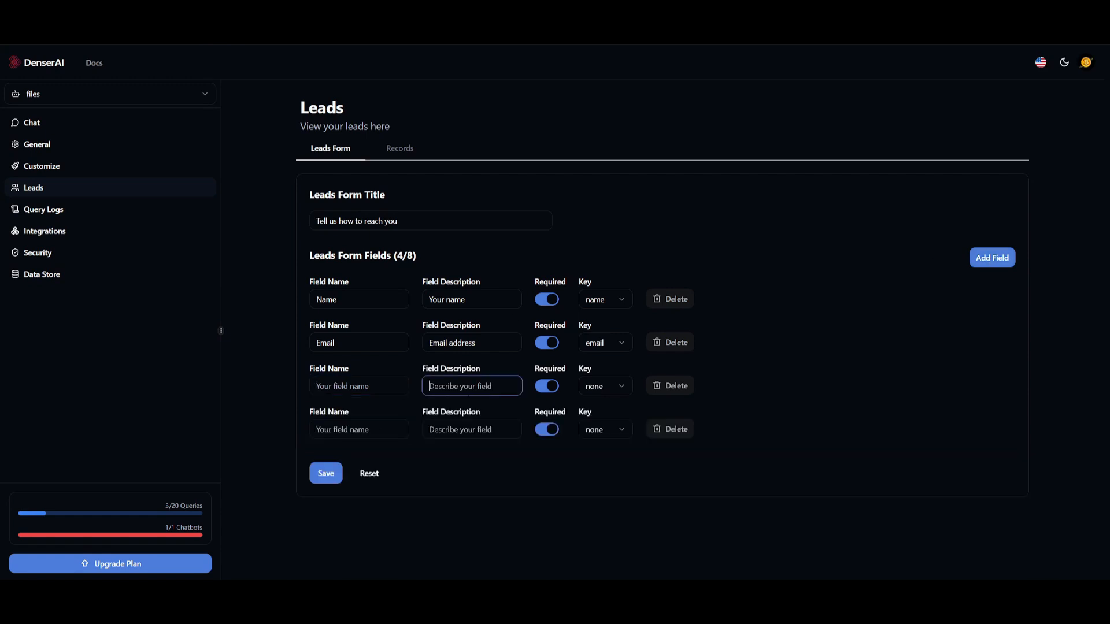
click(603, 386)
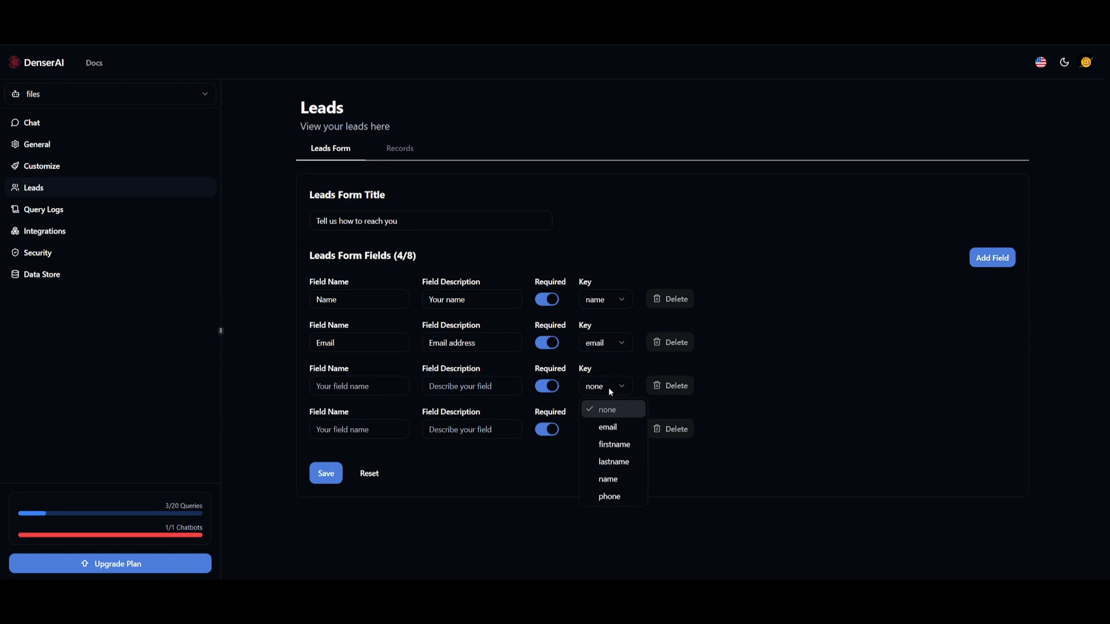
click(607, 409)
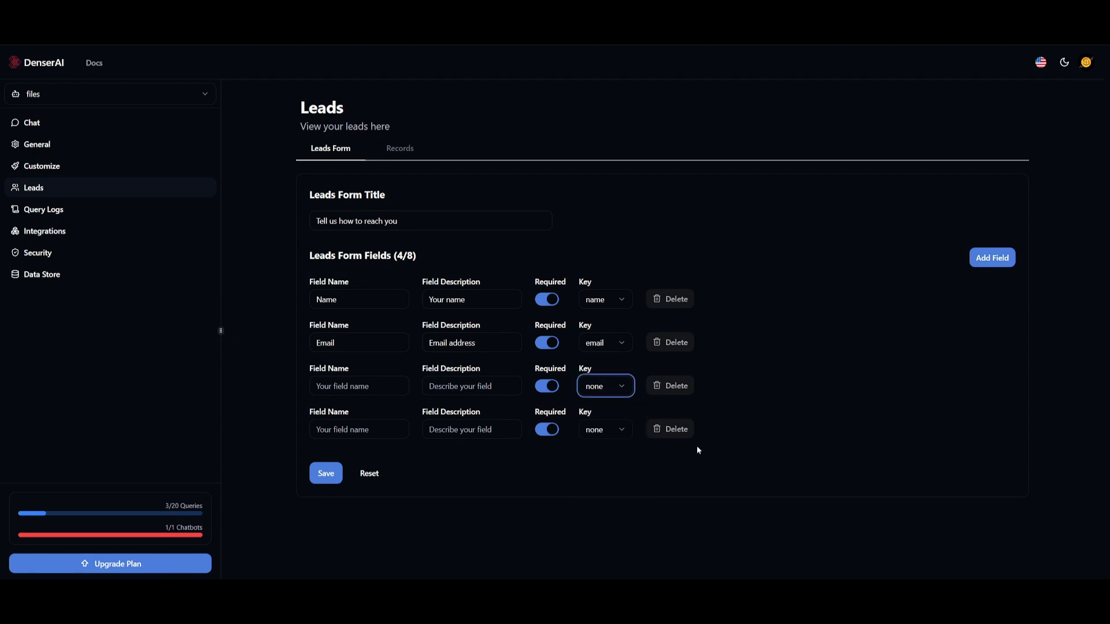
mouse_move(37, 253)
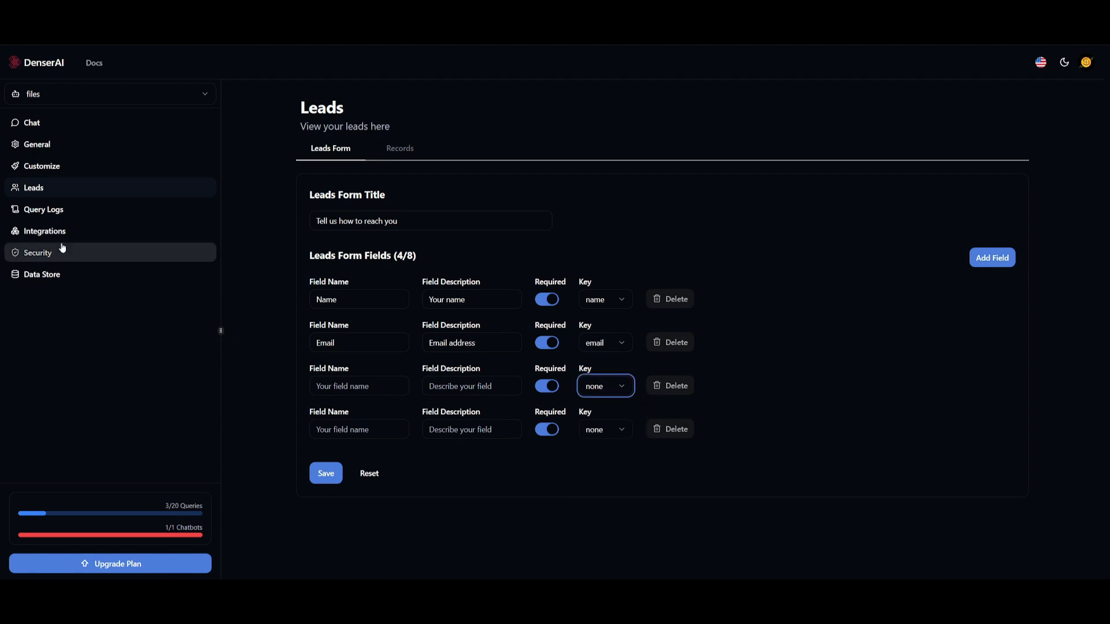
click(42, 209)
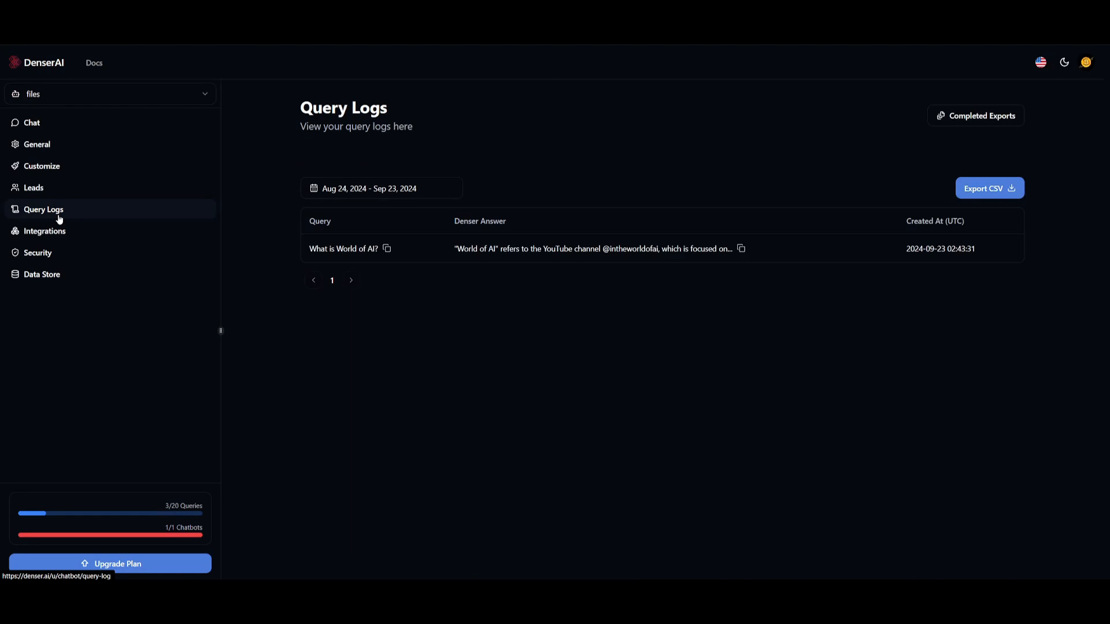
mouse_move(860, 249)
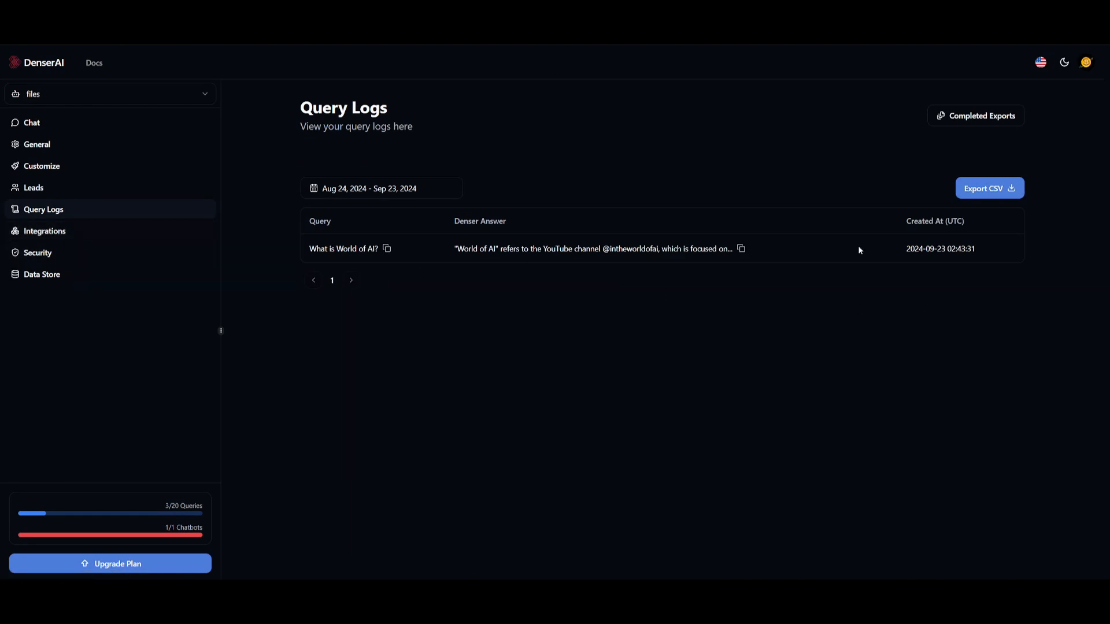
mouse_move(64, 220)
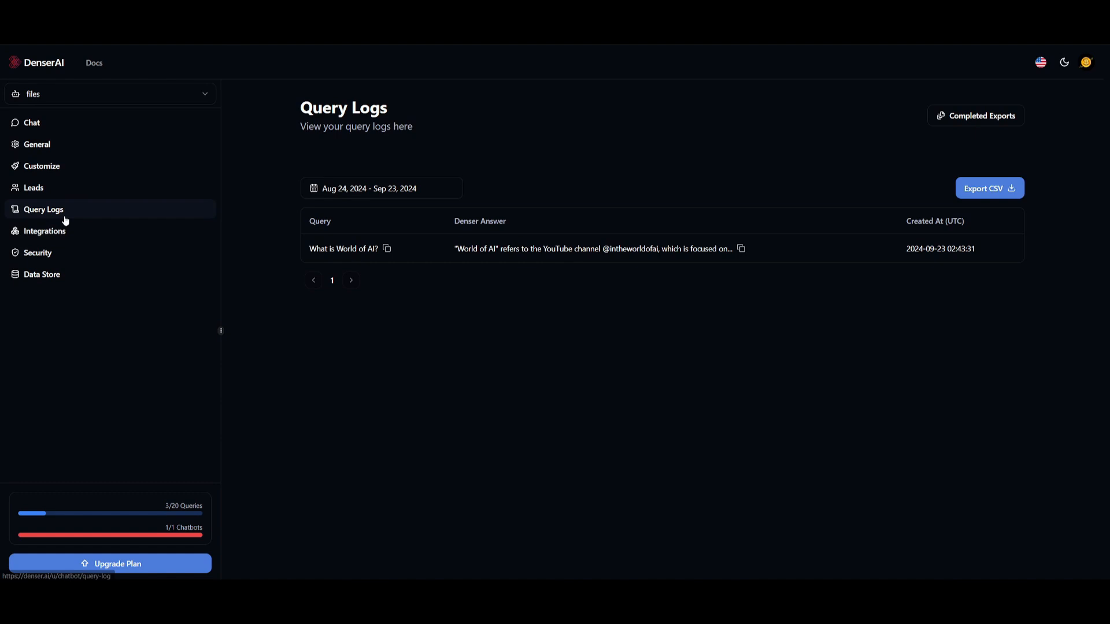
Review the Website integration's chat-widget and embedded-frame code snippets, then close the dialog
click(44, 230)
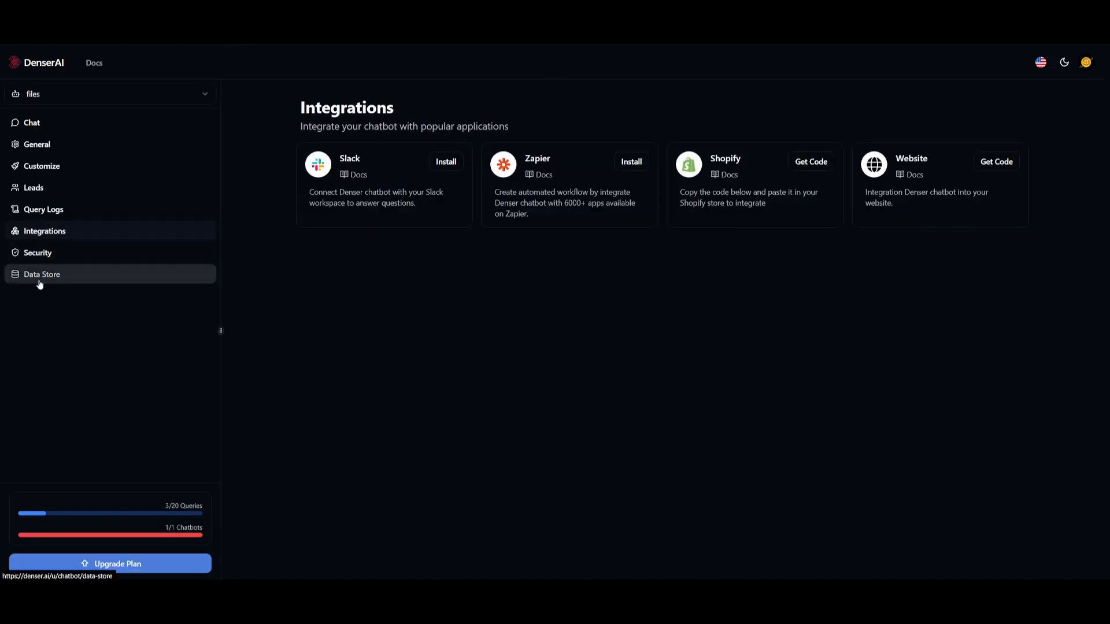
mouse_move(593, 225)
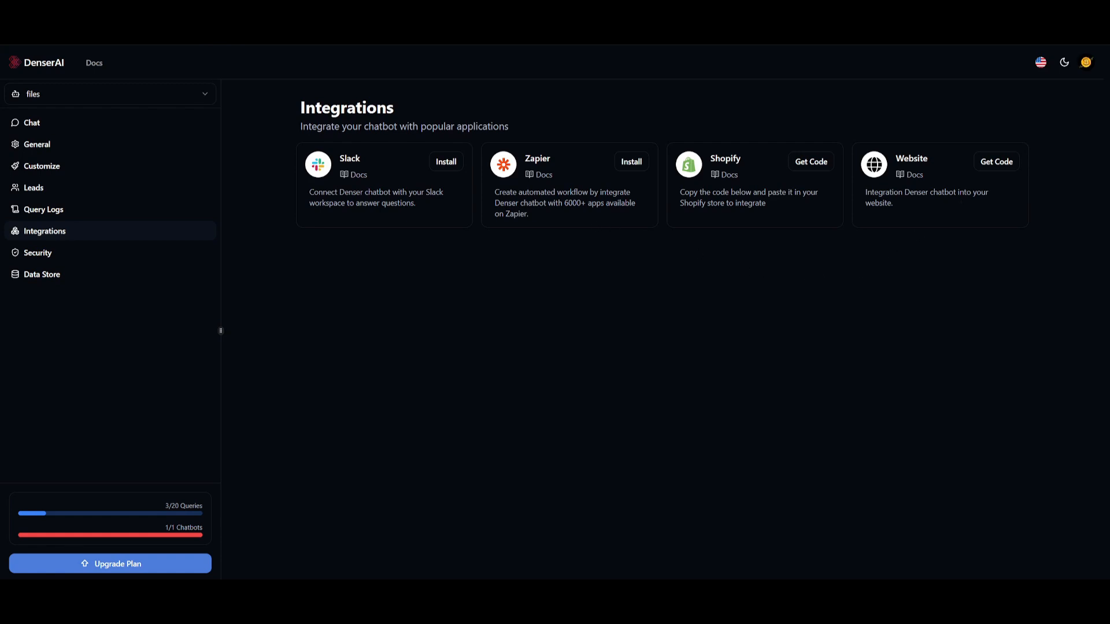
mouse_move(728, 174)
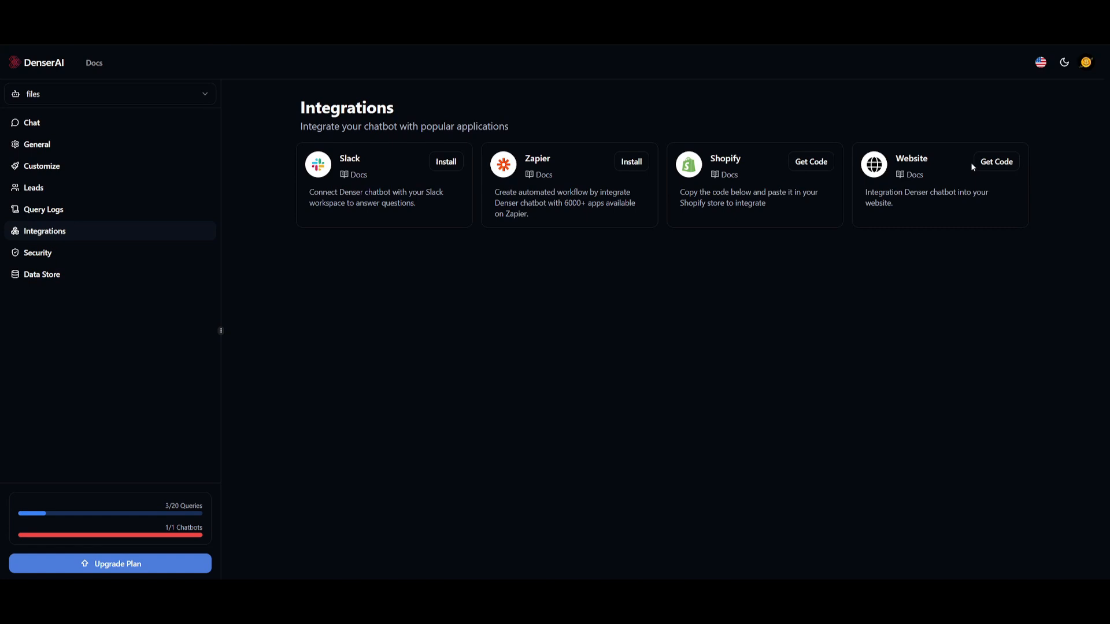
click(996, 162)
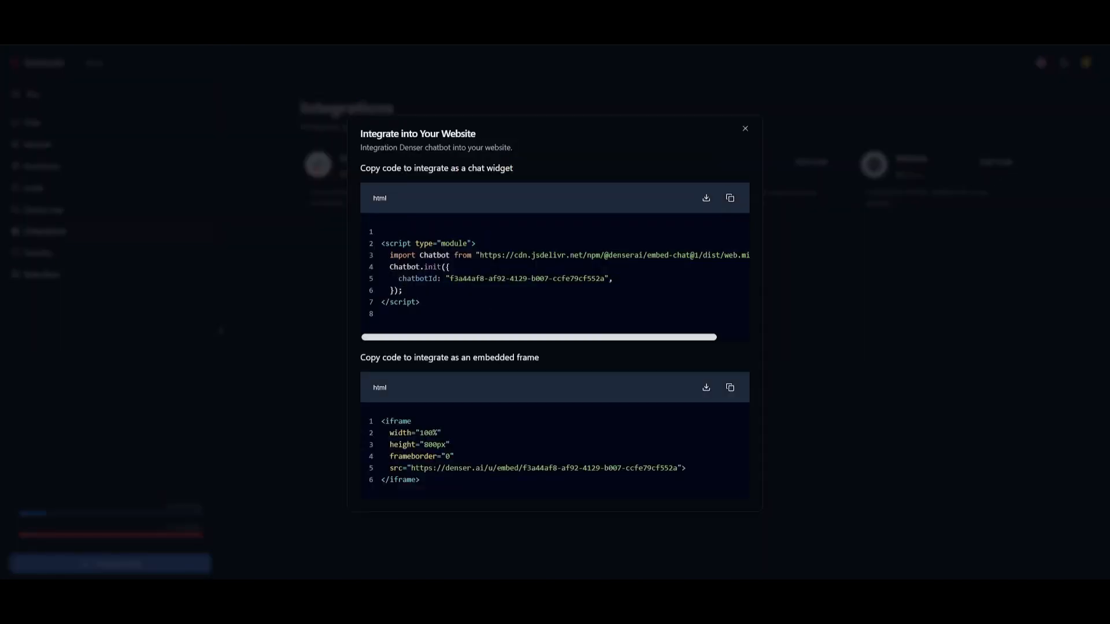
click(729, 387)
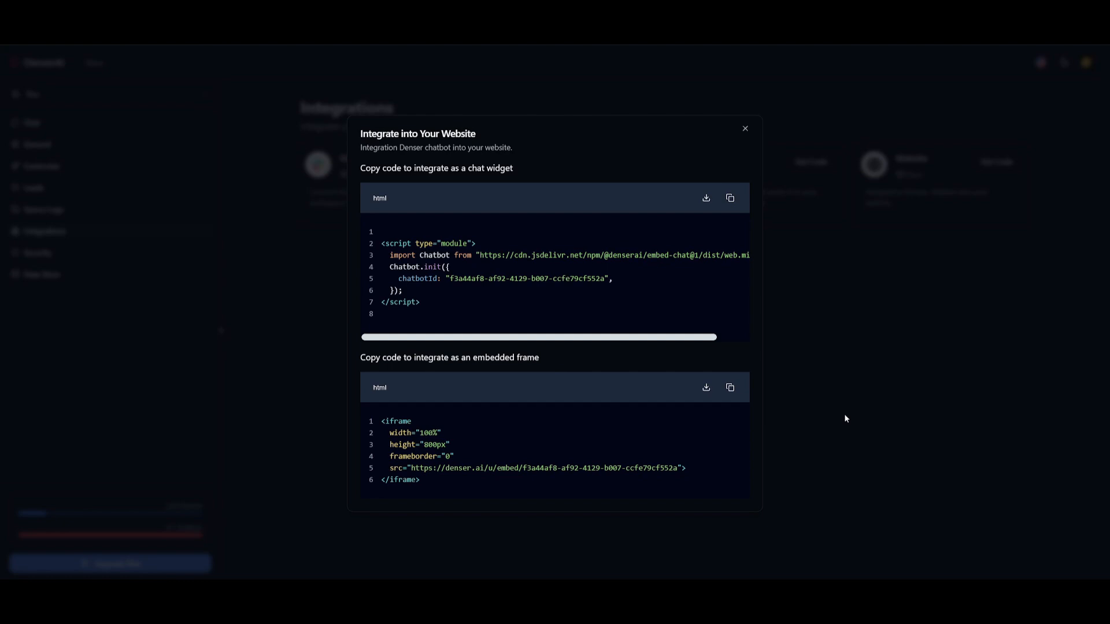
mouse_move(797, 407)
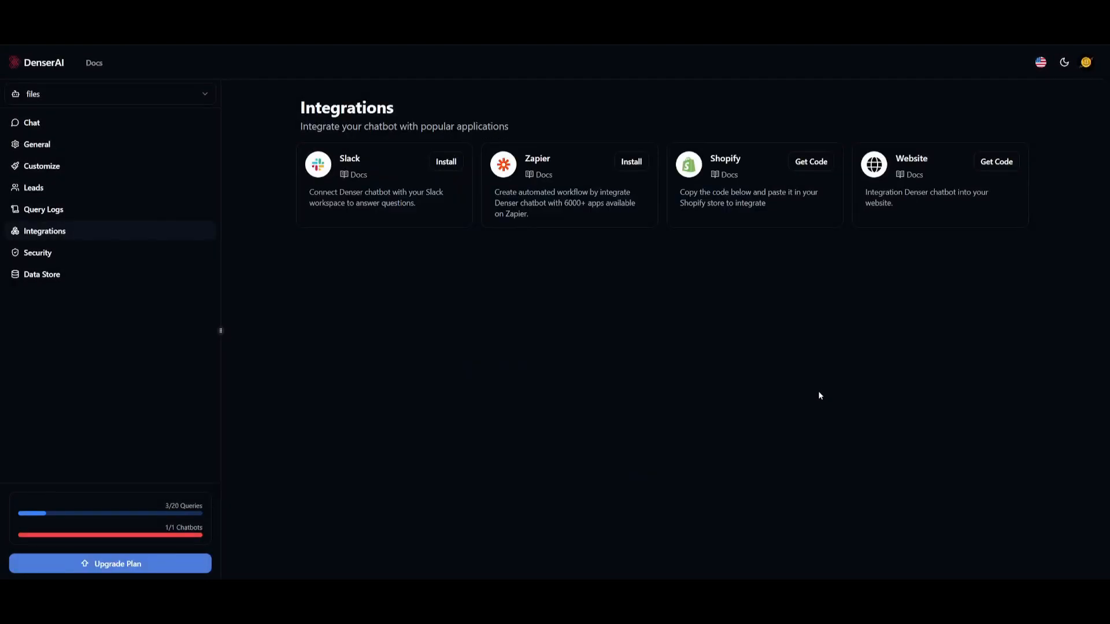
Review the Web / Embed access options, leave them on Public, and switch to API Key
click(38, 252)
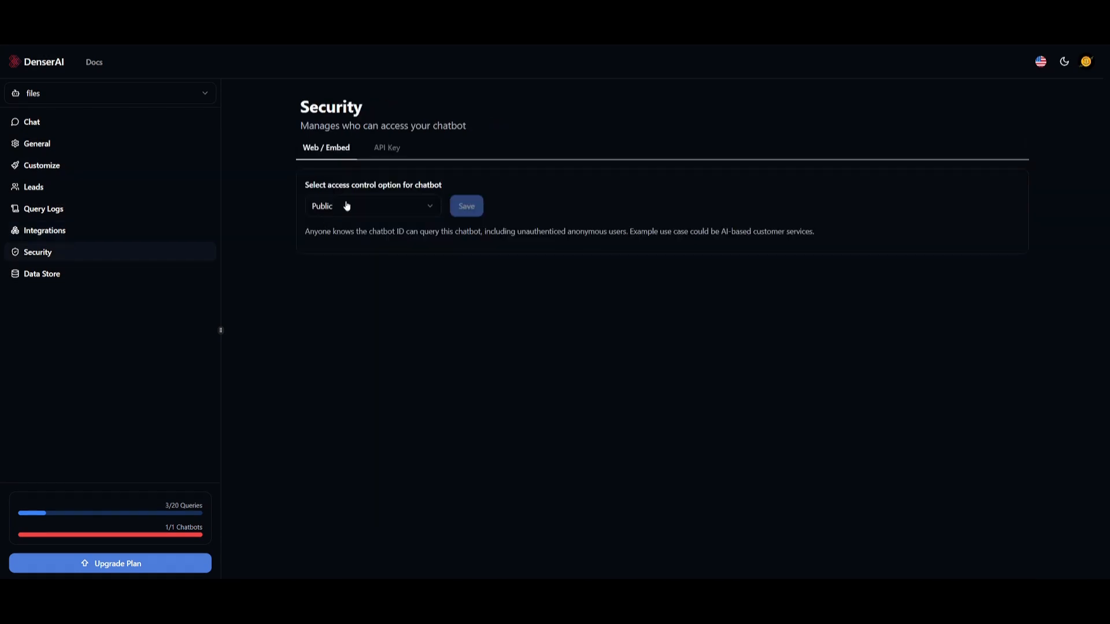
click(372, 205)
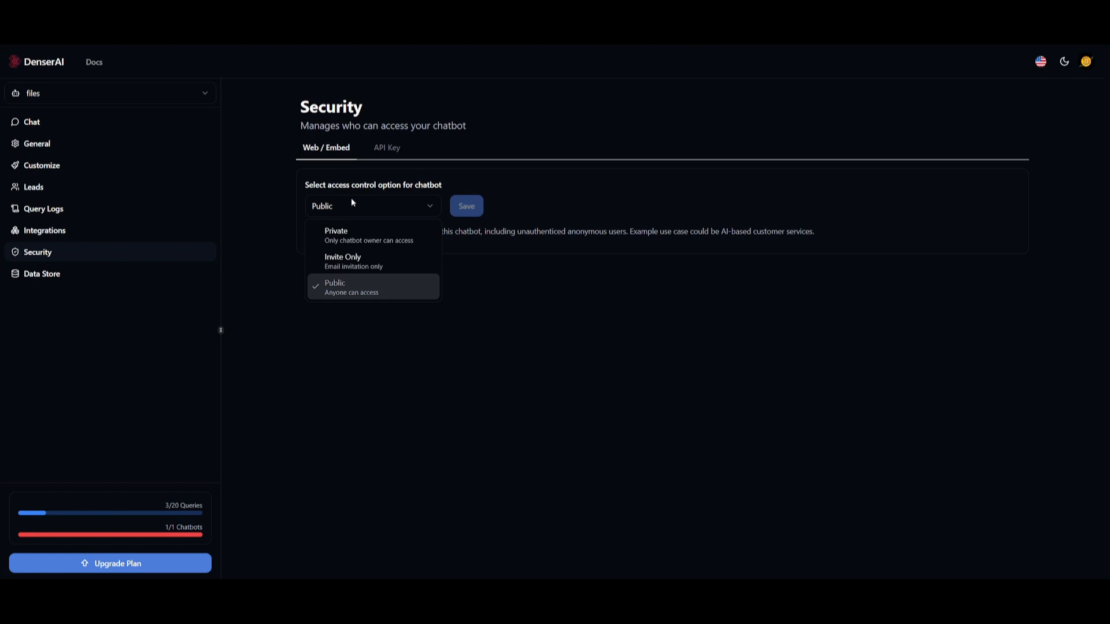
mouse_move(335, 261)
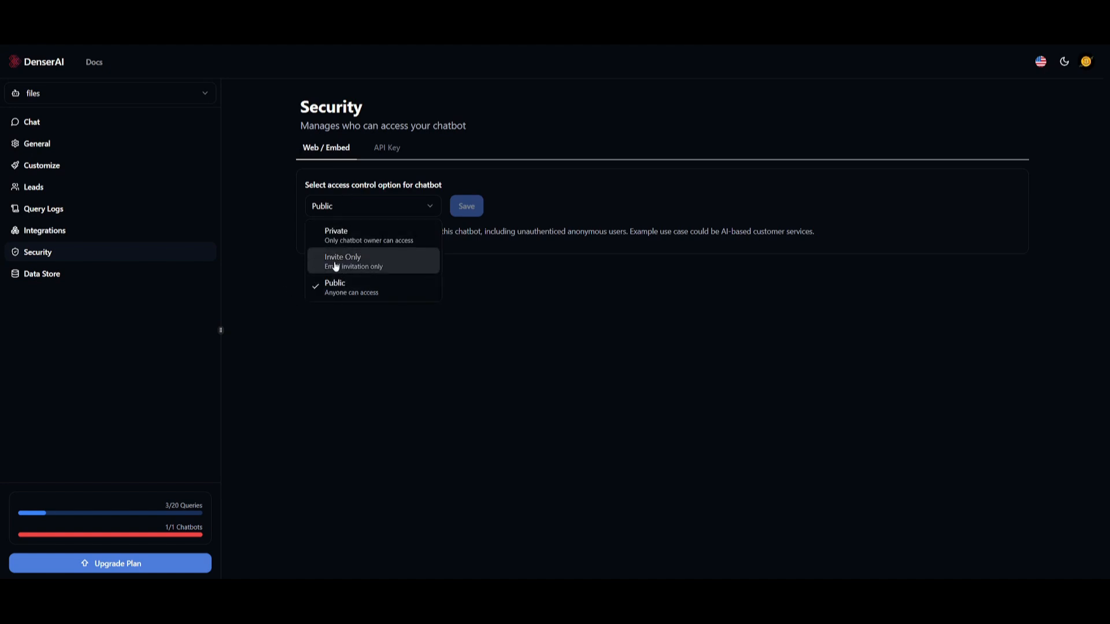
mouse_move(386, 287)
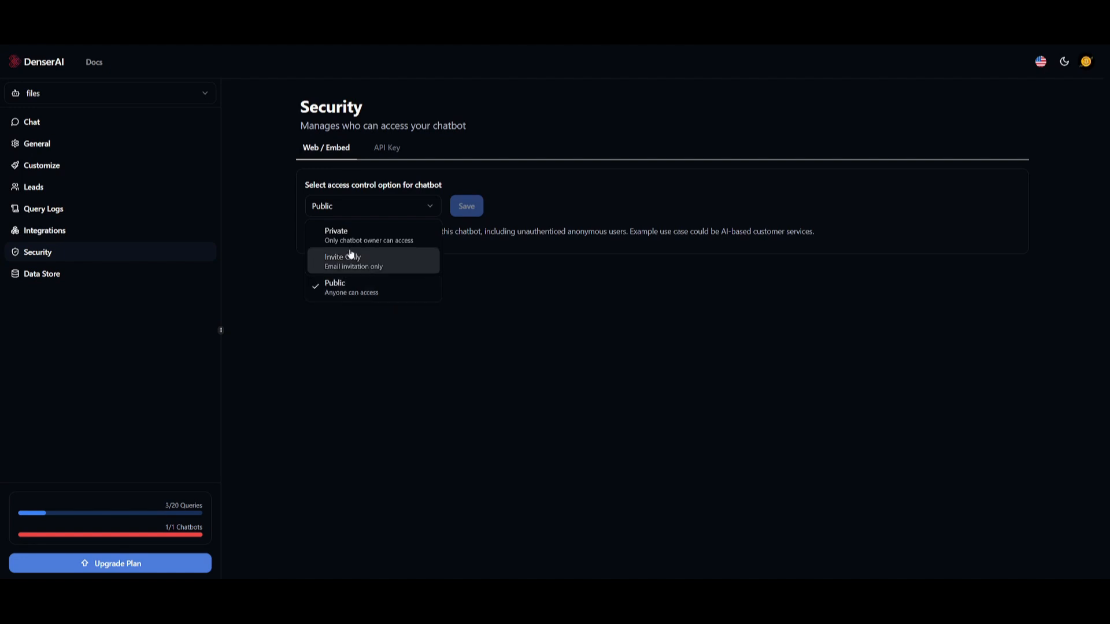
mouse_move(375, 236)
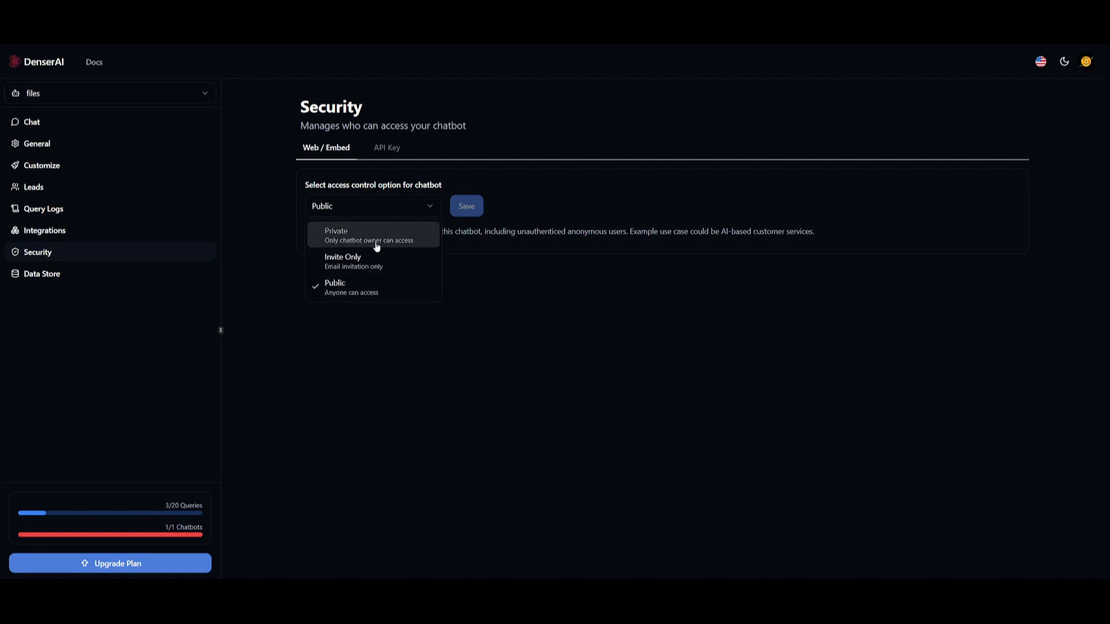
mouse_move(164, 117)
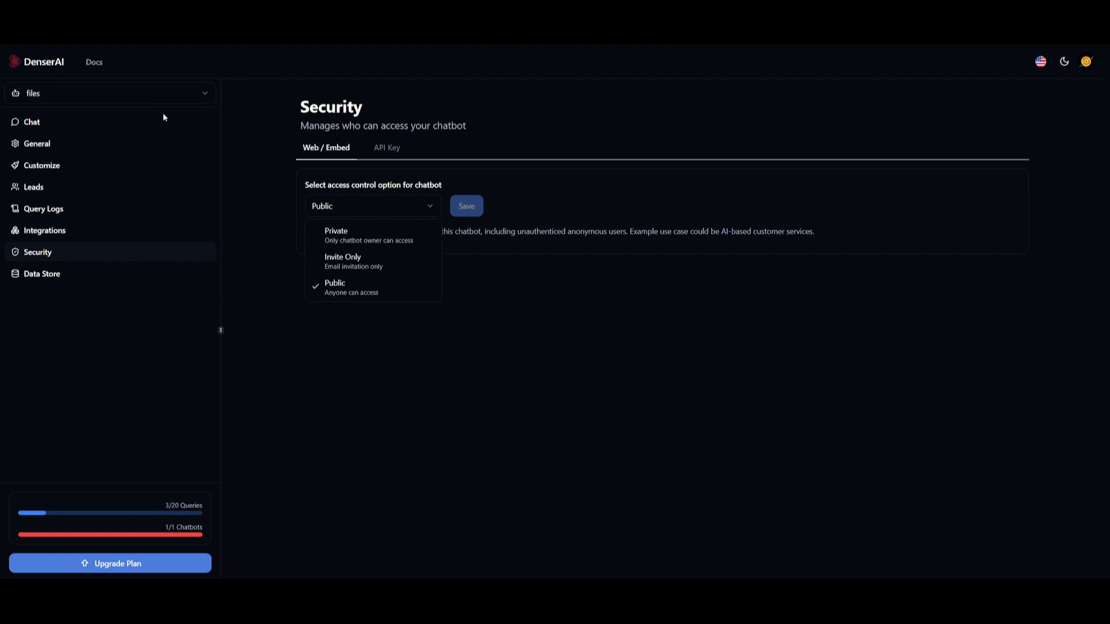
mouse_move(369, 277)
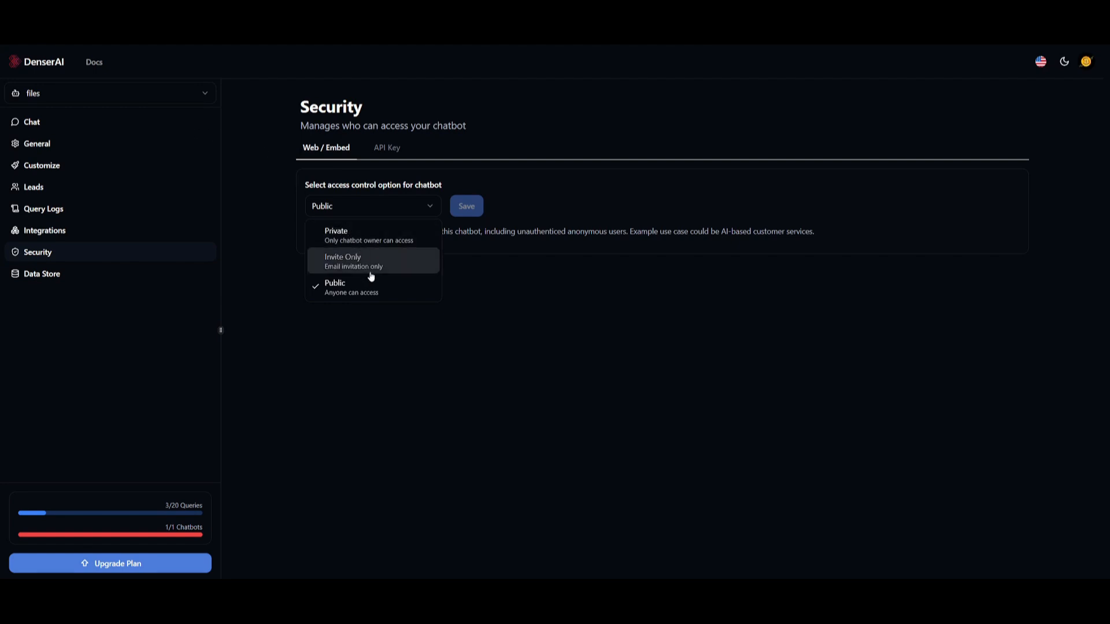
click(373, 261)
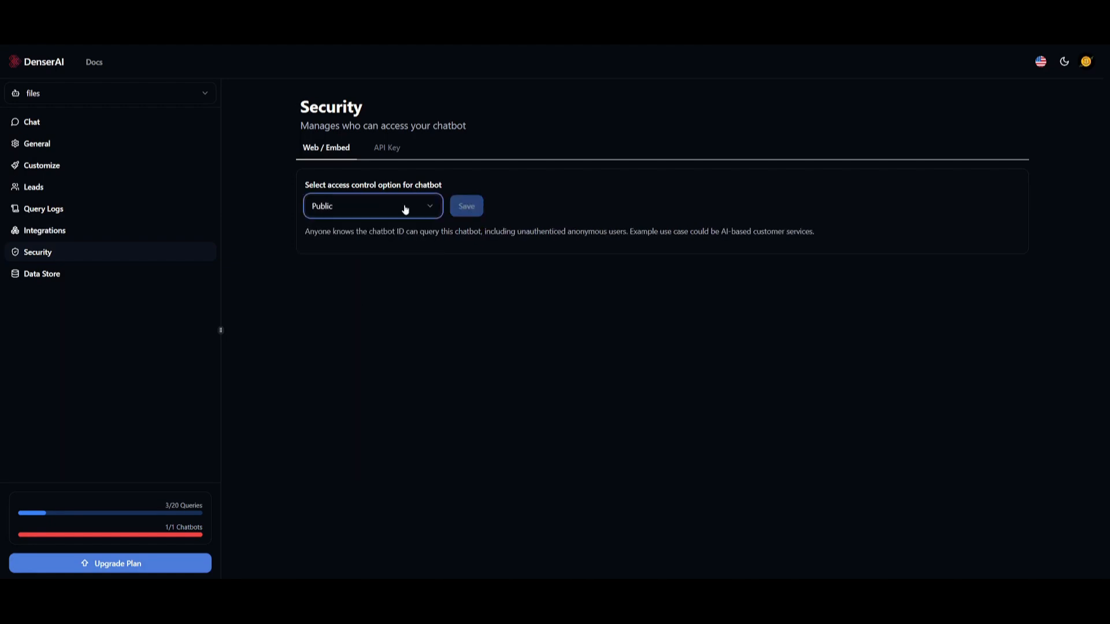
click(386, 147)
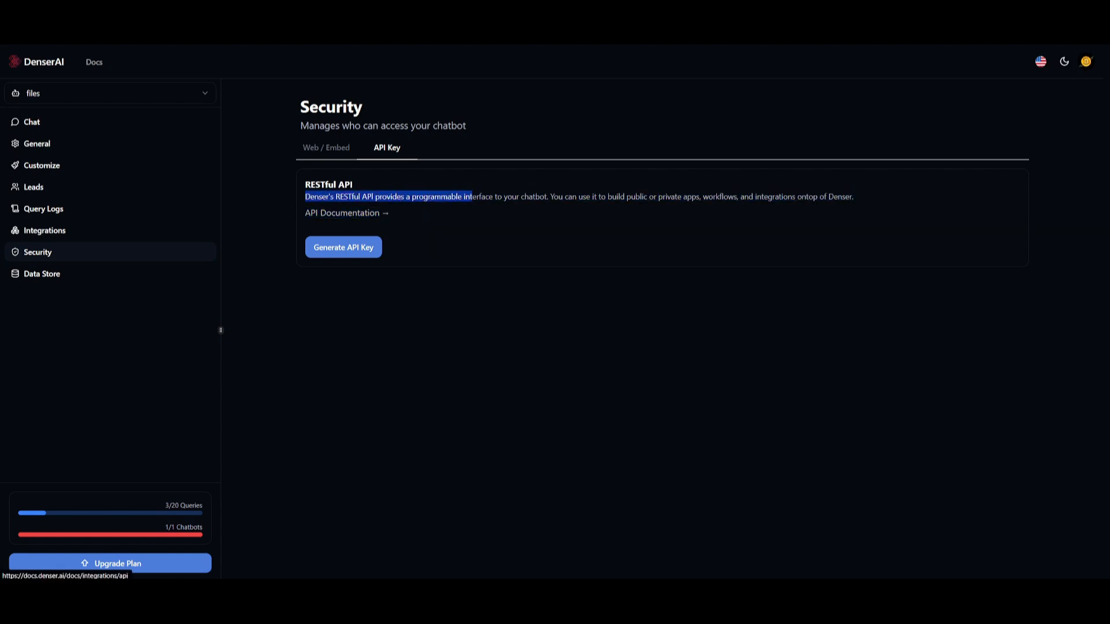
Highlight the RESTful API description above Generate API Key
drag(467, 196, 559, 196)
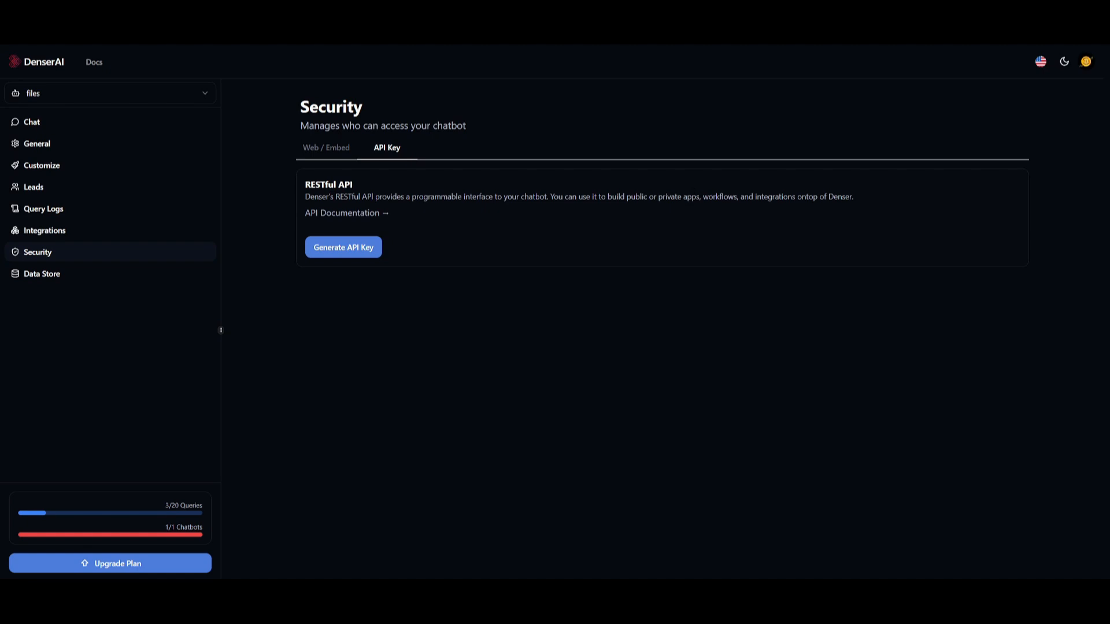
mouse_move(781, 178)
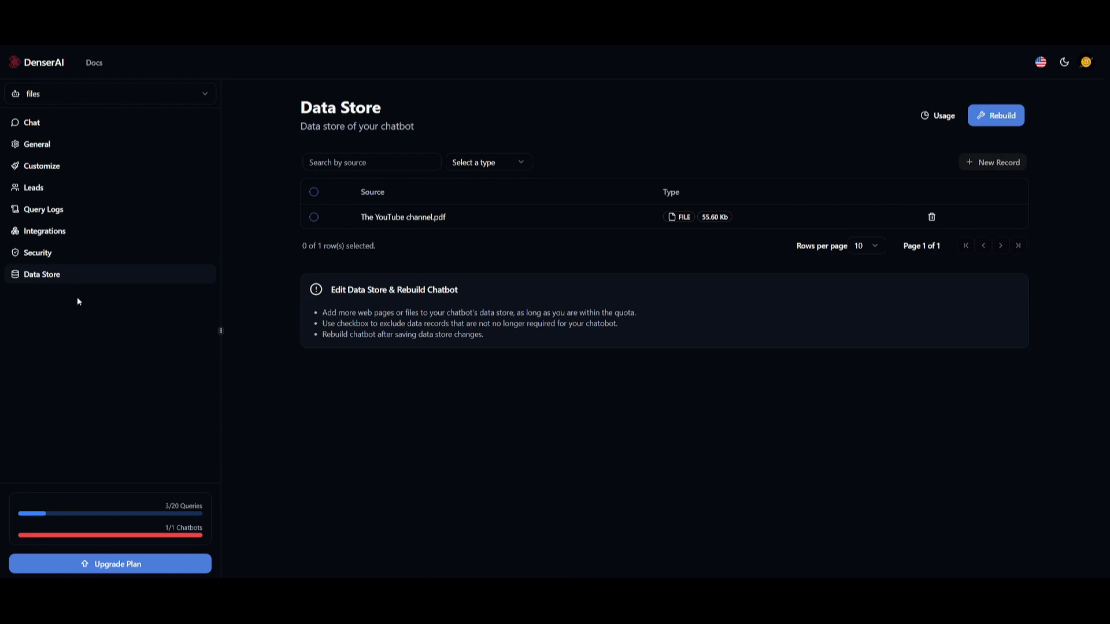
mouse_move(56, 281)
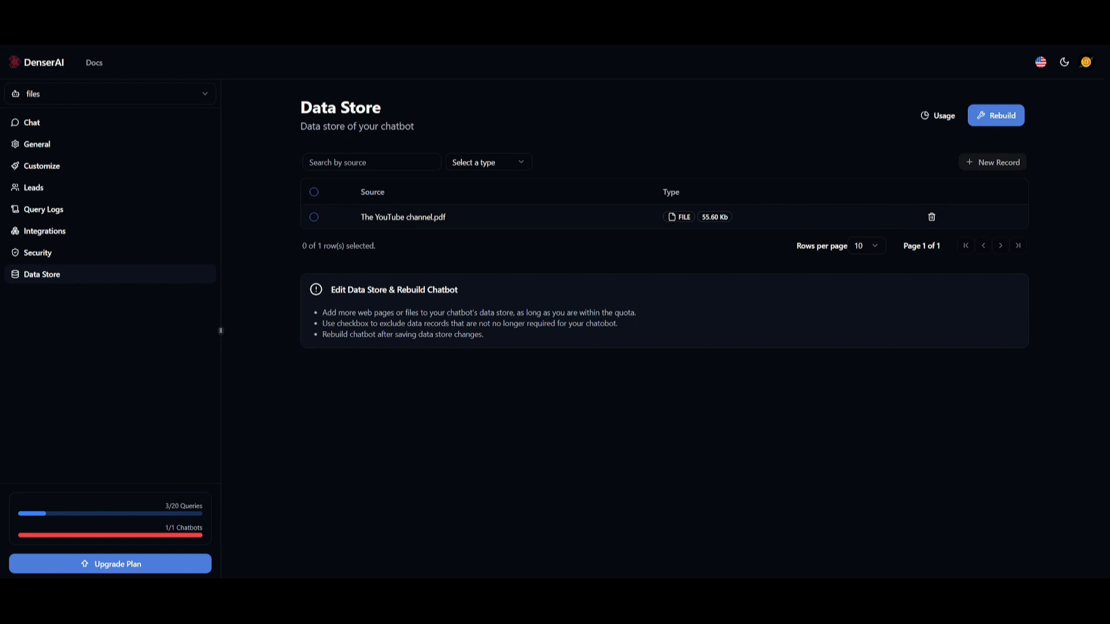
mouse_move(764, 139)
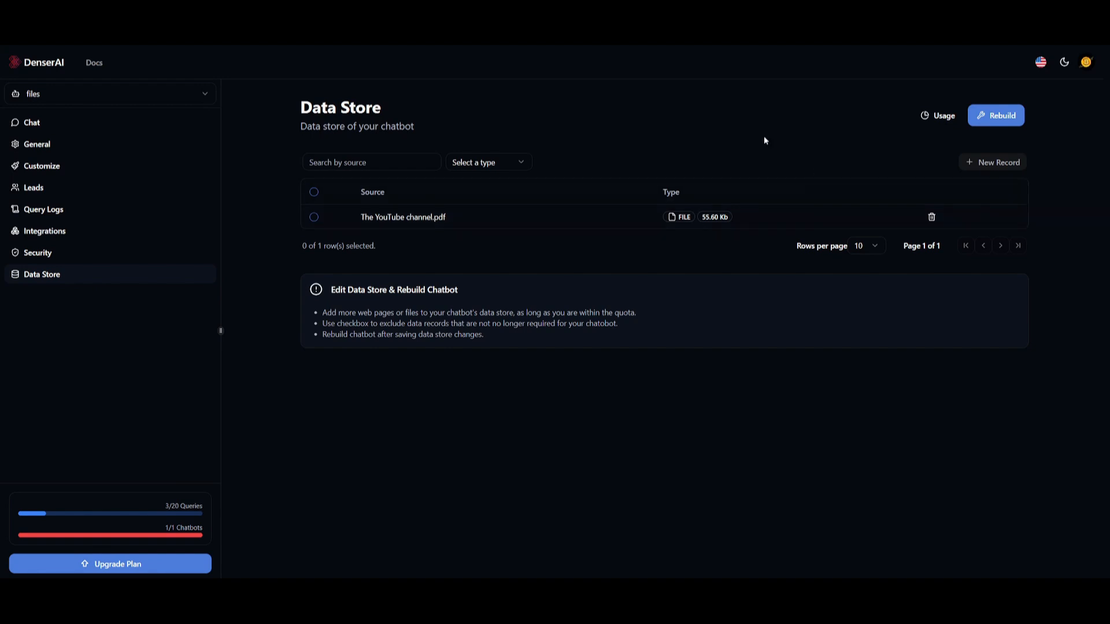
mouse_move(571, 178)
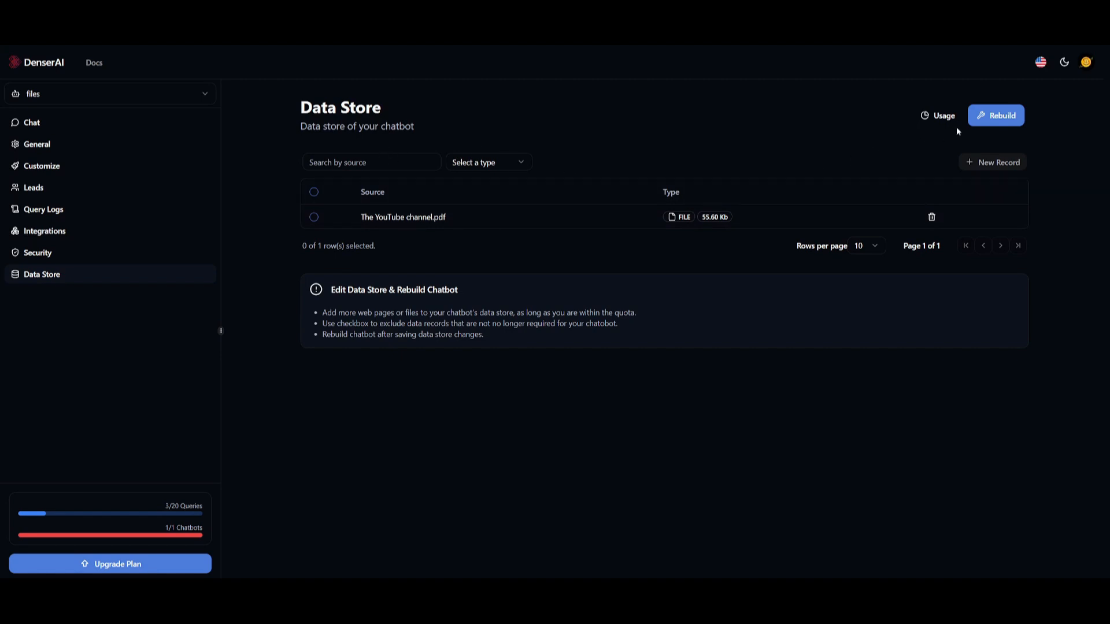
mouse_move(692, 123)
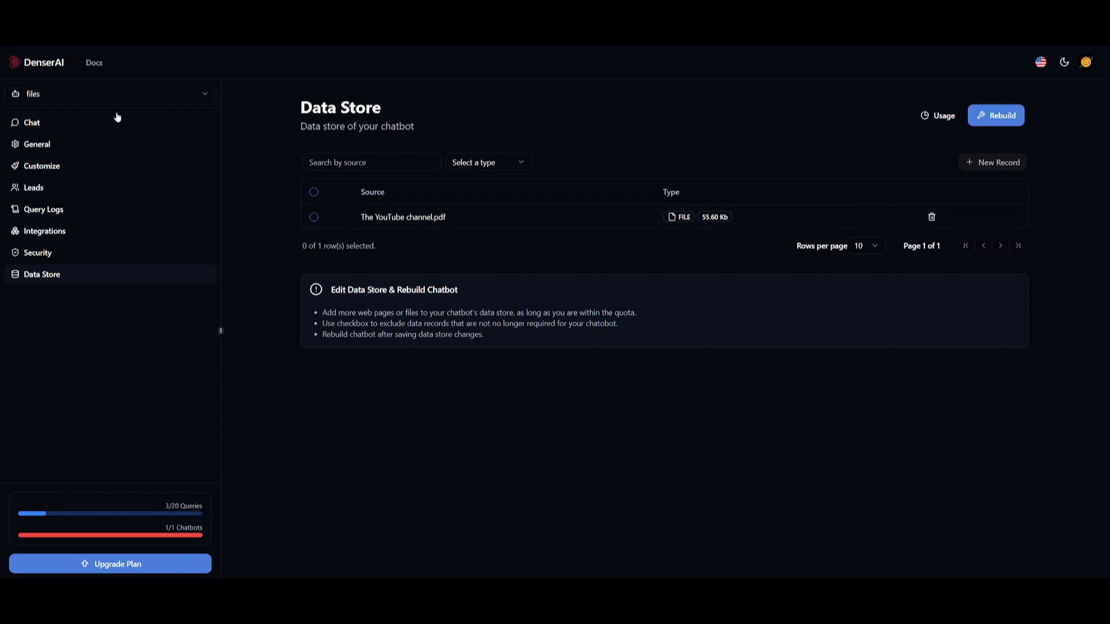
Return from the Data Store's YouTube channel PDF record to the chatbot's Chat page
click(32, 122)
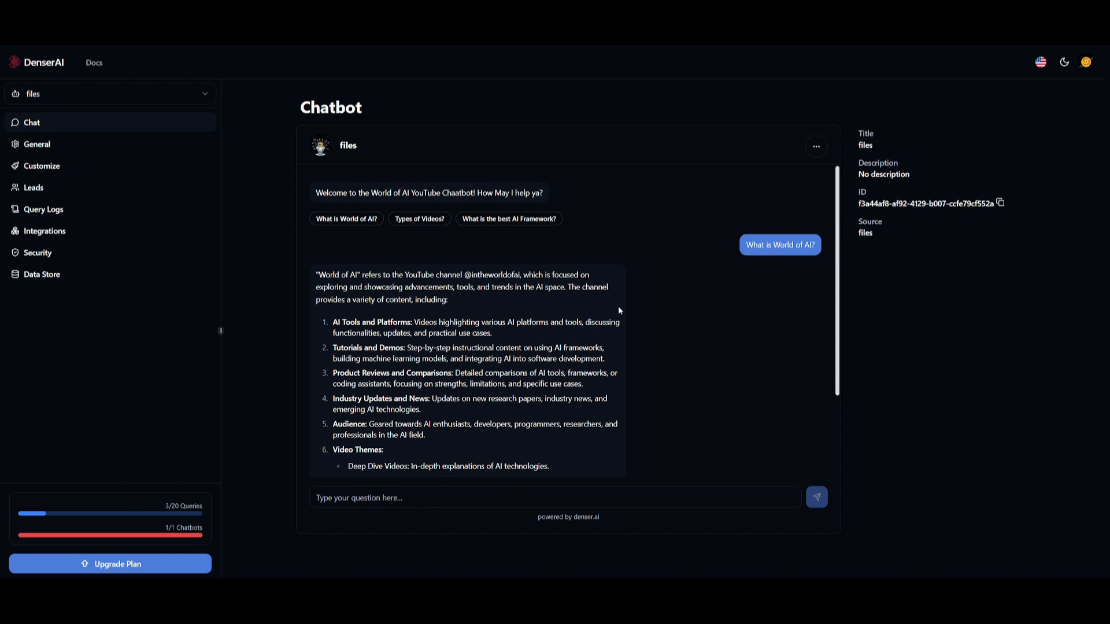
mouse_move(747, 299)
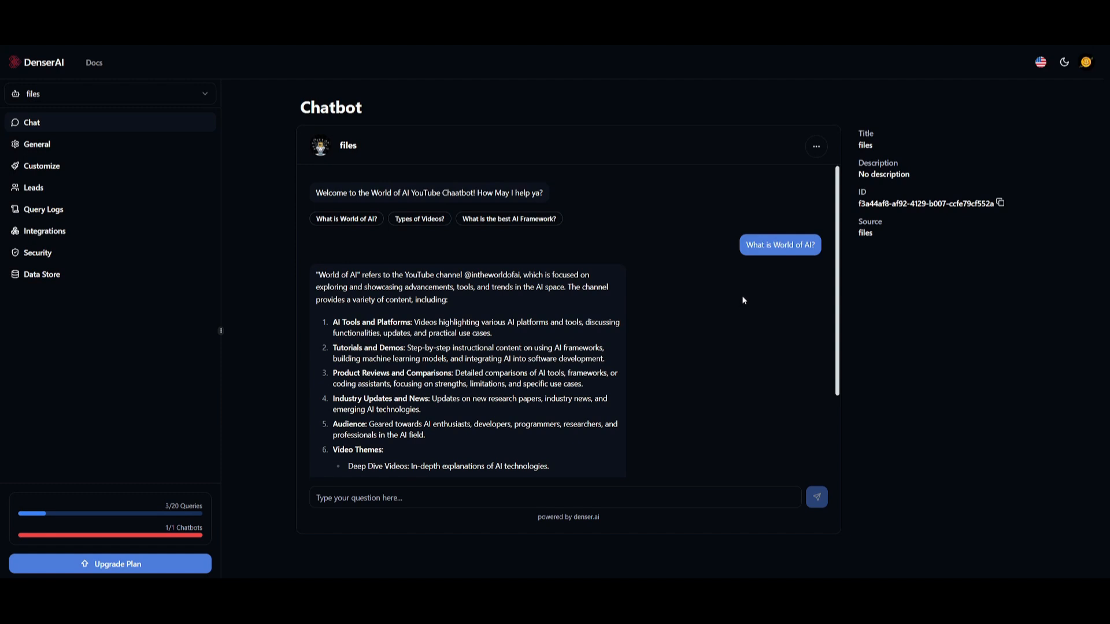
mouse_move(157, 209)
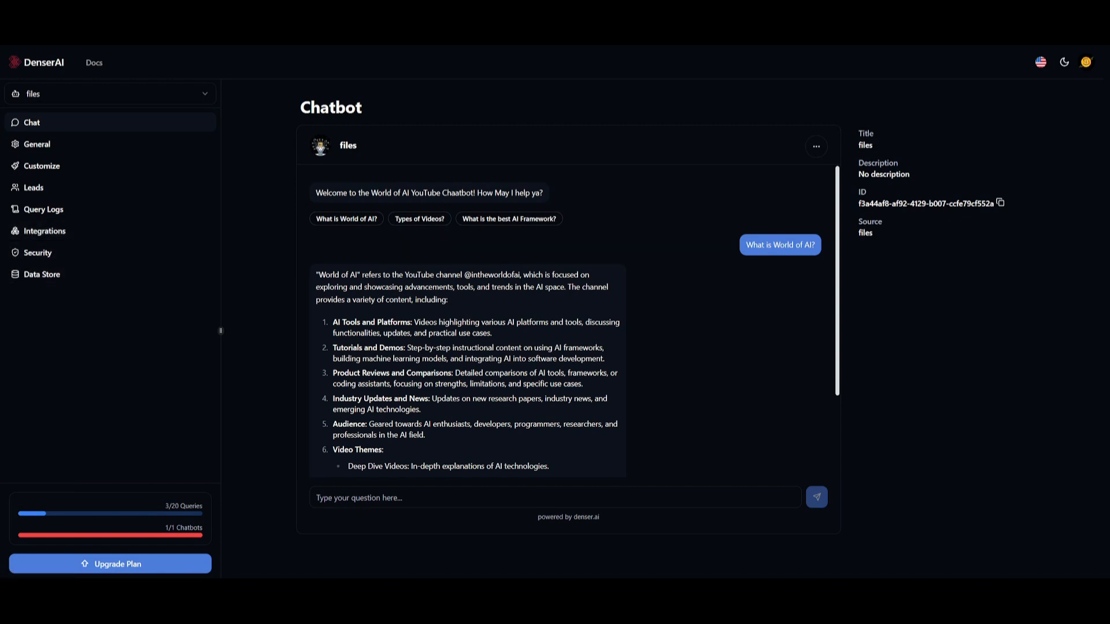
mouse_move(100, 252)
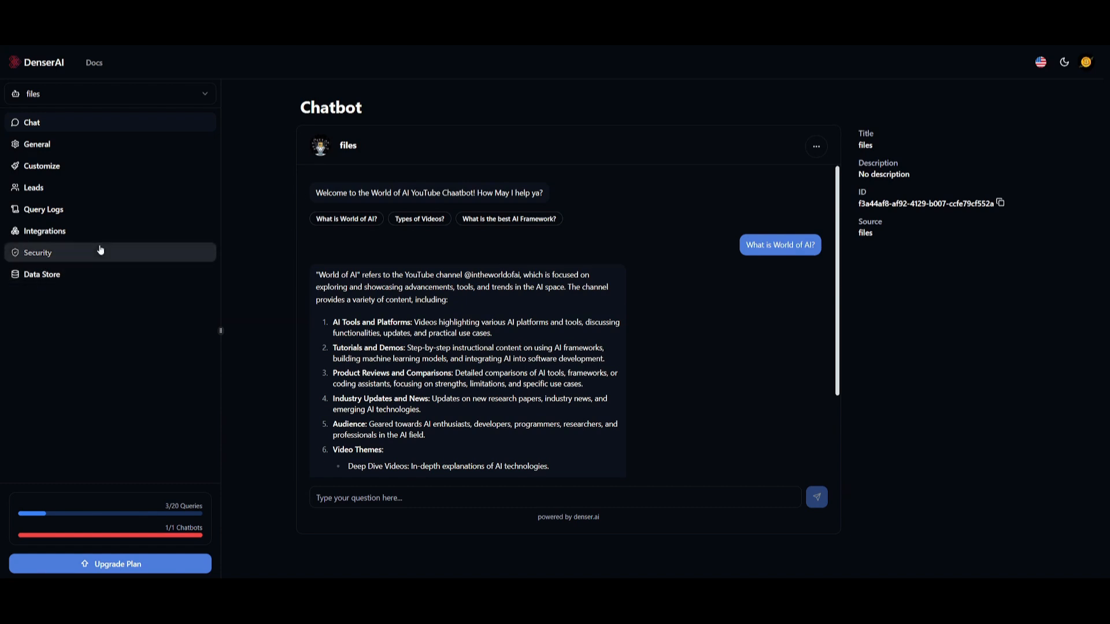
Review the bot's World of AI answer, then bring up the Zapier integration guide
click(45, 231)
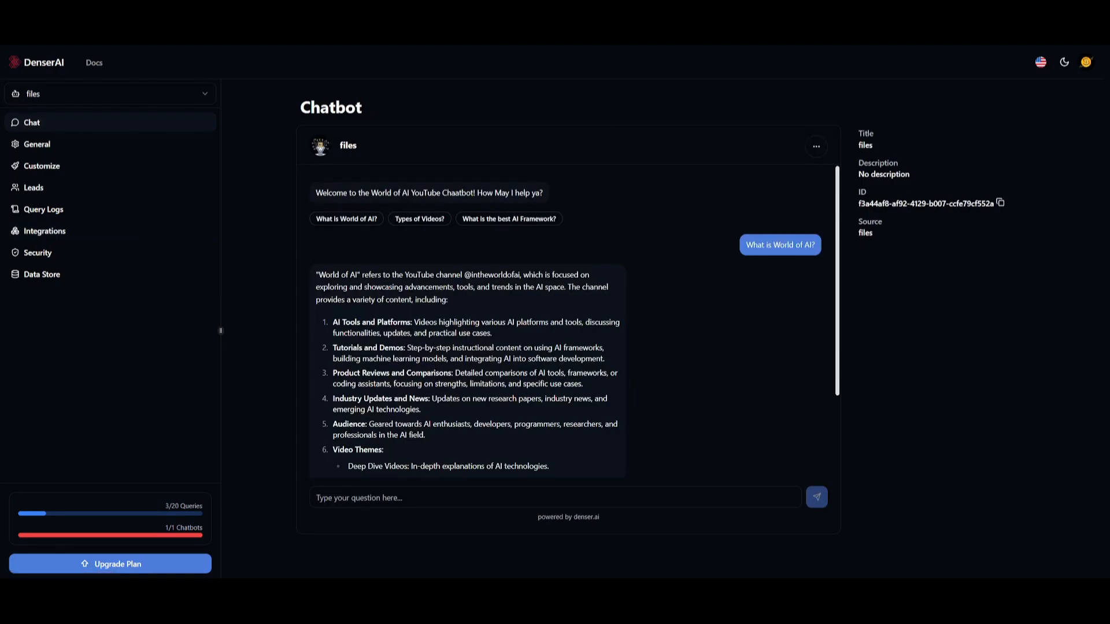
click(94, 62)
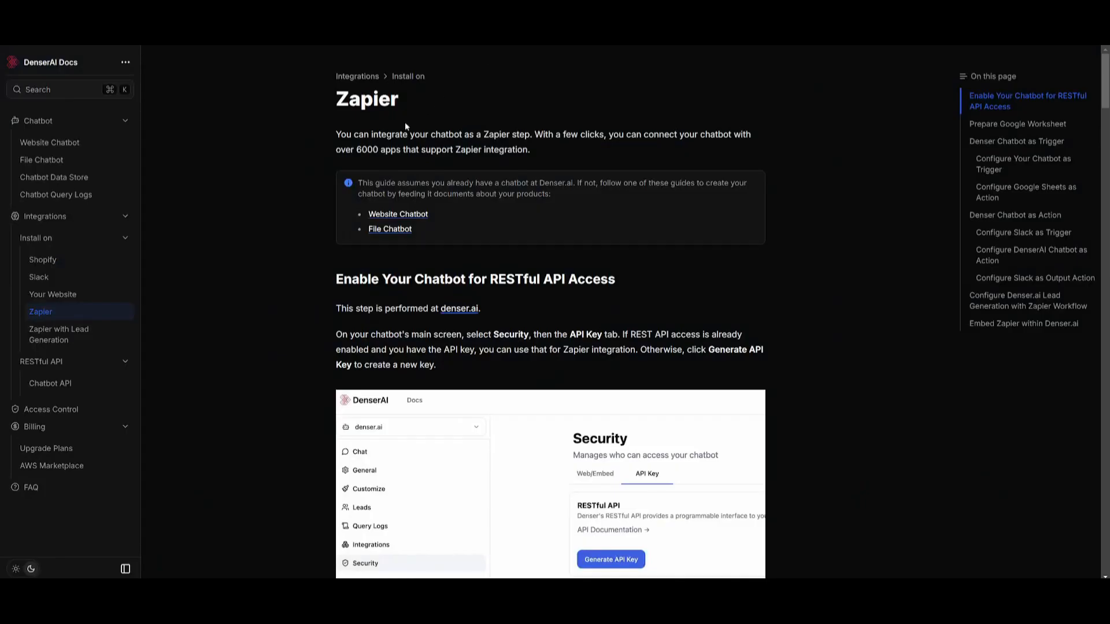
mouse_move(376, 129)
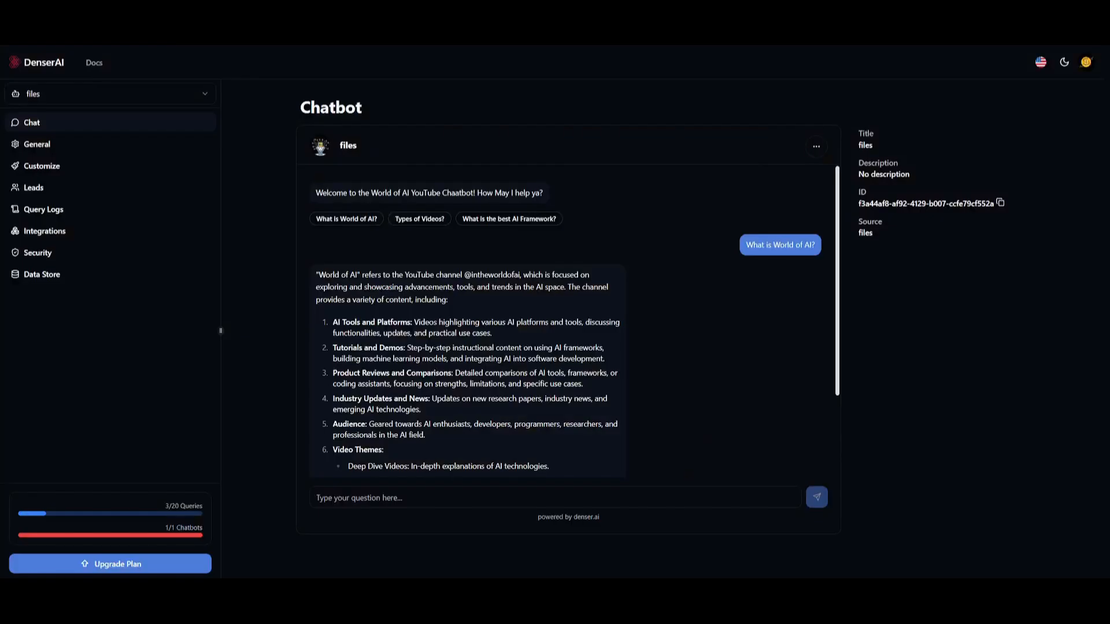
Open Zapier from Integrations and read its guide through the Google Sheets action
click(44, 231)
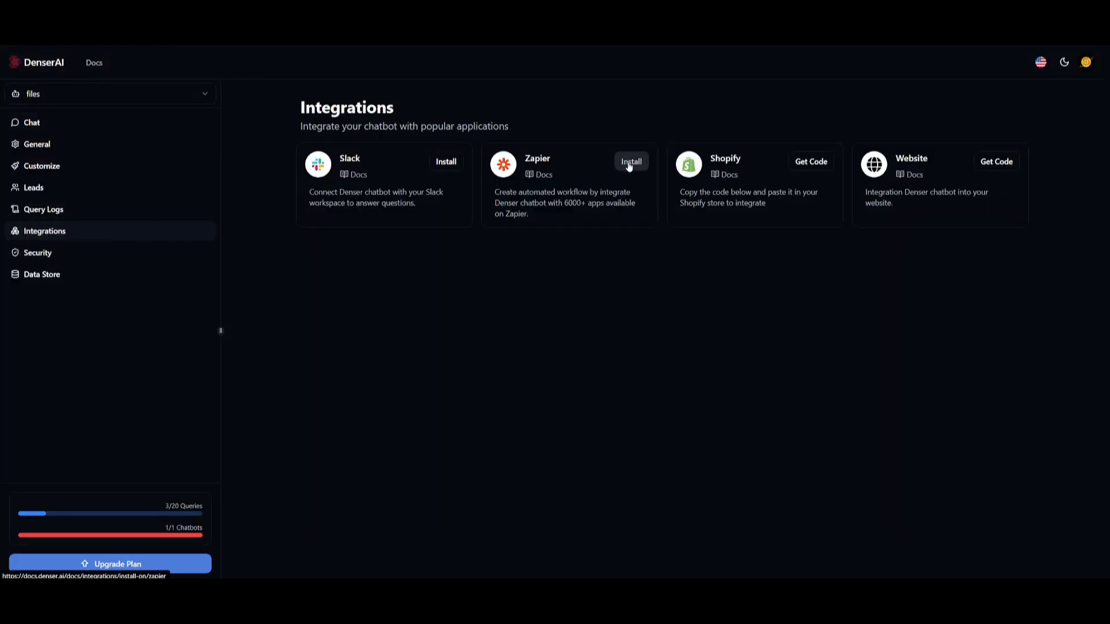
click(630, 161)
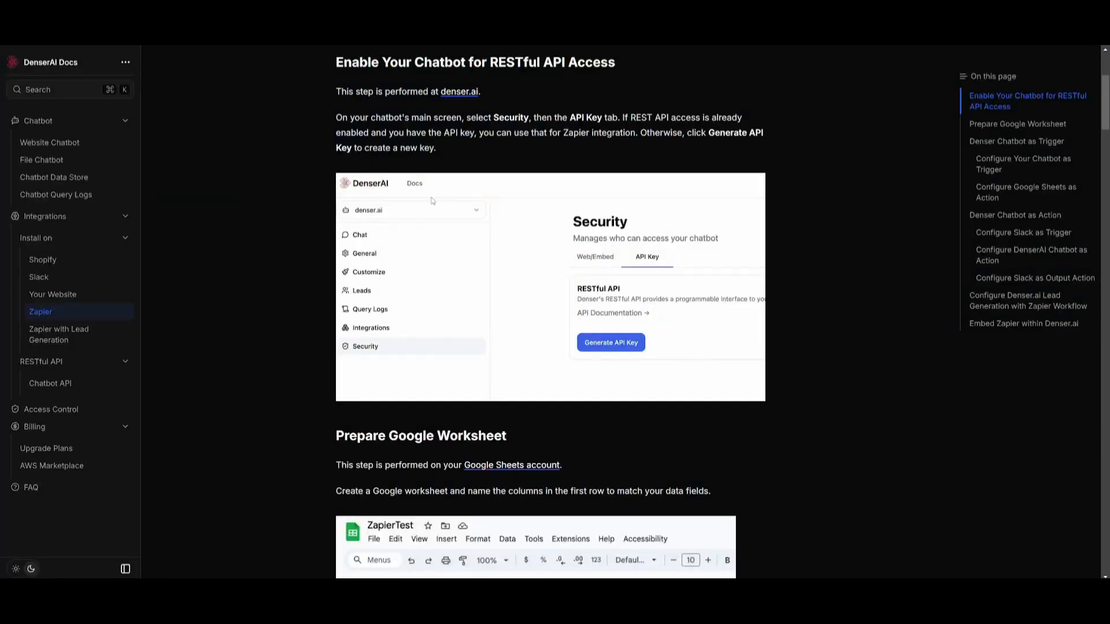
scroll(down, 3)
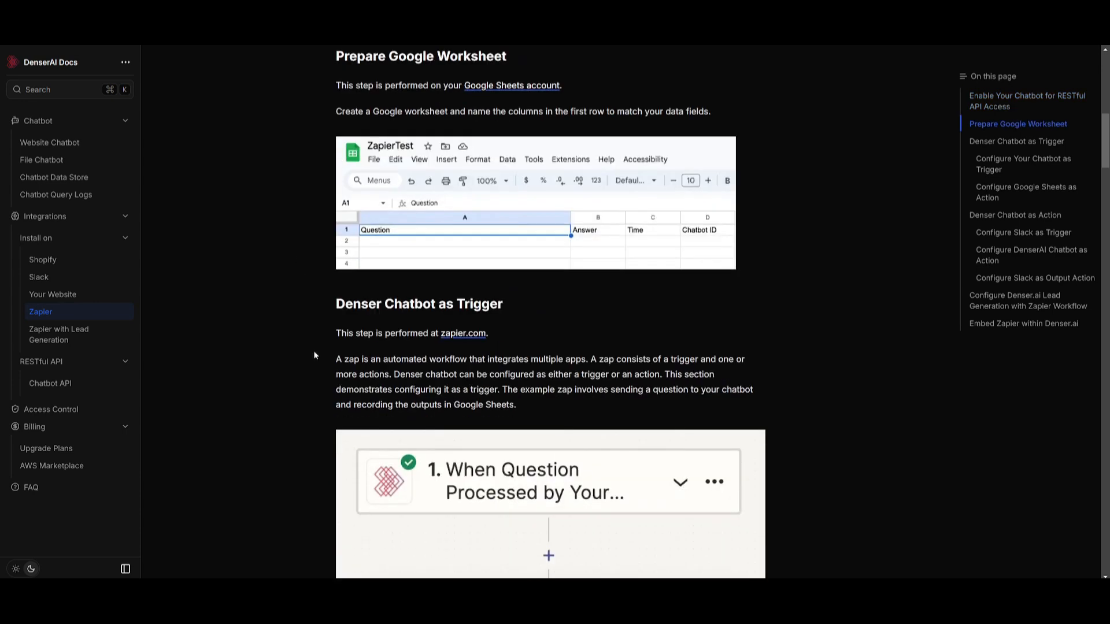
scroll(down, 3)
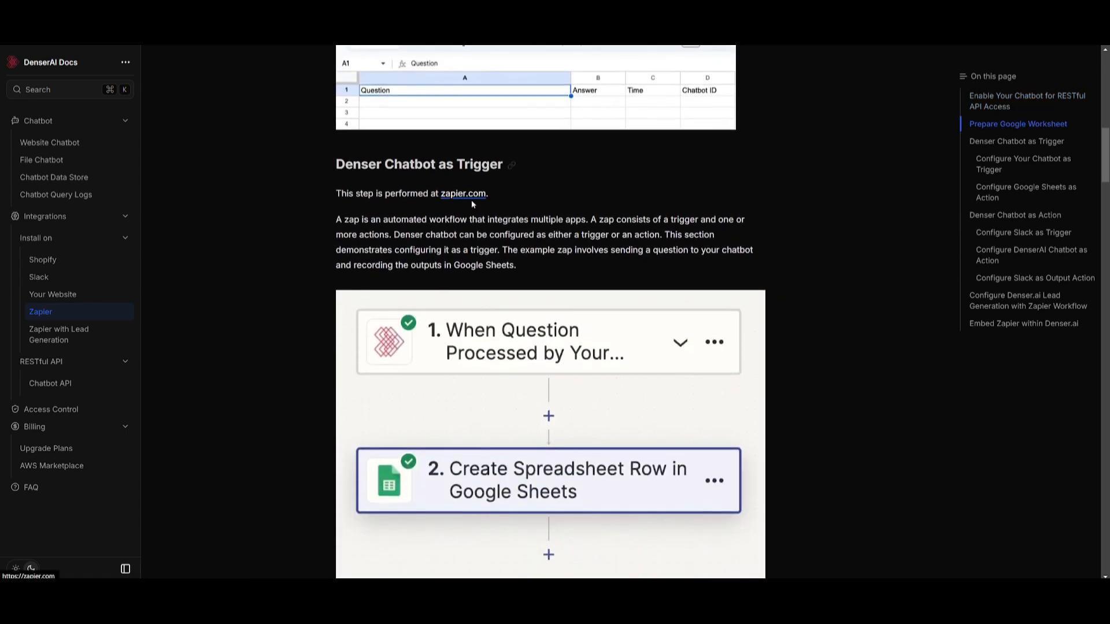
scroll(down, 3)
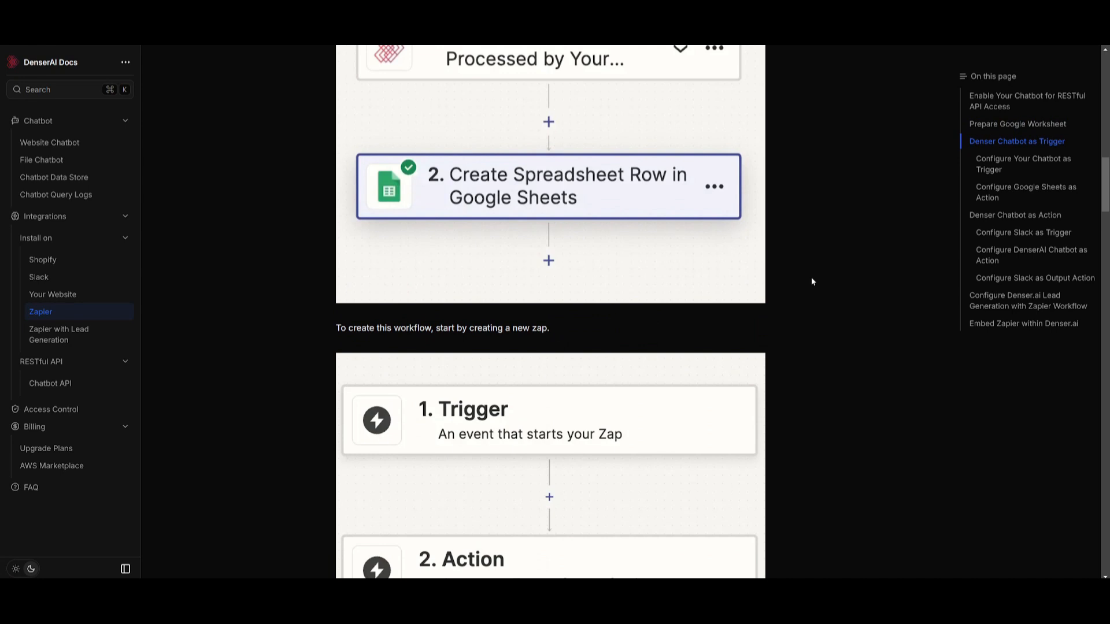
mouse_move(684, 348)
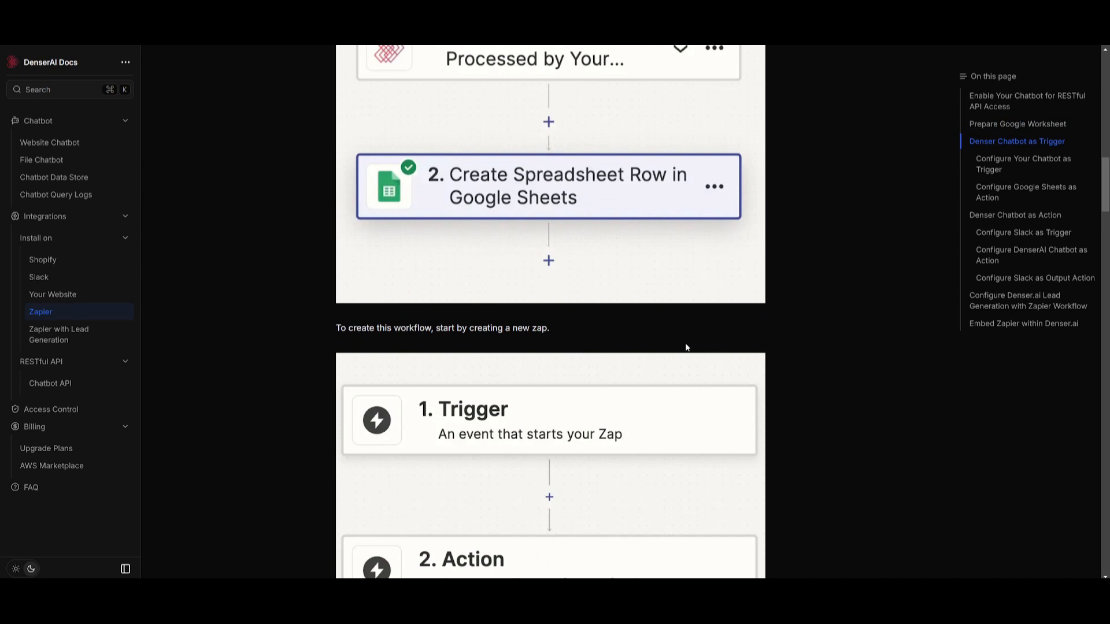
mouse_move(659, 306)
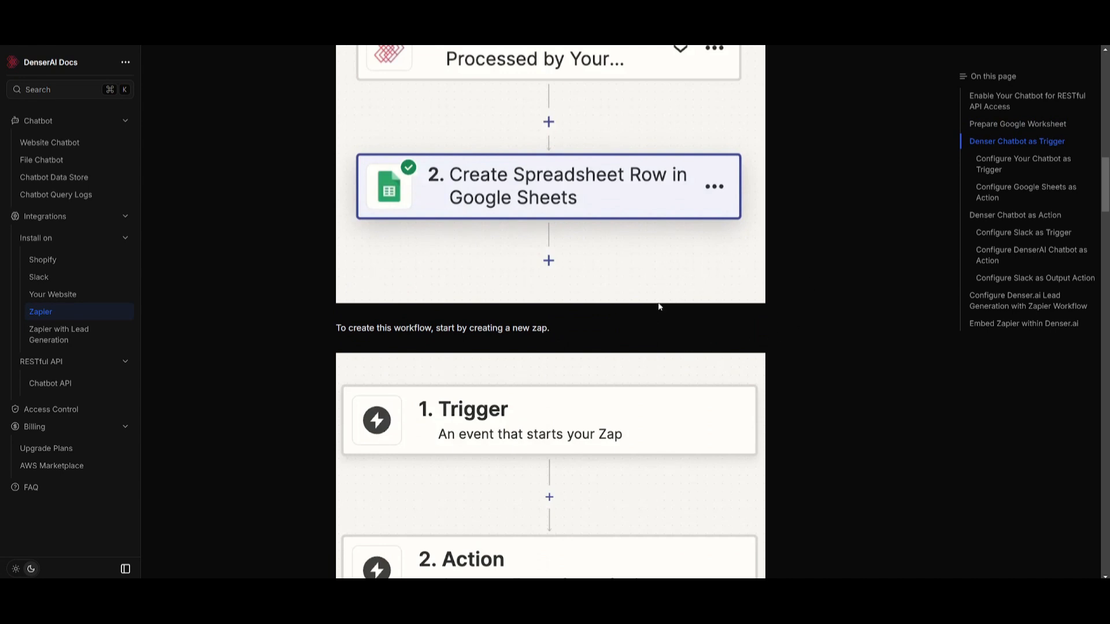
mouse_move(337, 293)
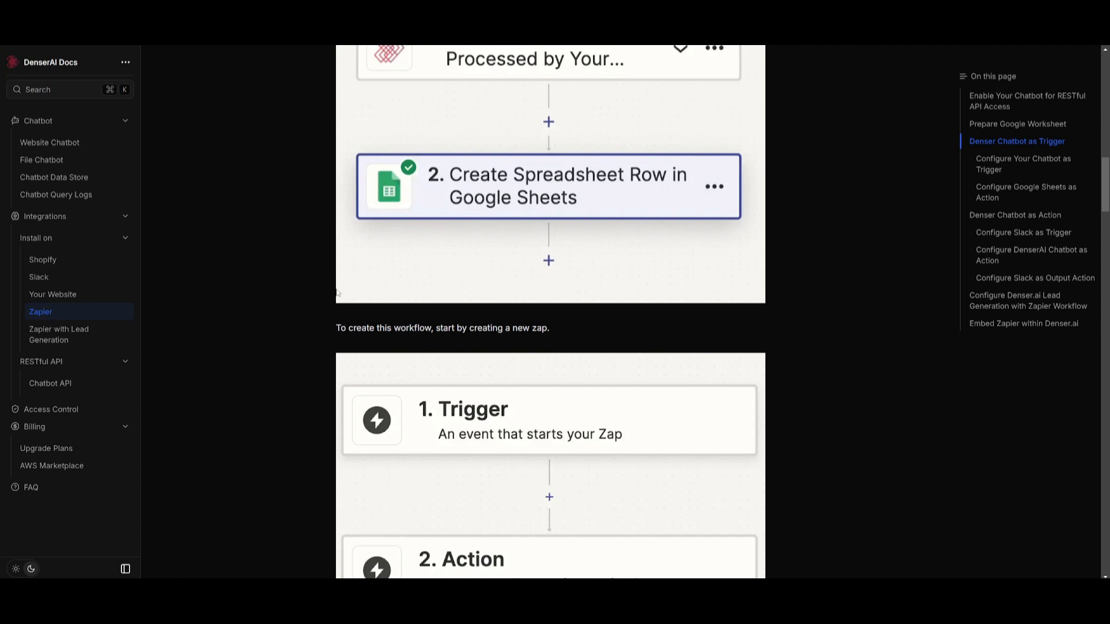
scroll(down, 3)
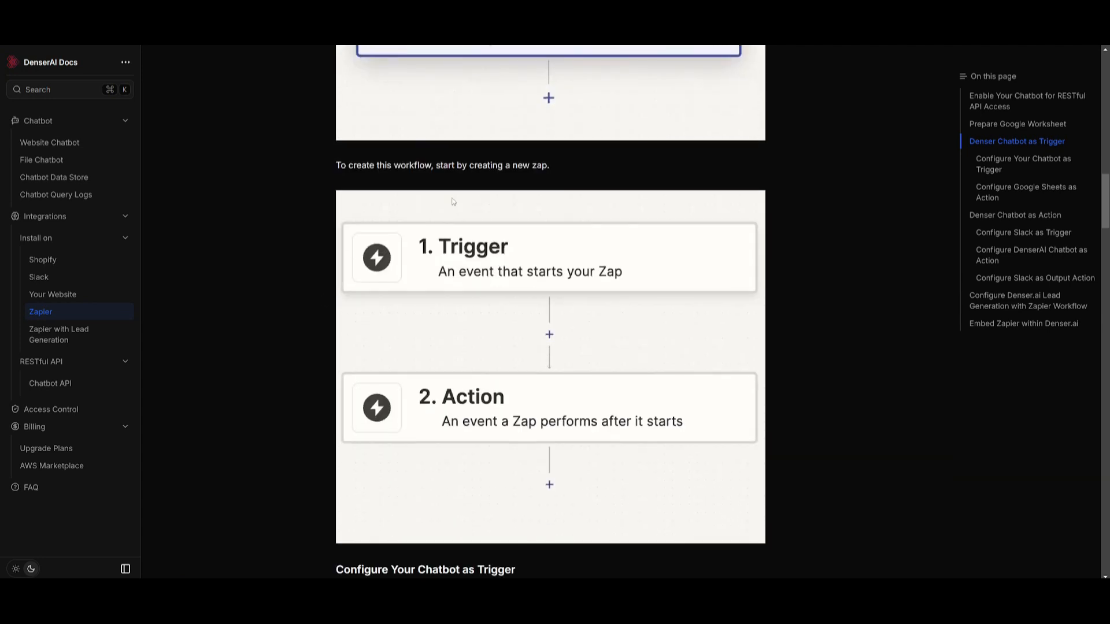
scroll(down, 3)
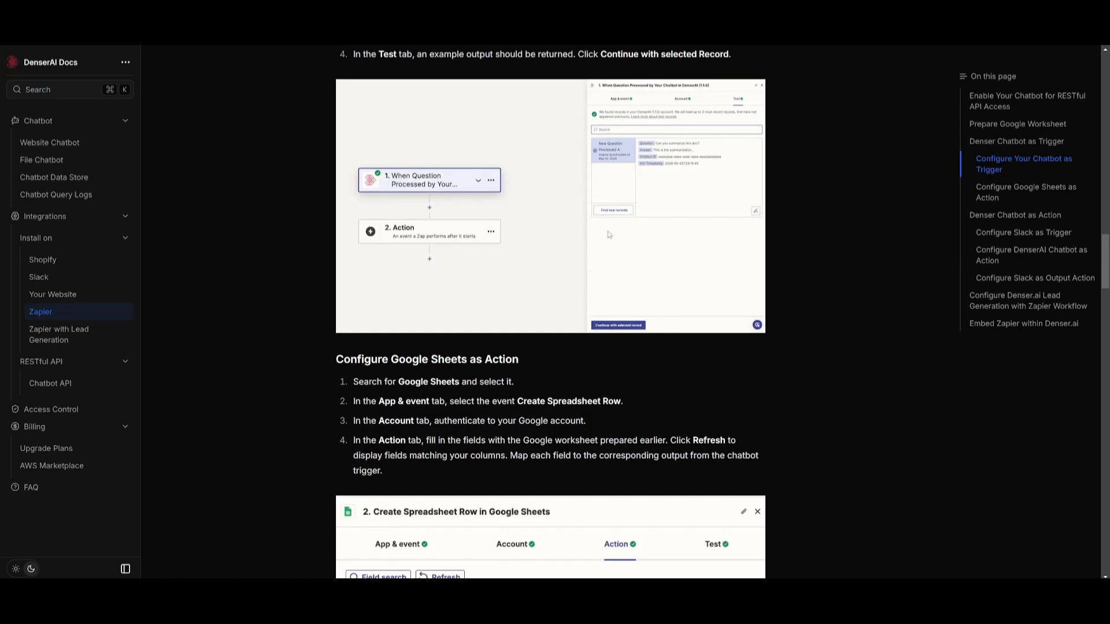
scroll(down, 3)
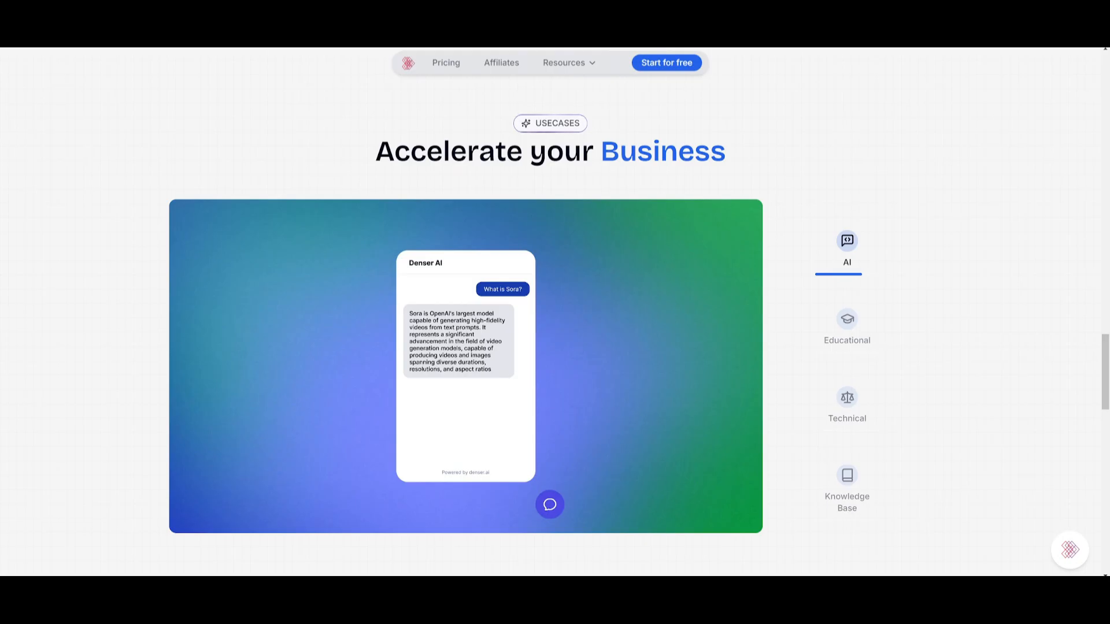
Cycle through the AI, Educational, Technical and Knowledge Base use-case examples, then scroll up
click(847, 325)
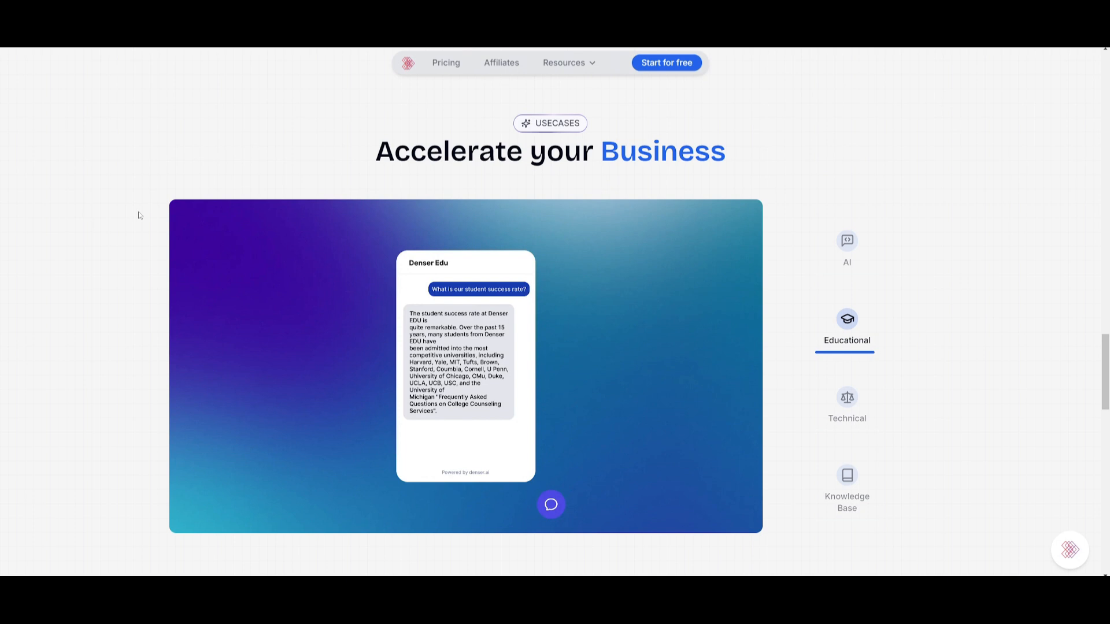
click(846, 404)
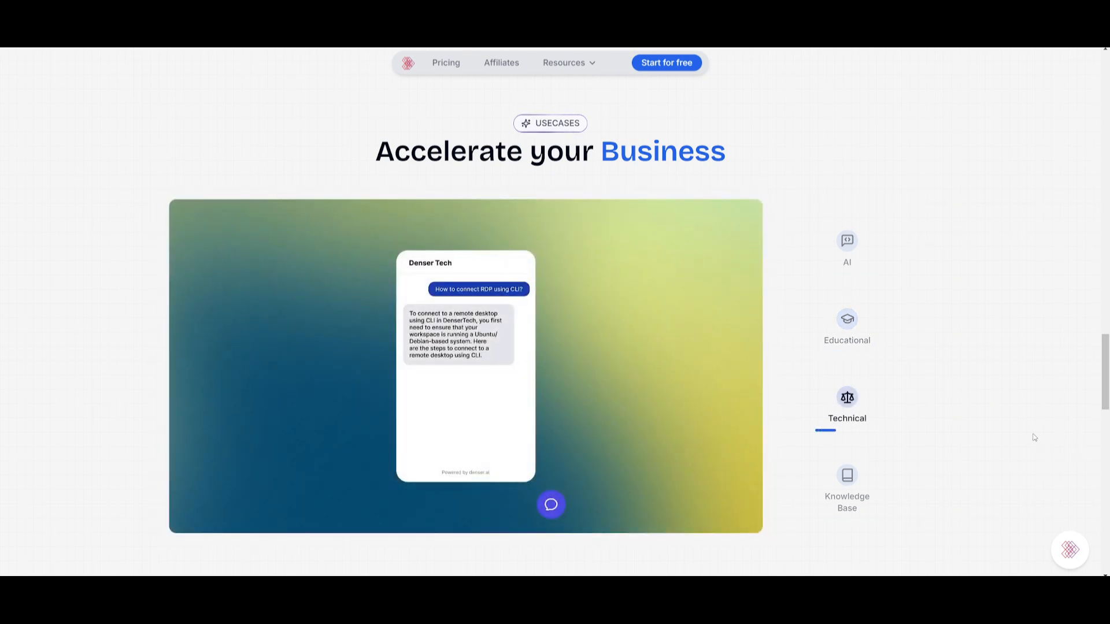
click(846, 485)
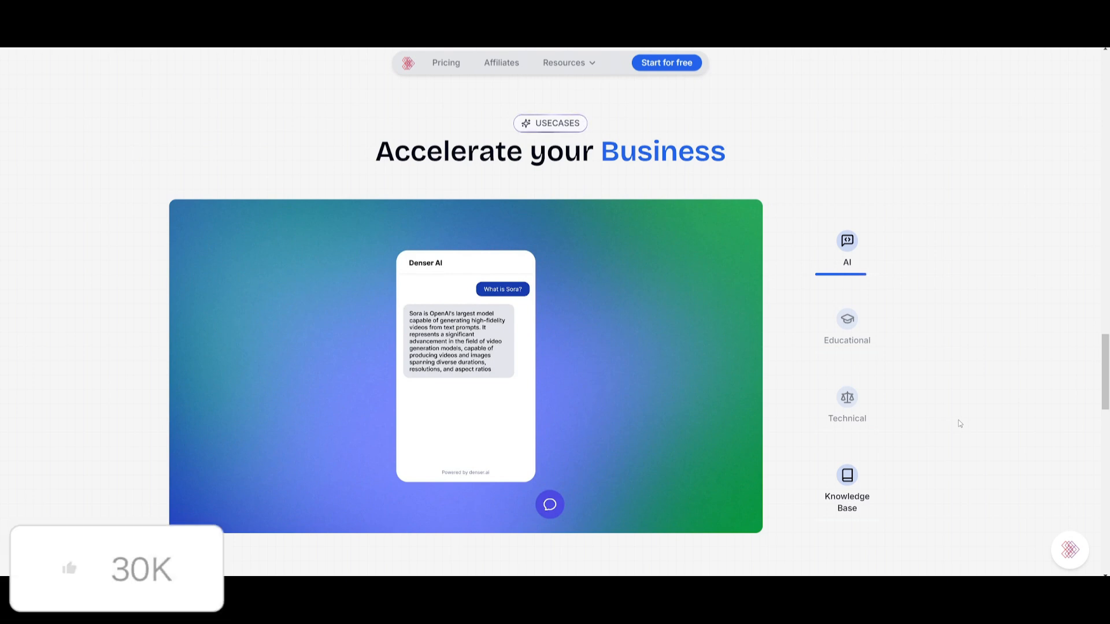
click(846, 326)
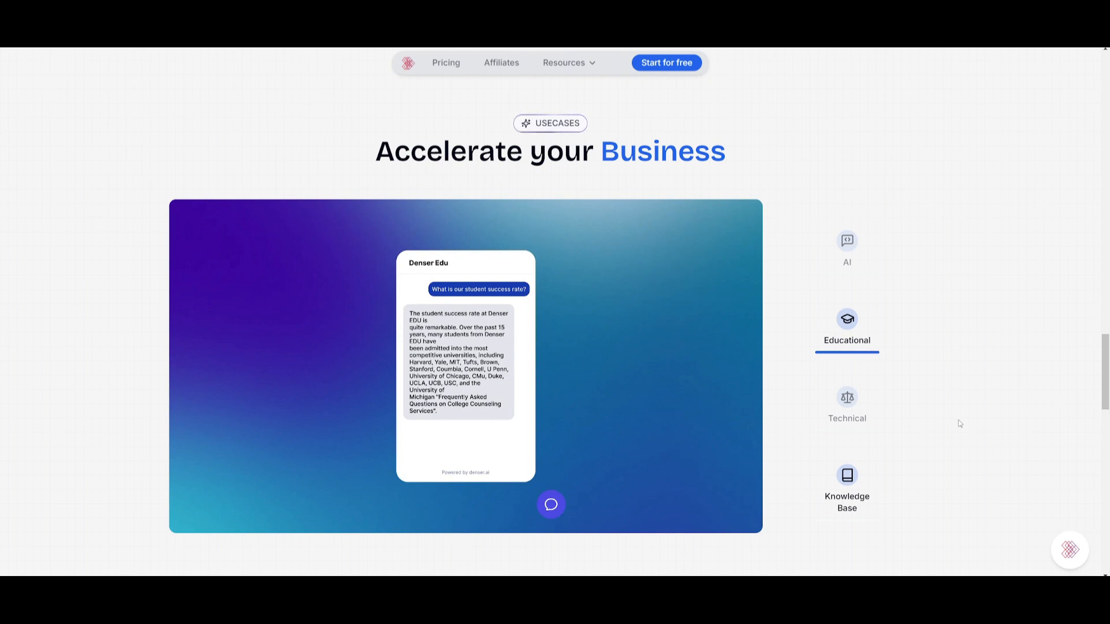
click(846, 403)
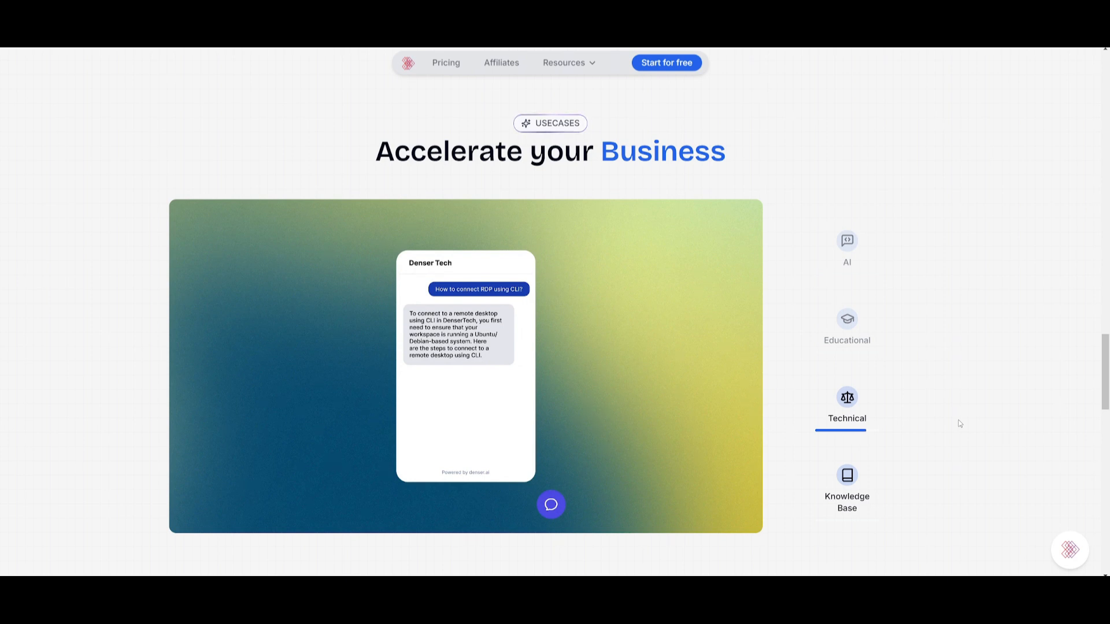
click(847, 486)
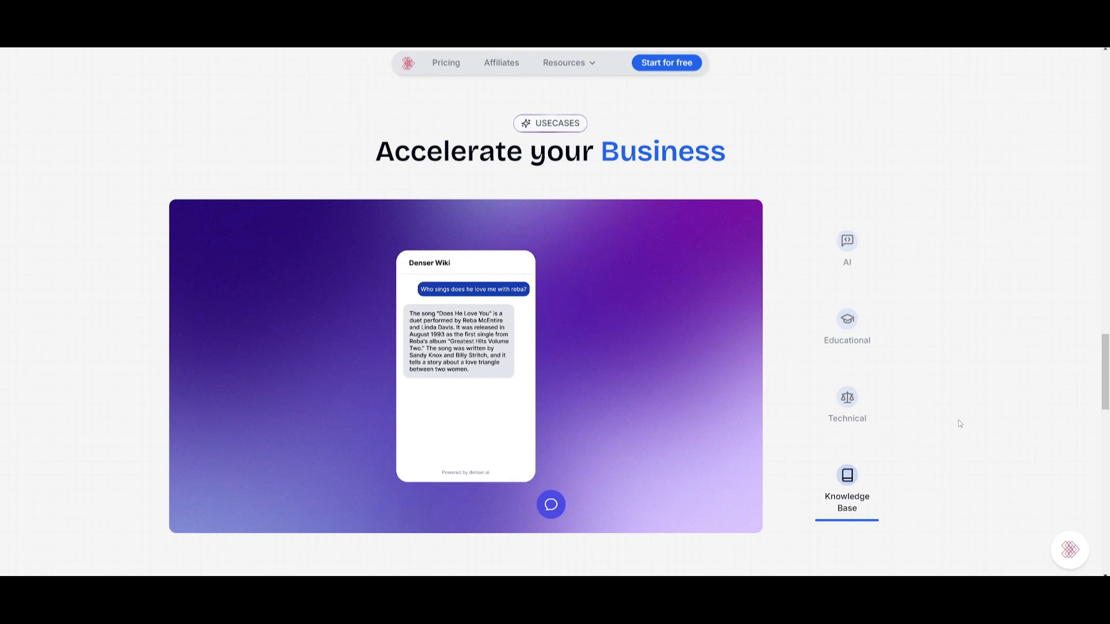
click(847, 249)
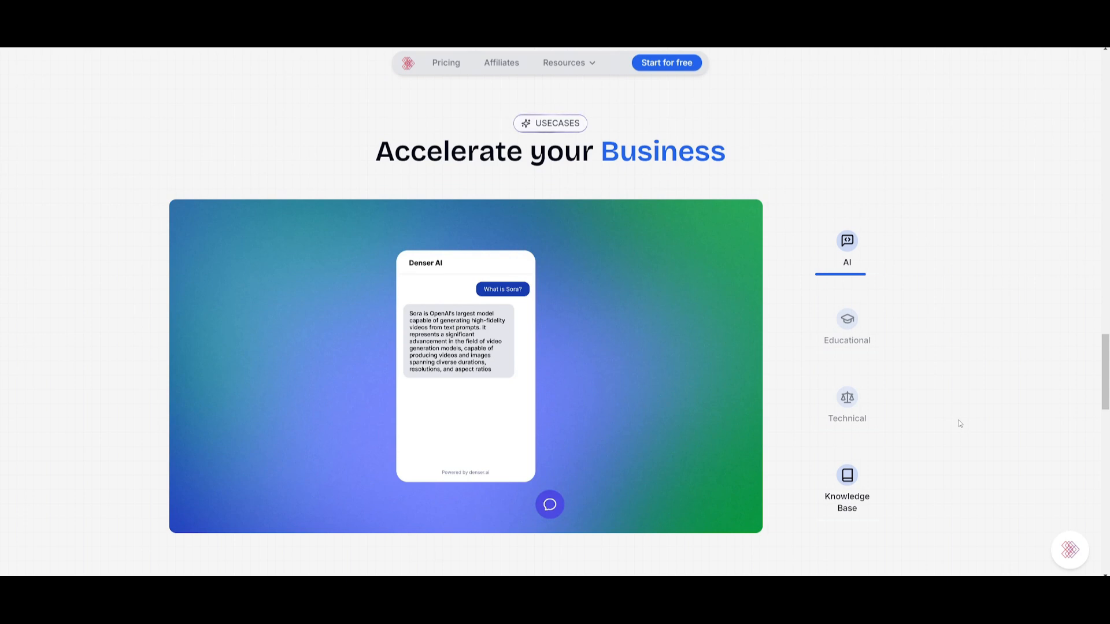
click(846, 327)
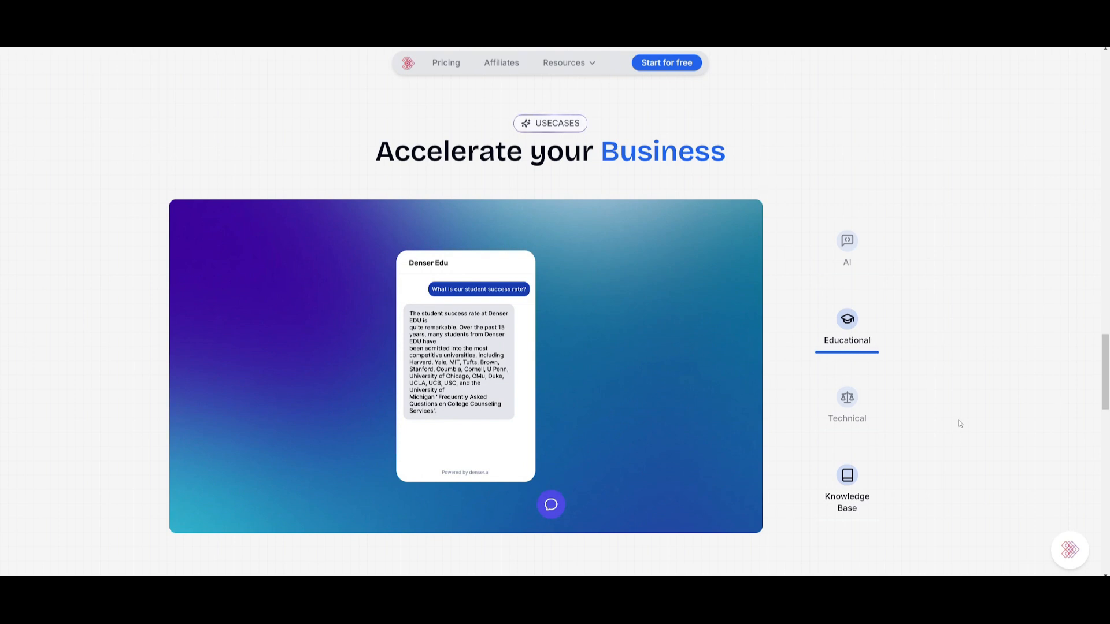
click(845, 404)
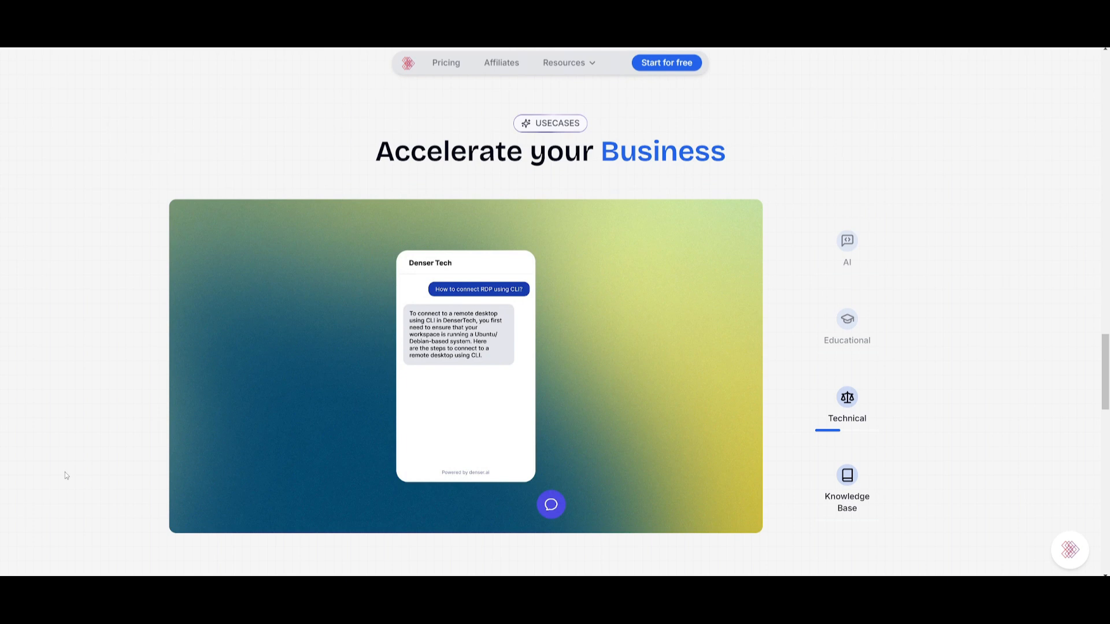
scroll(up, 3)
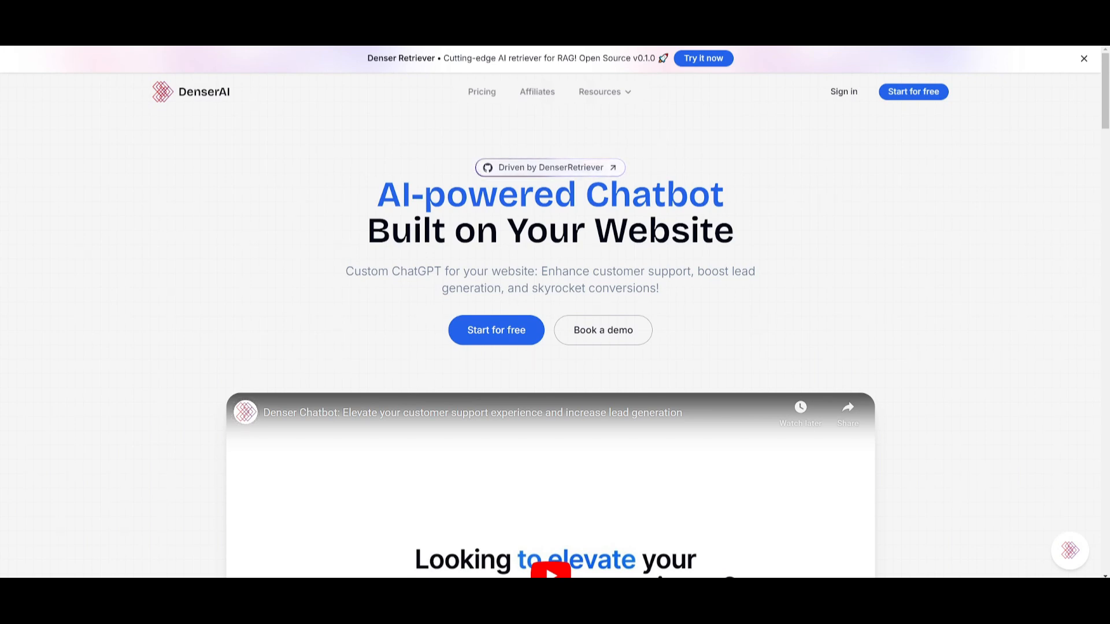
Scroll past Powerful AI Features and Accelerate your Business to How DenserChat Works
scroll(down, 3)
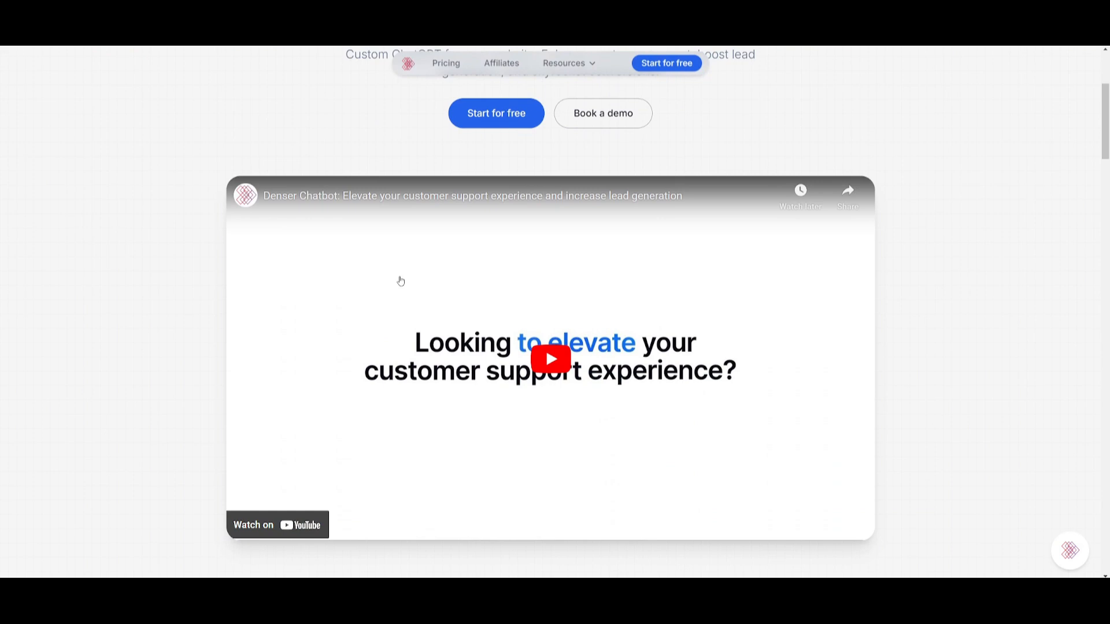
scroll(down, 3)
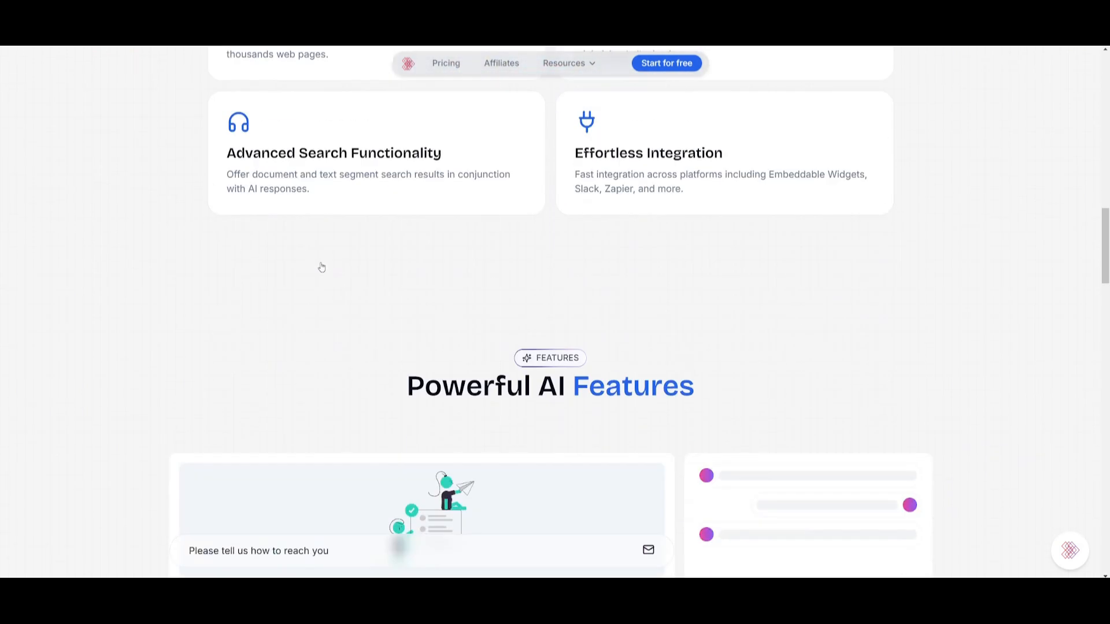
scroll(down, 3)
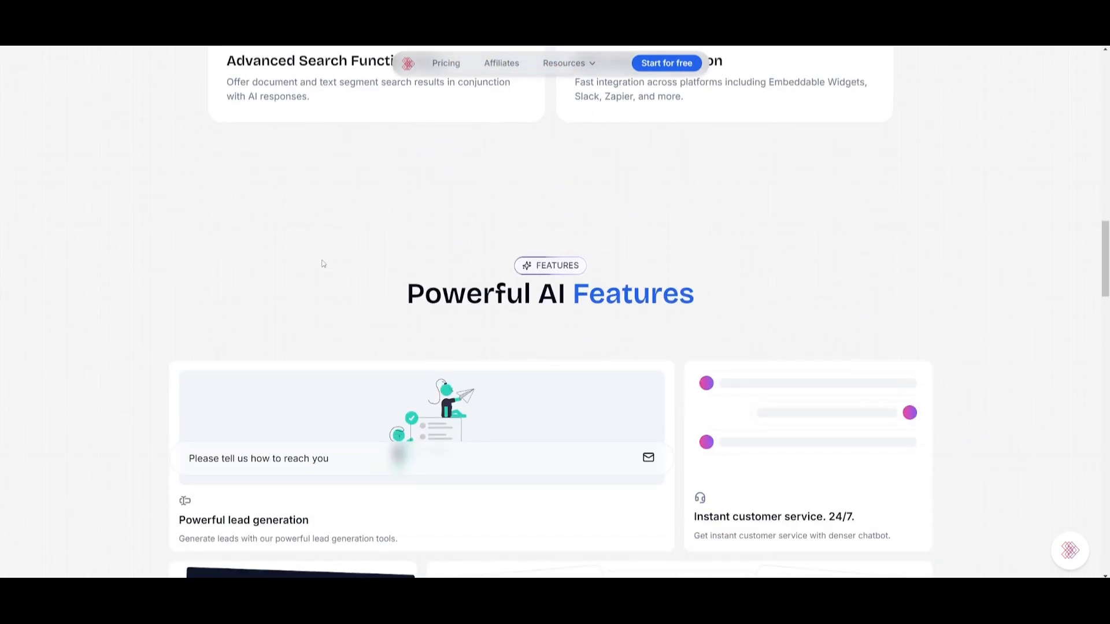
scroll(down, 3)
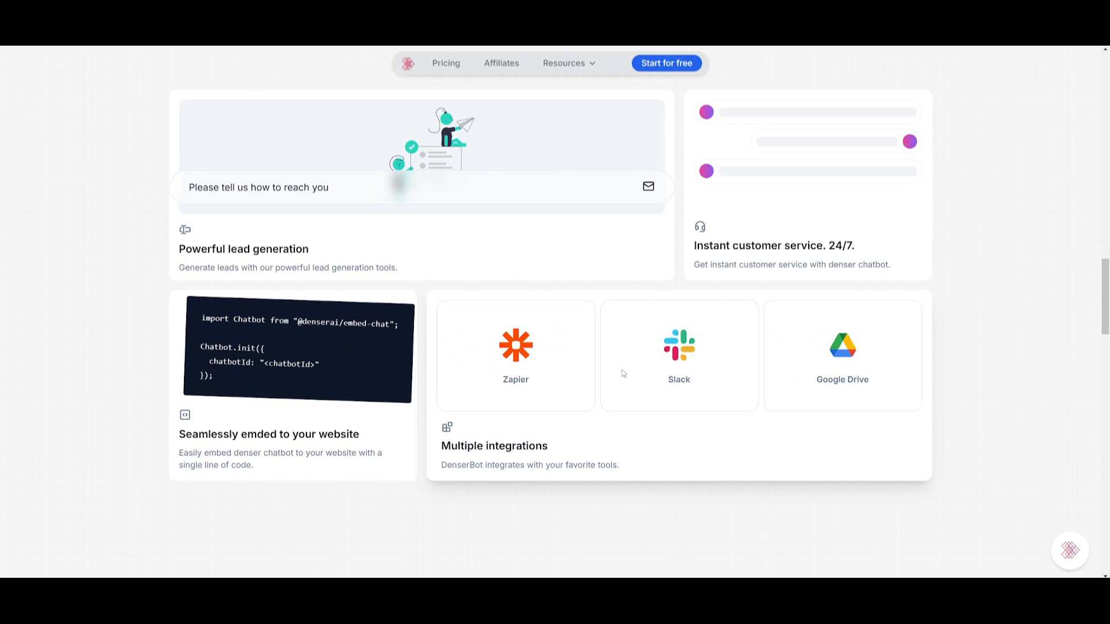
scroll(down, 3)
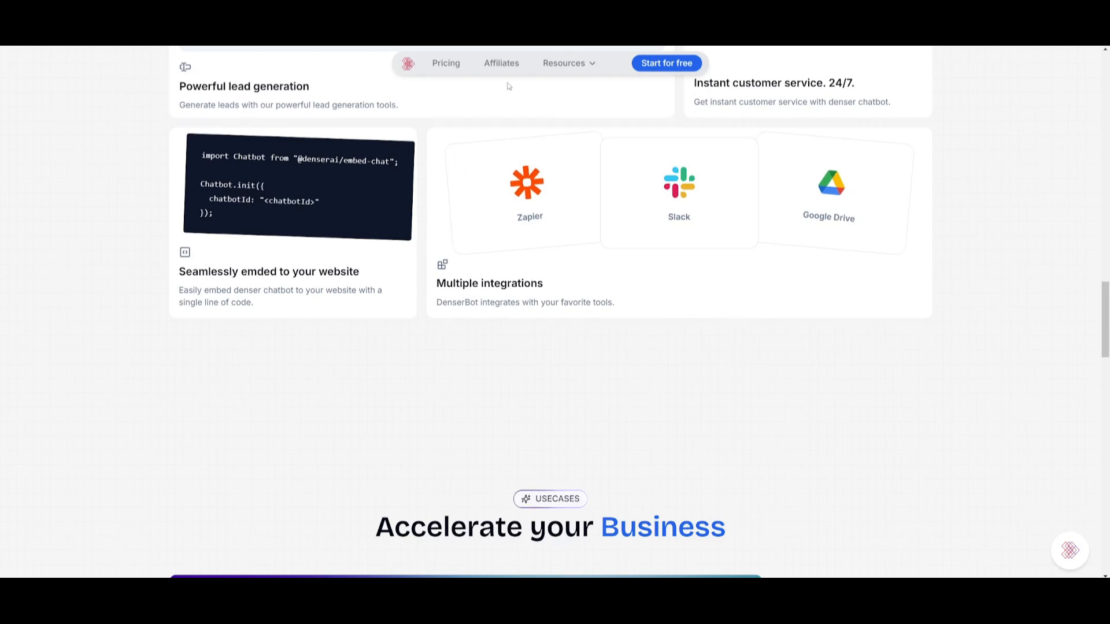
scroll(down, 3)
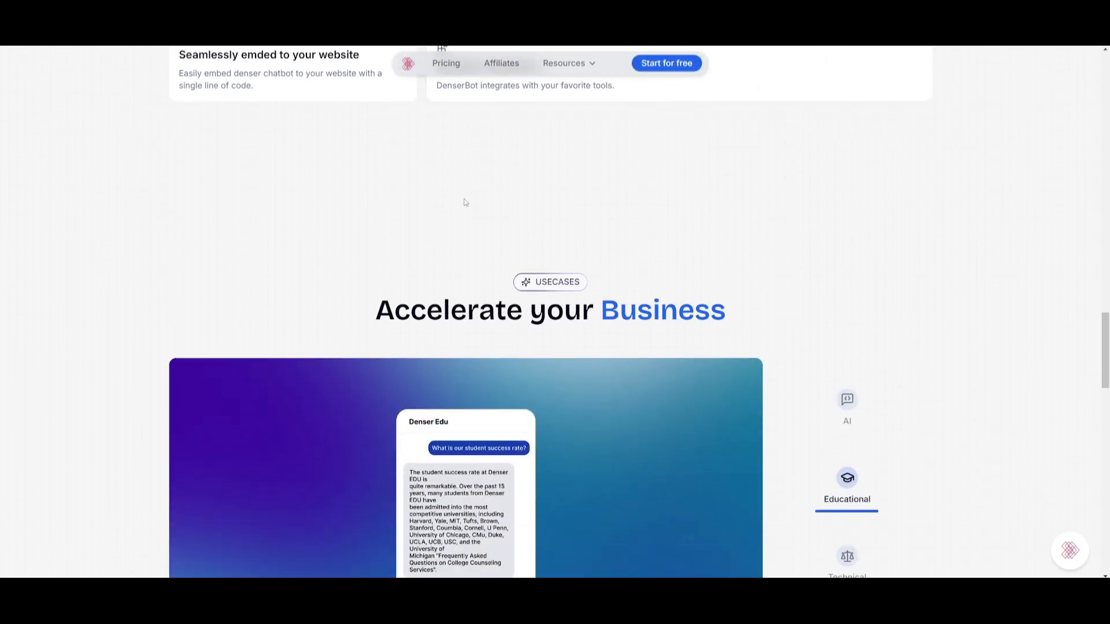
click(846, 559)
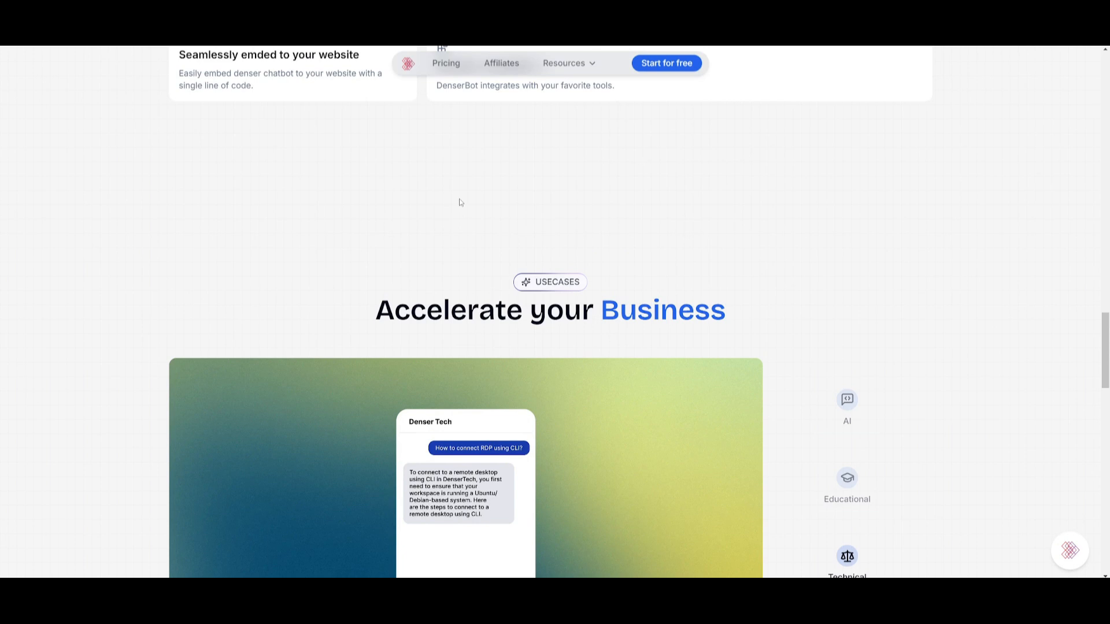
mouse_move(454, 202)
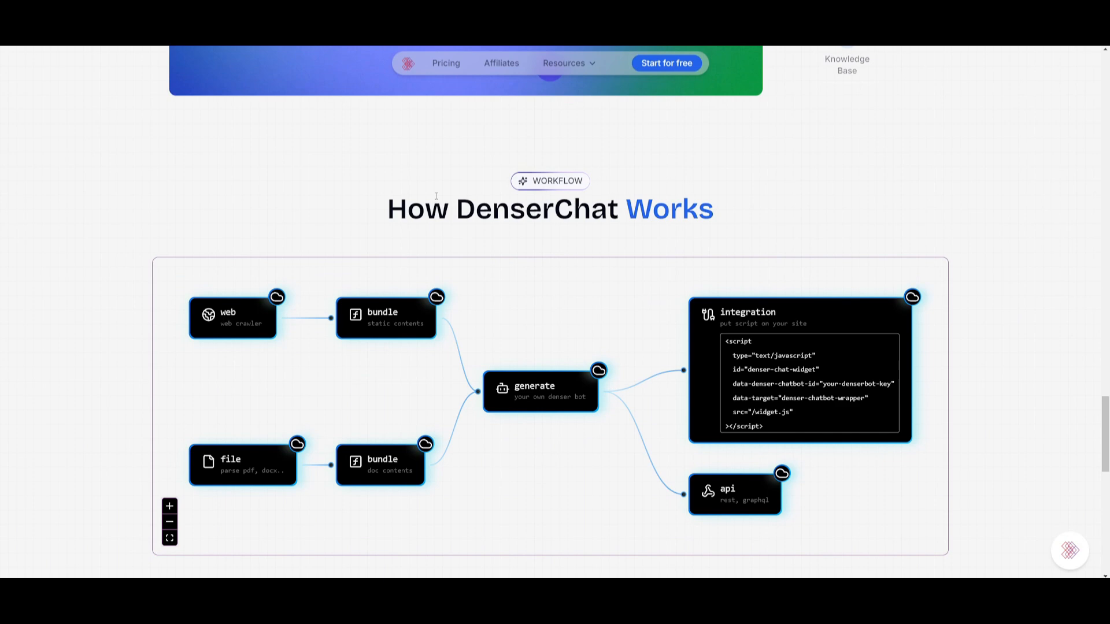
scroll(down, 3)
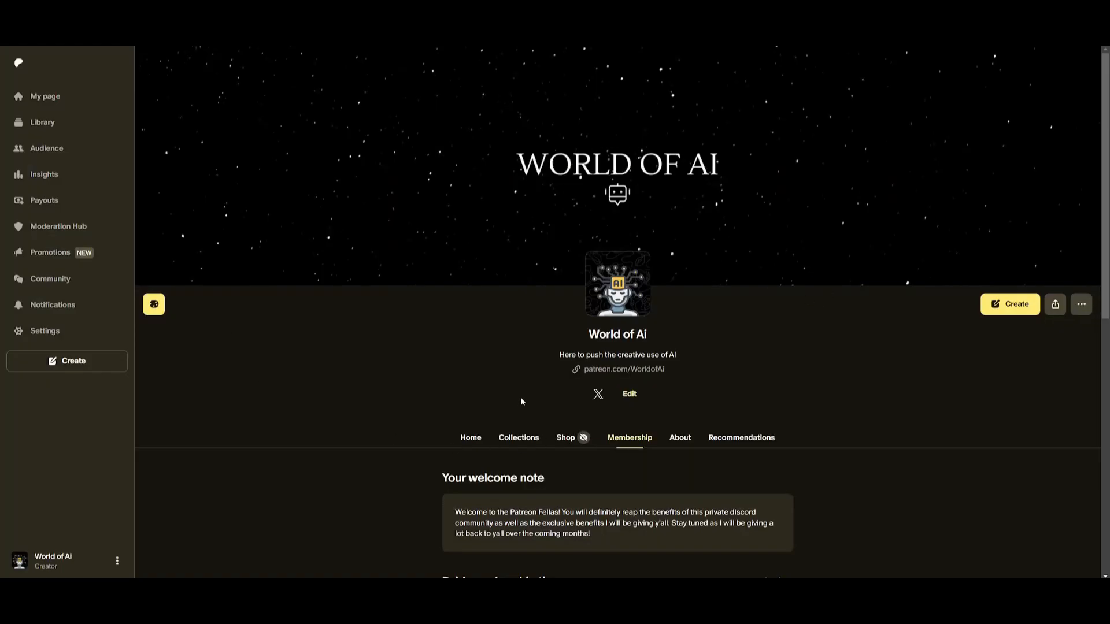
Scroll through the World of AI X profile's recent posts
scroll(down, 3)
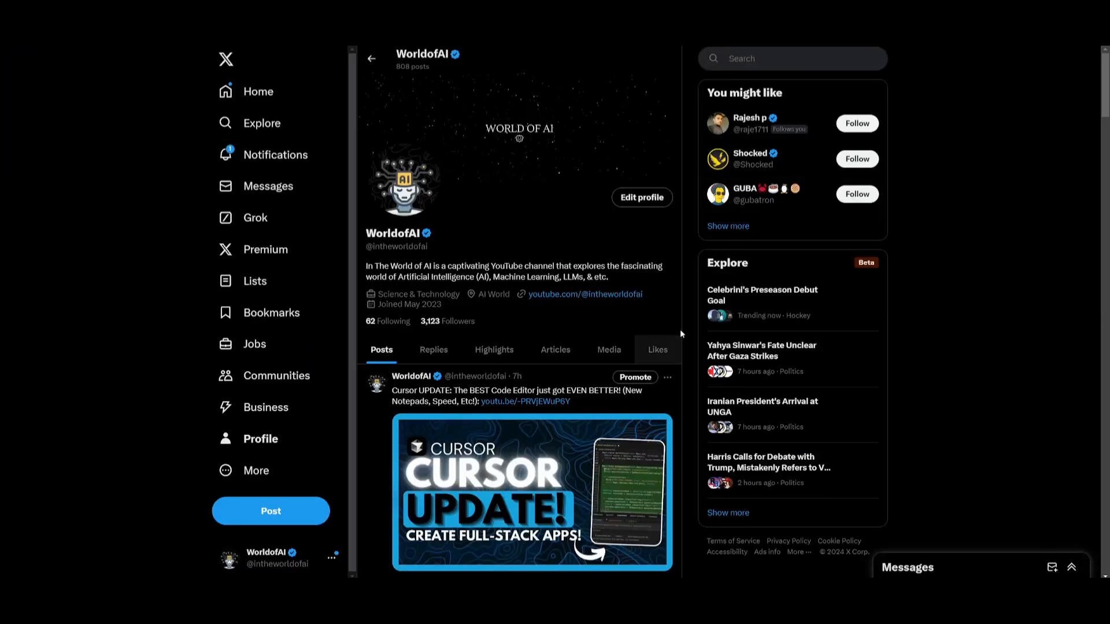
scroll(down, 3)
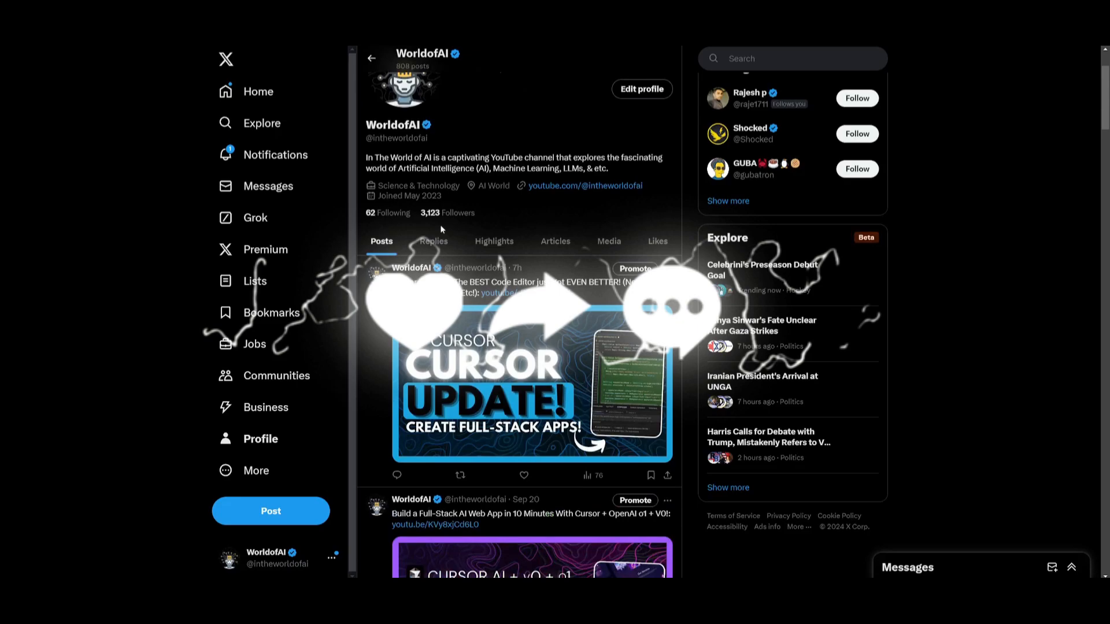
scroll(down, 3)
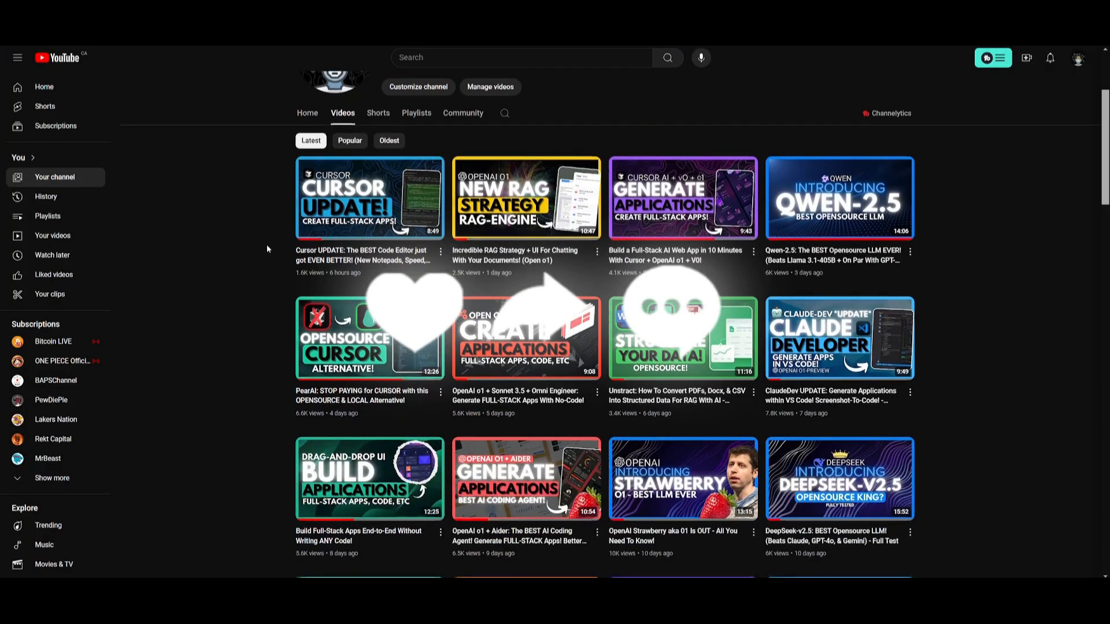
Scroll the World of AI video grid down to three-month-old AI agent videos
scroll(down, 3)
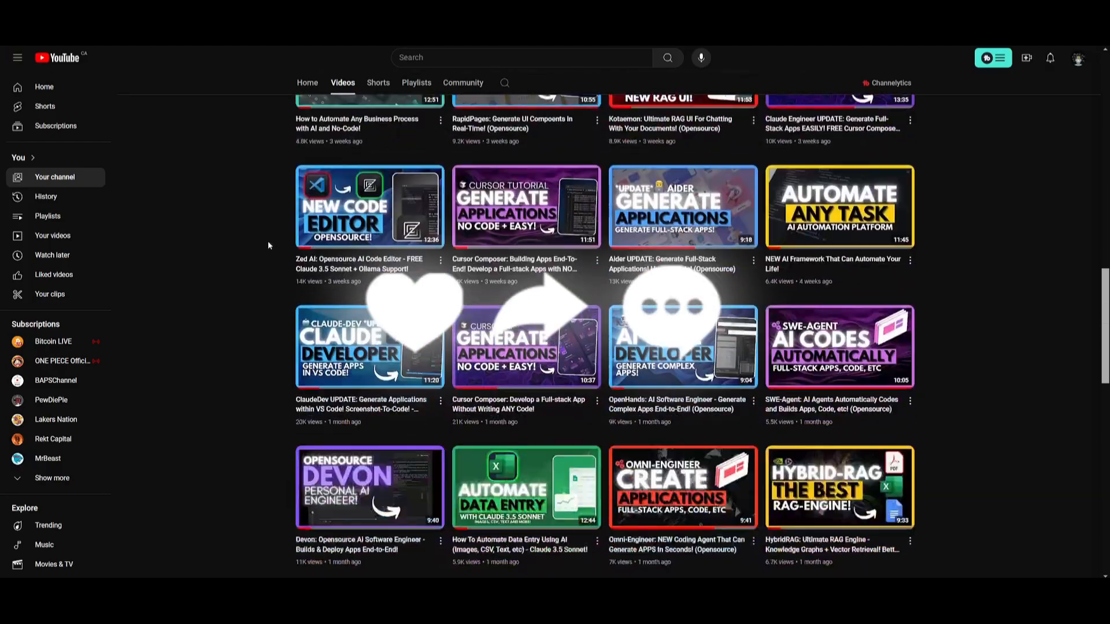
scroll(down, 3)
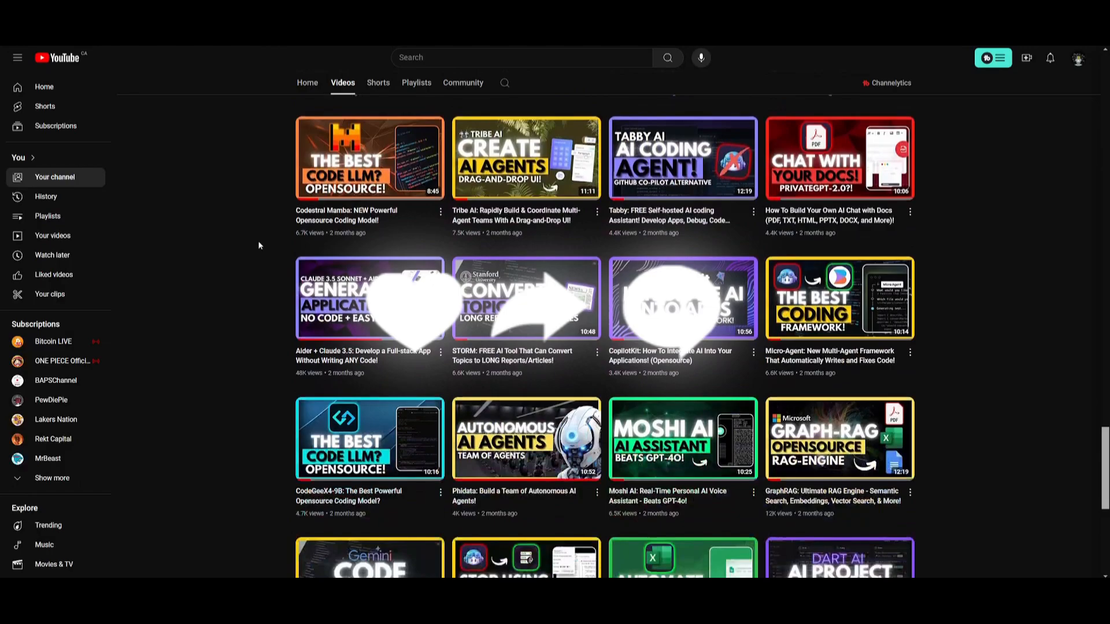
scroll(down, 3)
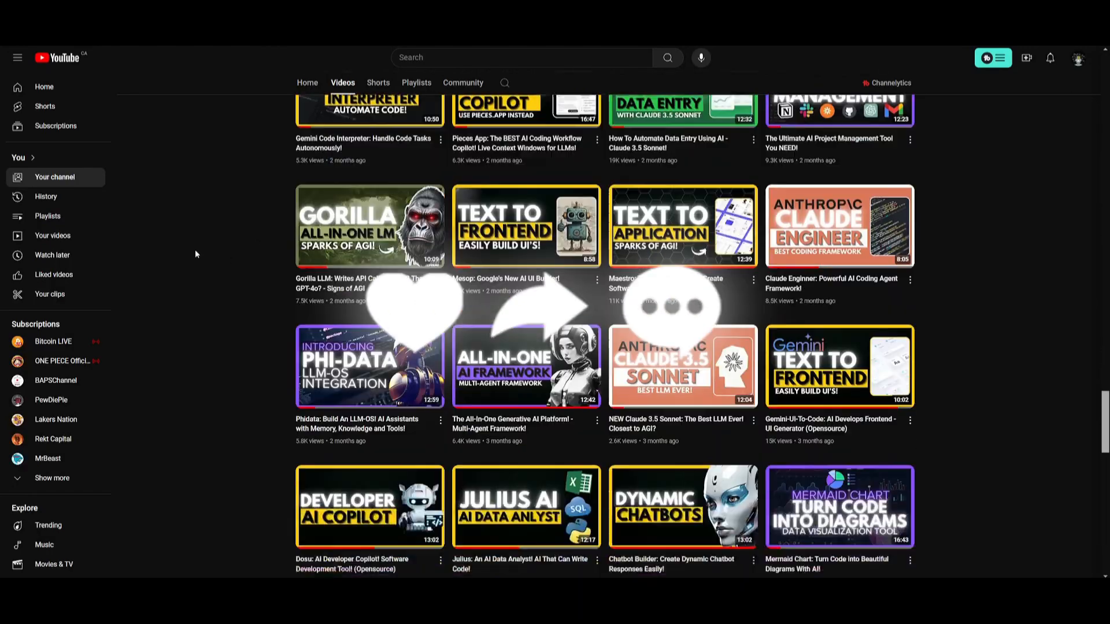
scroll(down, 3)
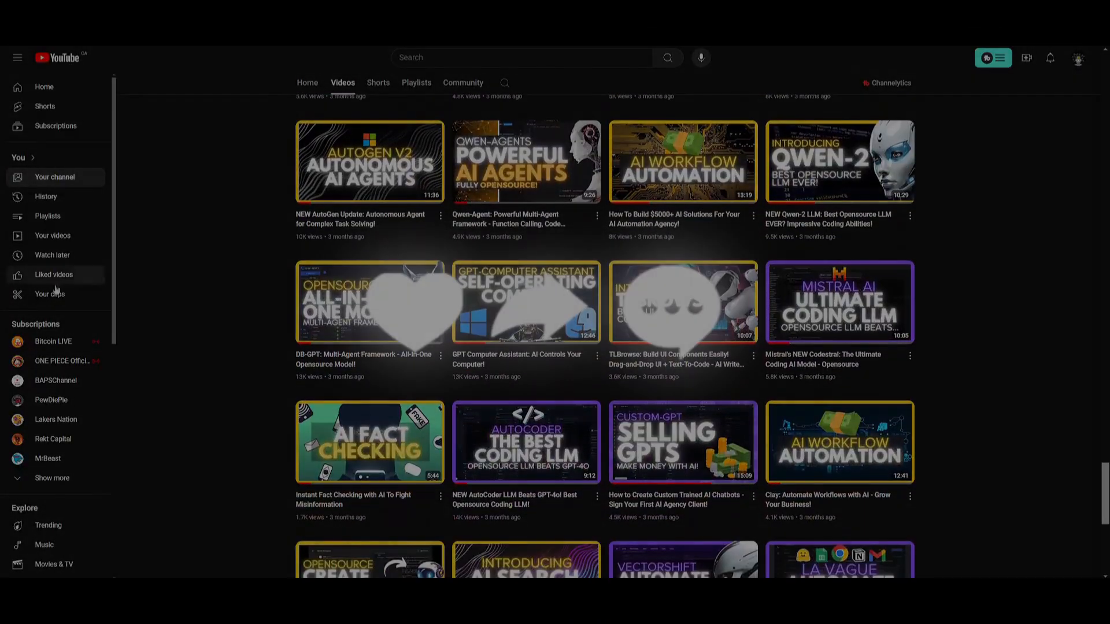